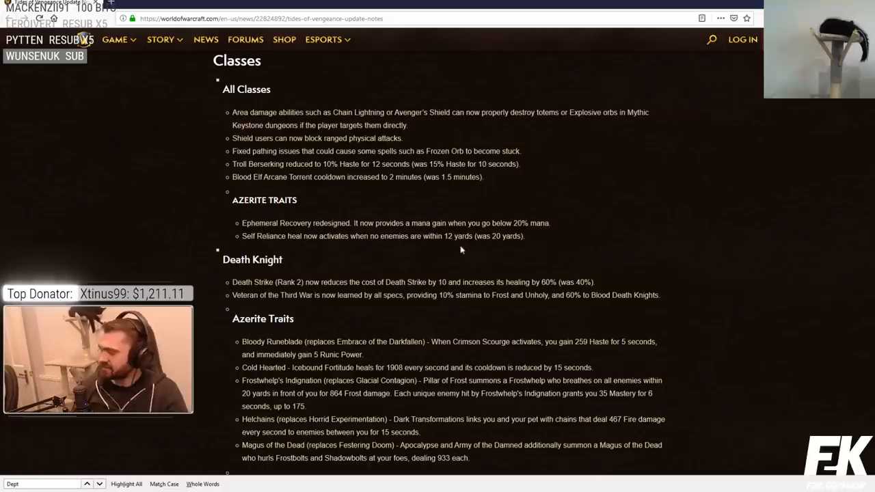
{"action": "mouse_move", "coordinate": [294, 231]}
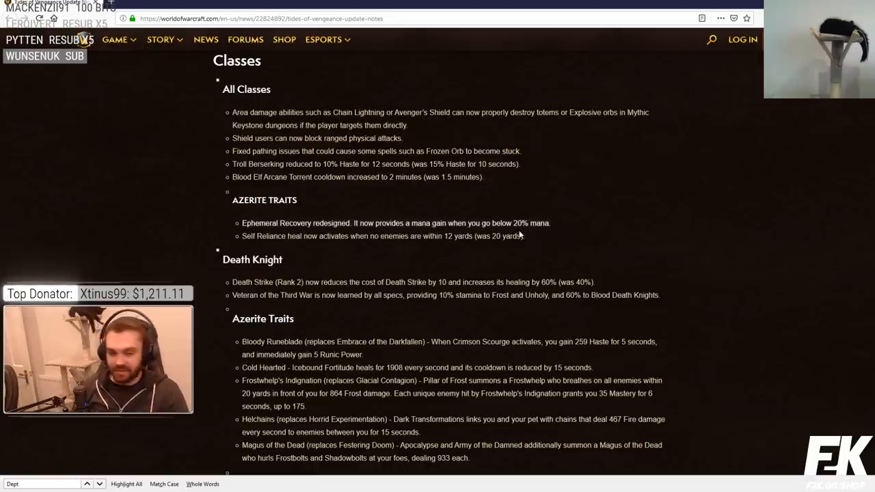
{"action": "mouse_move", "coordinate": [451, 256]}
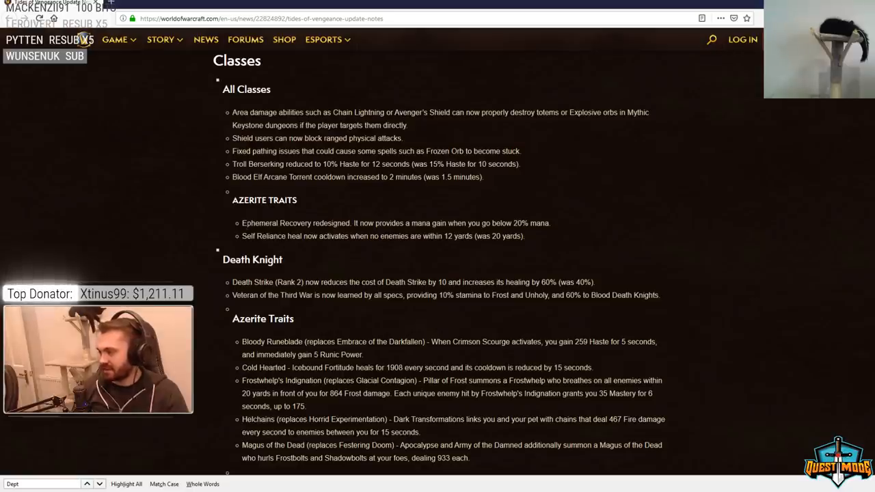
{"action": "mouse_move", "coordinate": [464, 253]}
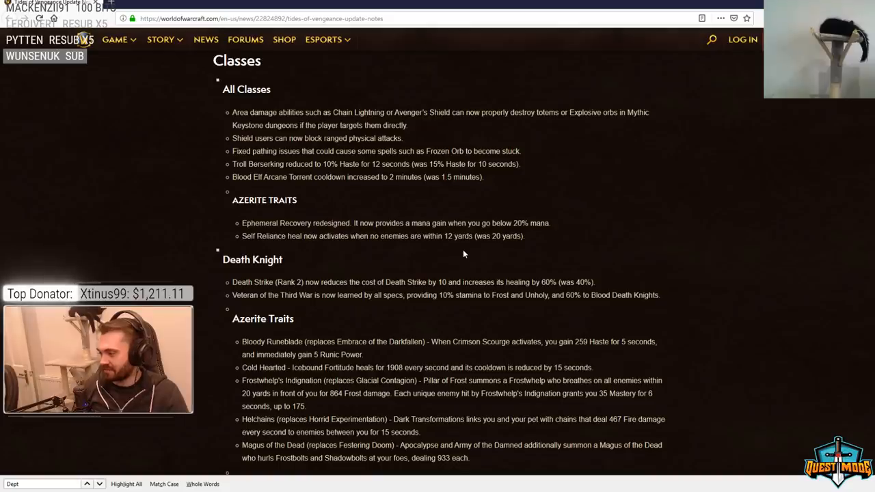
- Bring the 8.1 patch notes tab forward and scroll past Death Knight and Demon Hunter to the Druid section
{"action": "scroll", "scroll_direction": "down", "scroll_amount": 3}
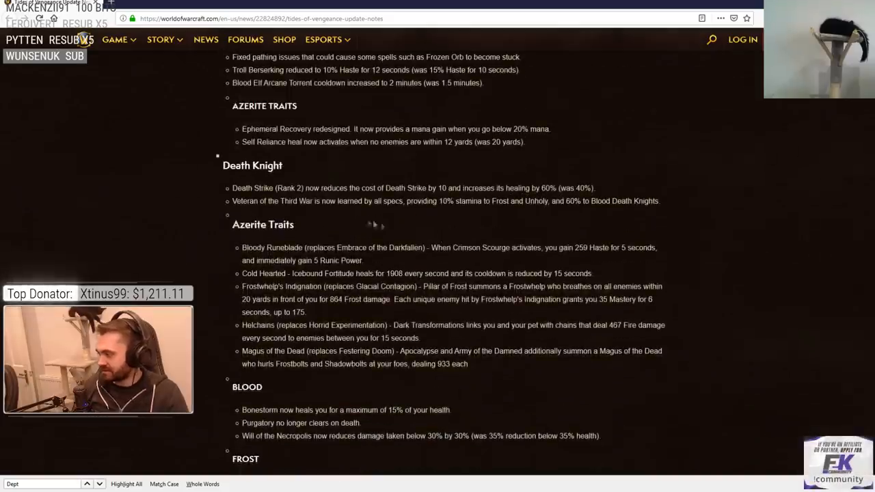
{"action": "mouse_move", "coordinate": [364, 82]}
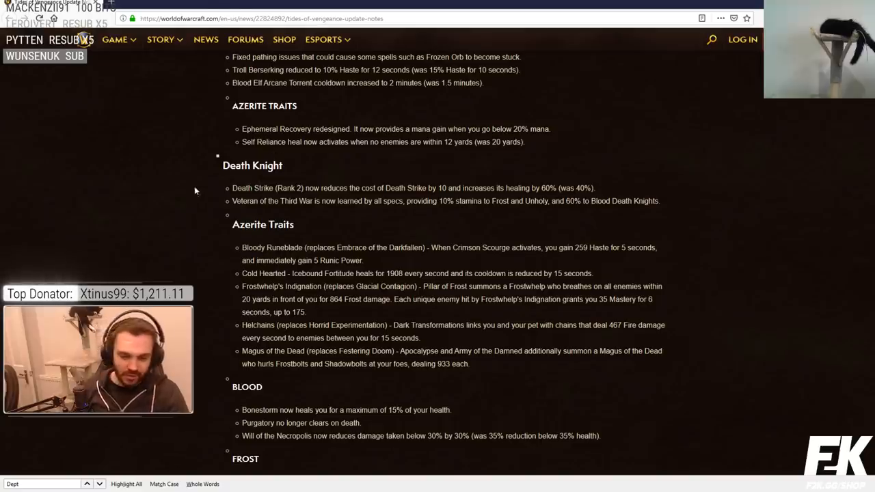
{"action": "left_click", "coordinate": [158, 4]}
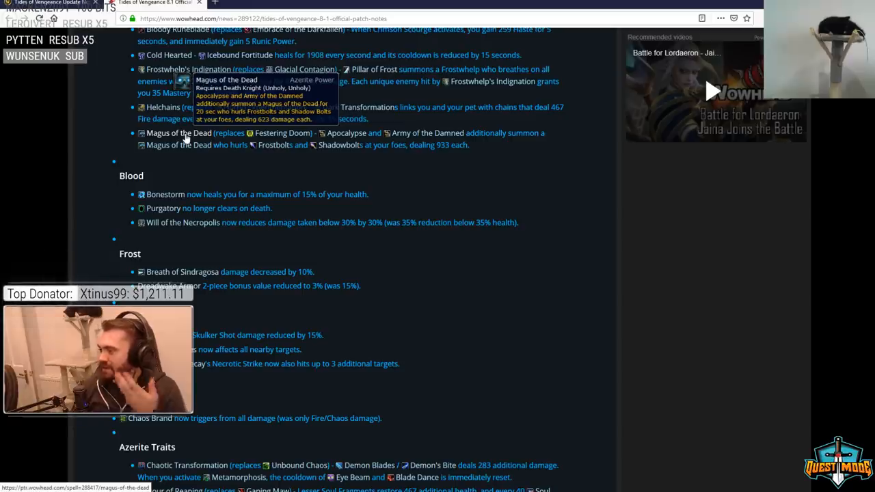
{"action": "mouse_move", "coordinate": [232, 182]}
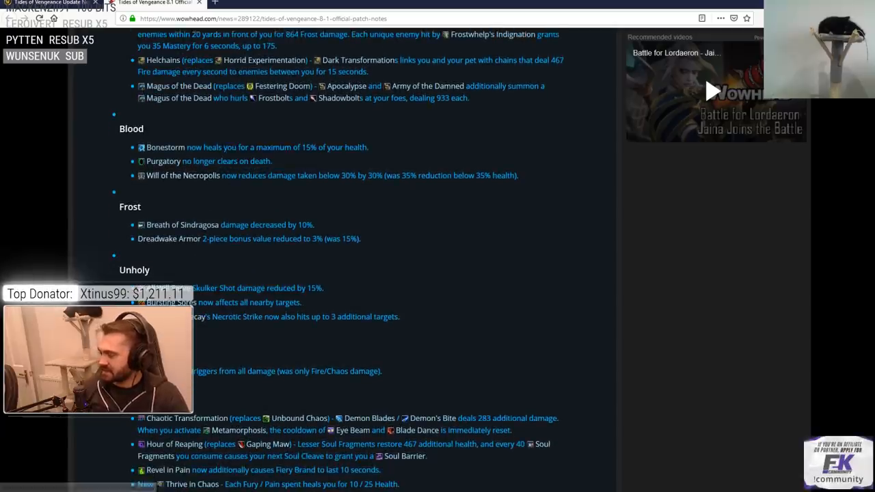
{"action": "scroll", "scroll_direction": "up", "scroll_amount": 3}
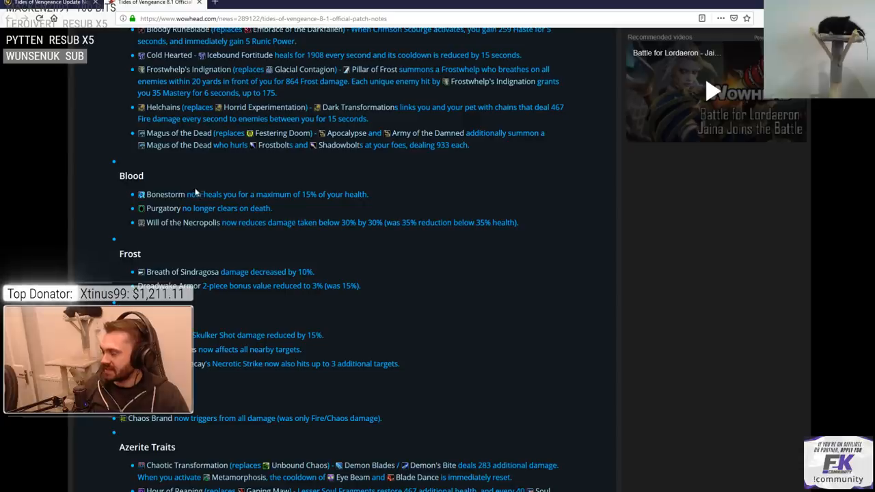
{"action": "mouse_move", "coordinate": [232, 176]}
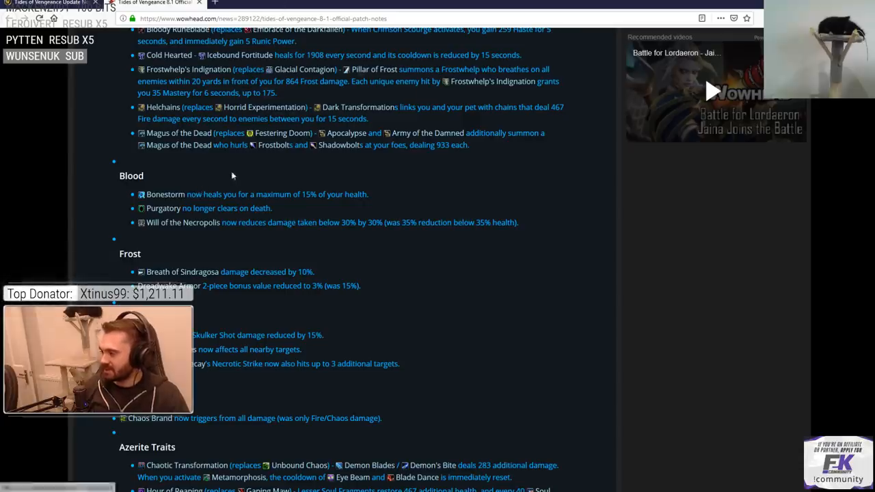
{"action": "scroll", "scroll_direction": "down", "scroll_amount": 3}
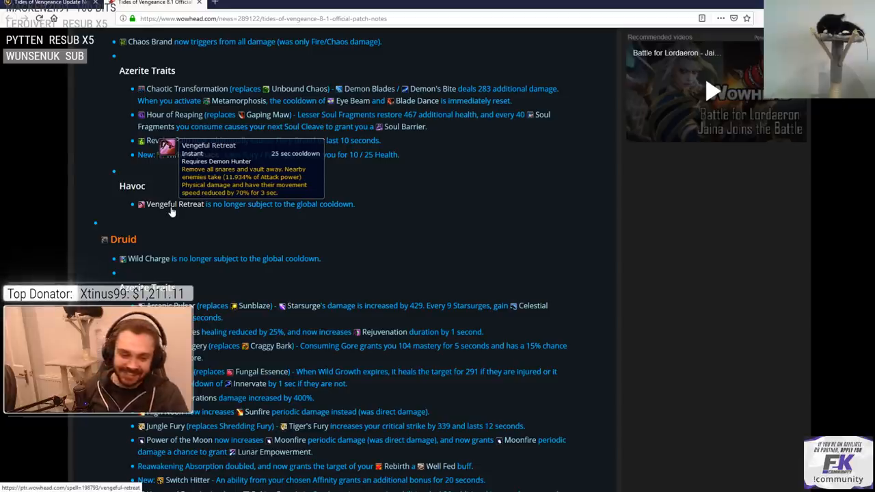
{"action": "mouse_move", "coordinate": [190, 197]}
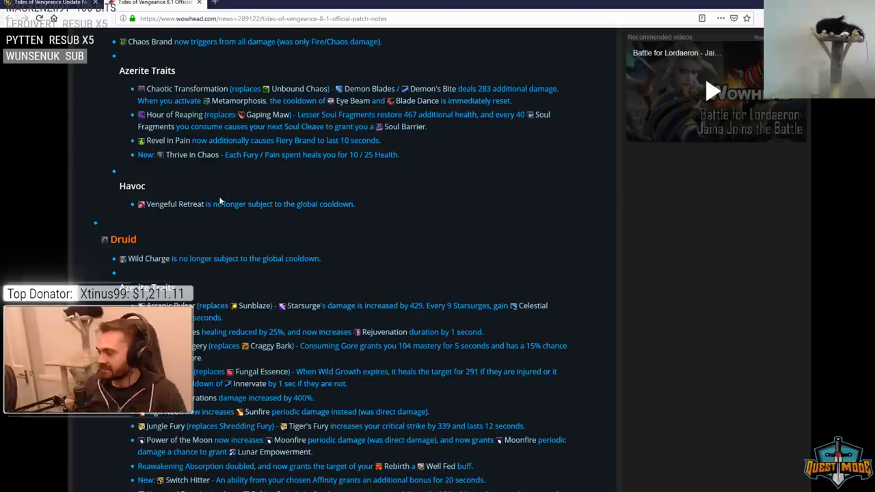
{"action": "scroll", "scroll_direction": "down", "scroll_amount": 3}
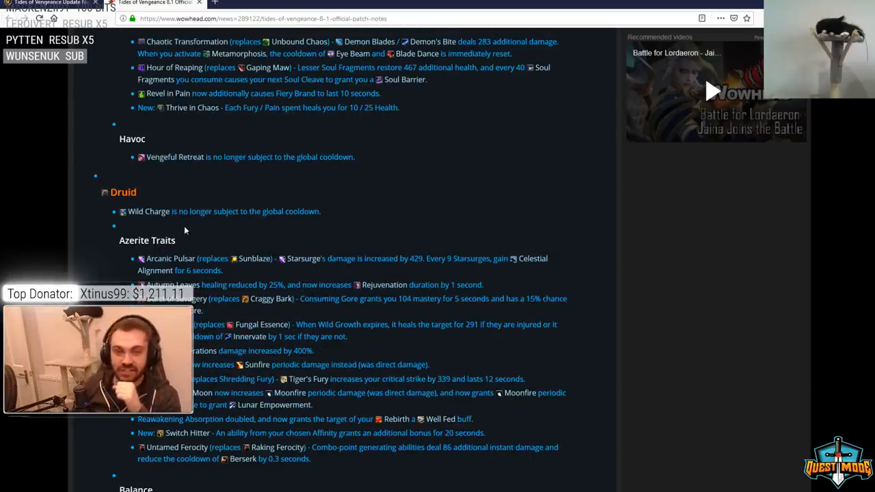
{"action": "mouse_move", "coordinate": [148, 212]}
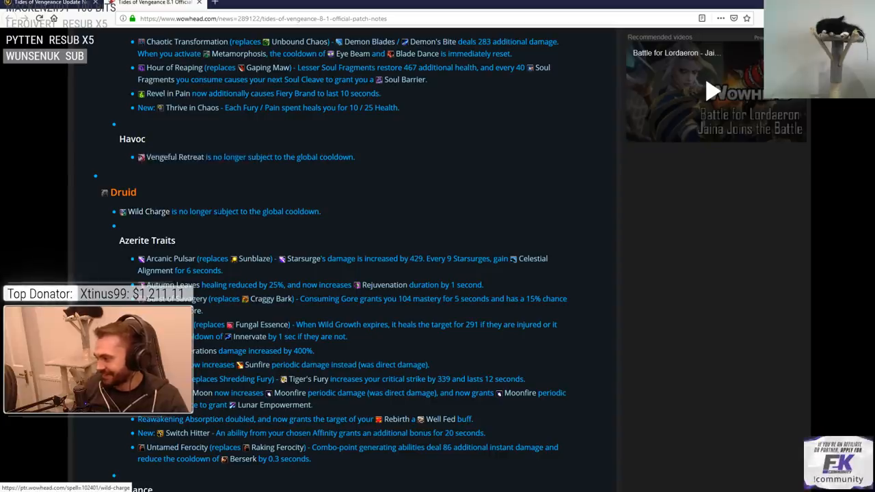
{"action": "scroll", "scroll_direction": "down", "scroll_amount": 3}
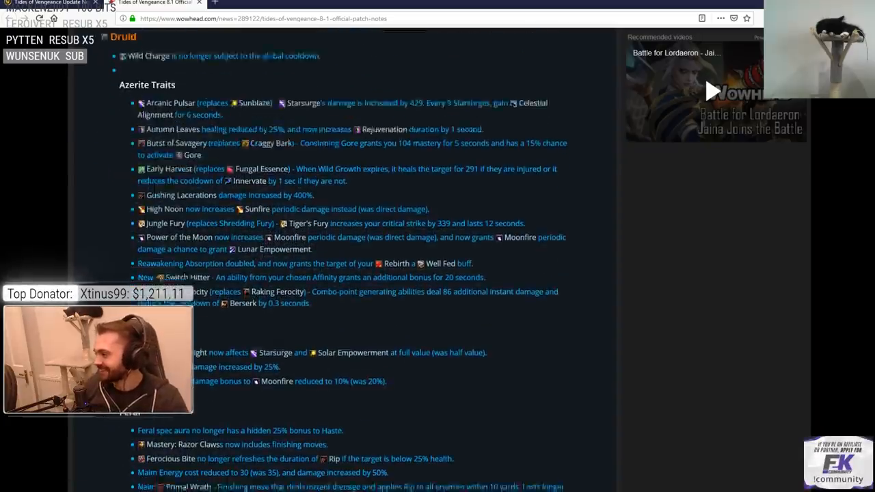
{"action": "scroll", "scroll_direction": "up", "scroll_amount": 3}
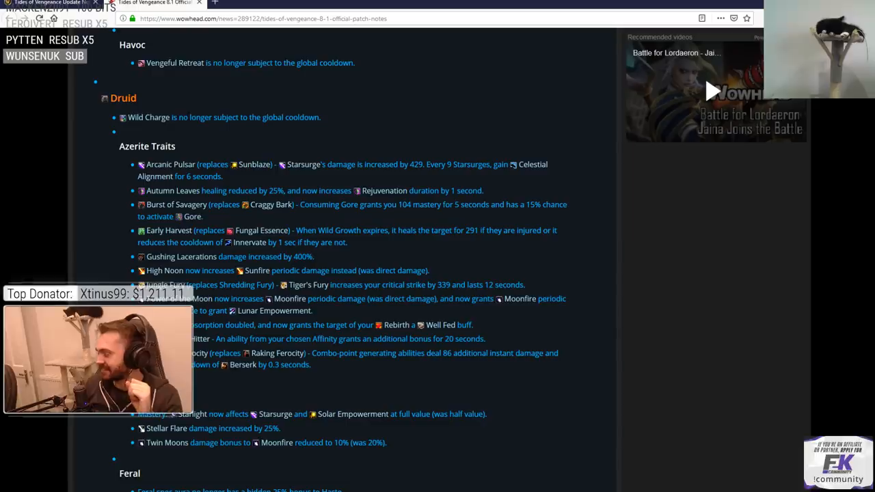
{"action": "scroll", "scroll_direction": "down", "scroll_amount": 3}
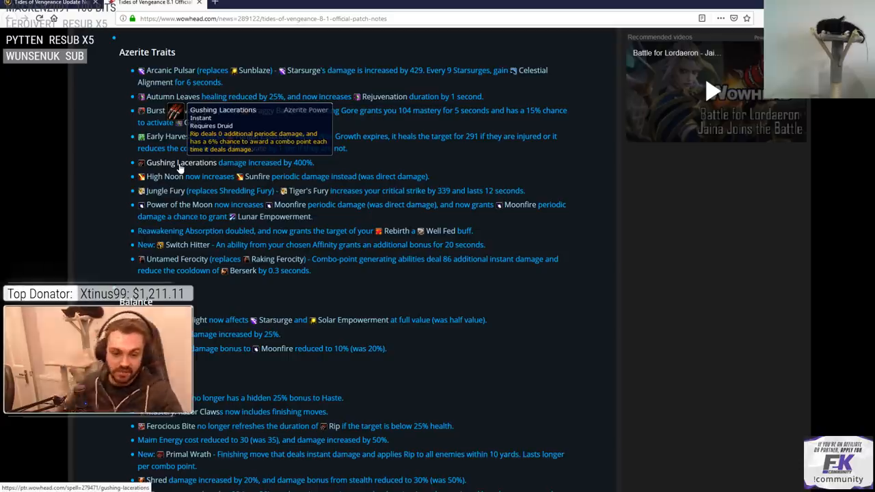
{"action": "scroll", "scroll_direction": "down", "scroll_amount": 3}
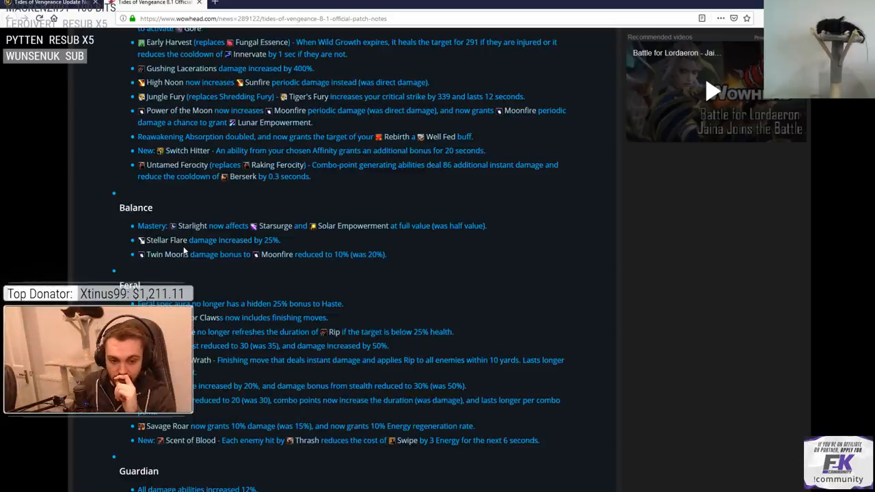
{"action": "mouse_move", "coordinate": [166, 240]}
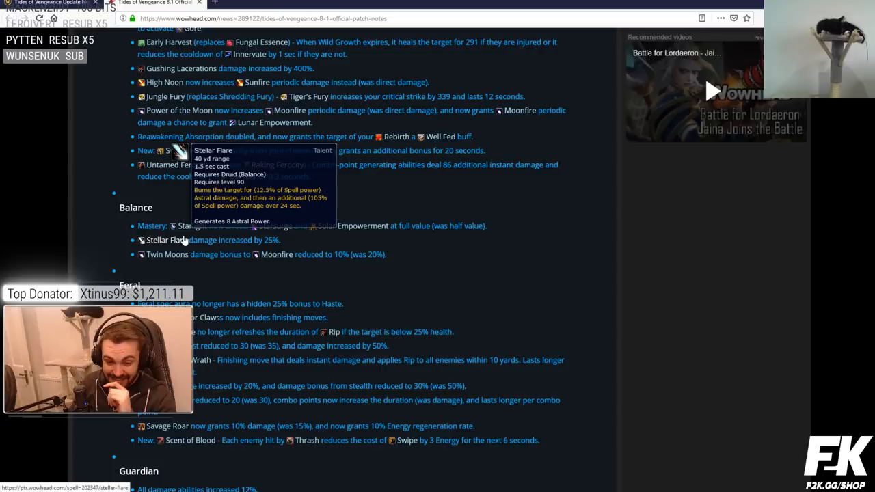
{"action": "mouse_move", "coordinate": [181, 239]}
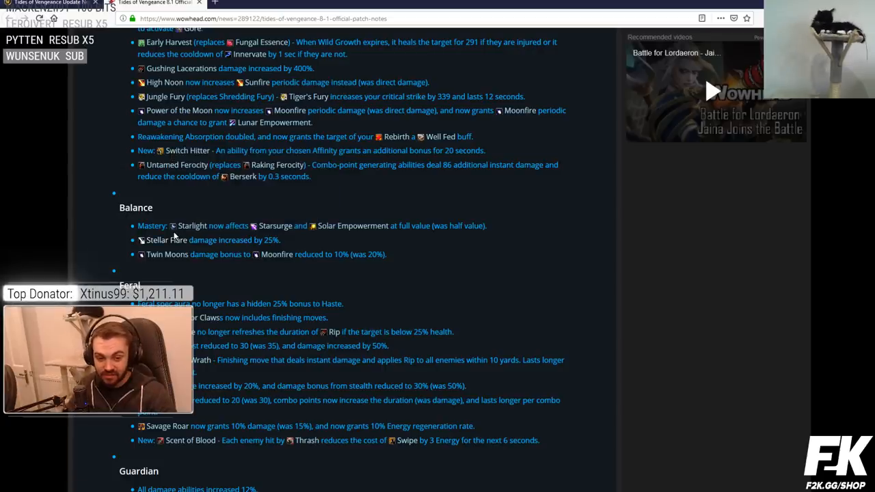
{"action": "scroll", "scroll_direction": "up", "scroll_amount": 3}
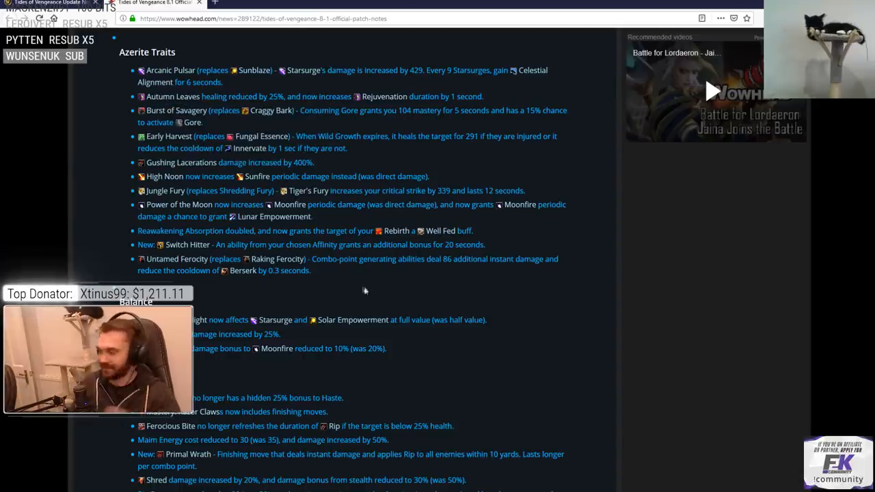
{"action": "mouse_move", "coordinate": [335, 292]}
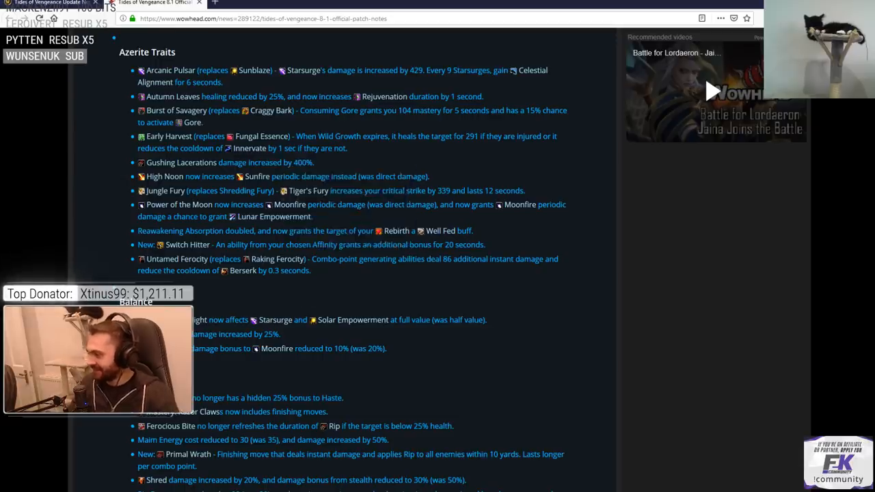
{"action": "scroll", "scroll_direction": "down", "scroll_amount": 3}
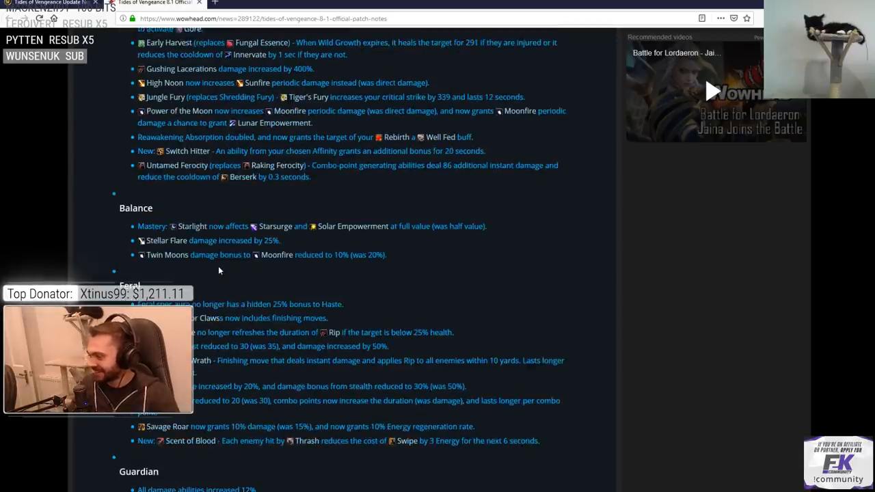
{"action": "mouse_move", "coordinate": [193, 225]}
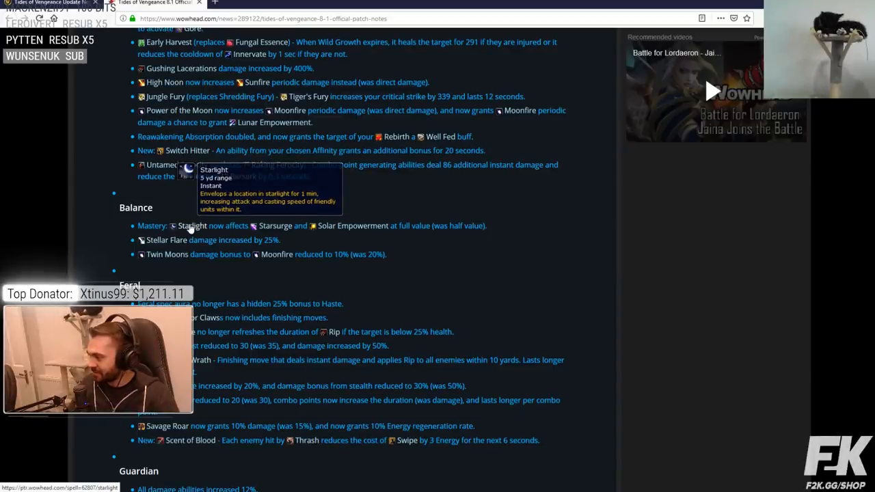
- Scroll from the Feral Druid notes through Guardian and Restoration down toward the Paladin and Priest changes
{"action": "scroll", "scroll_direction": "down", "scroll_amount": 3}
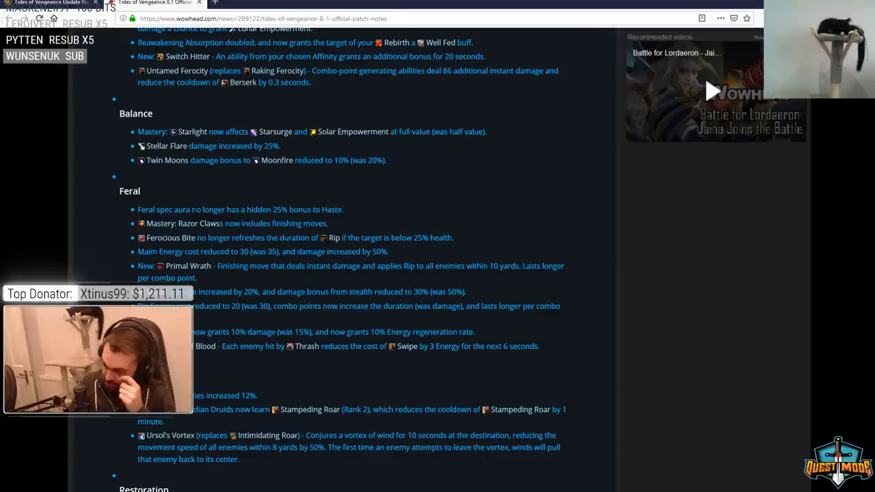
{"action": "mouse_move", "coordinate": [306, 184]}
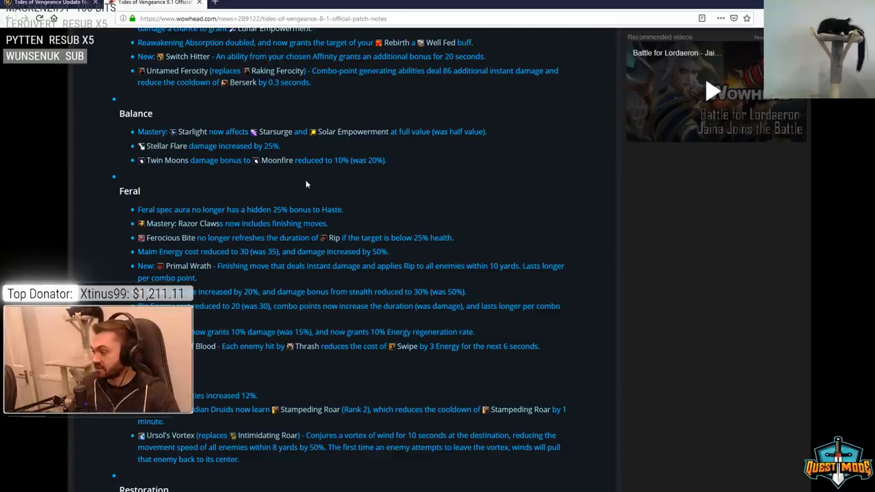
{"action": "scroll", "scroll_direction": "up", "scroll_amount": 3}
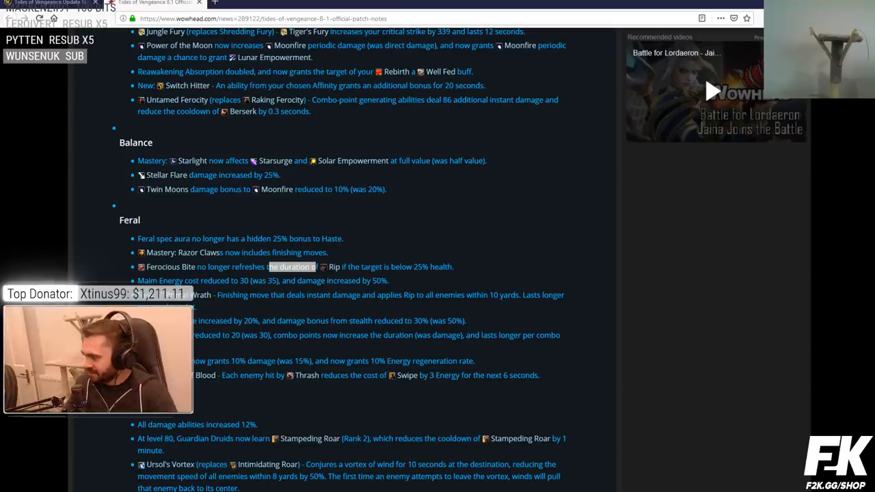
{"action": "mouse_move", "coordinate": [367, 249]}
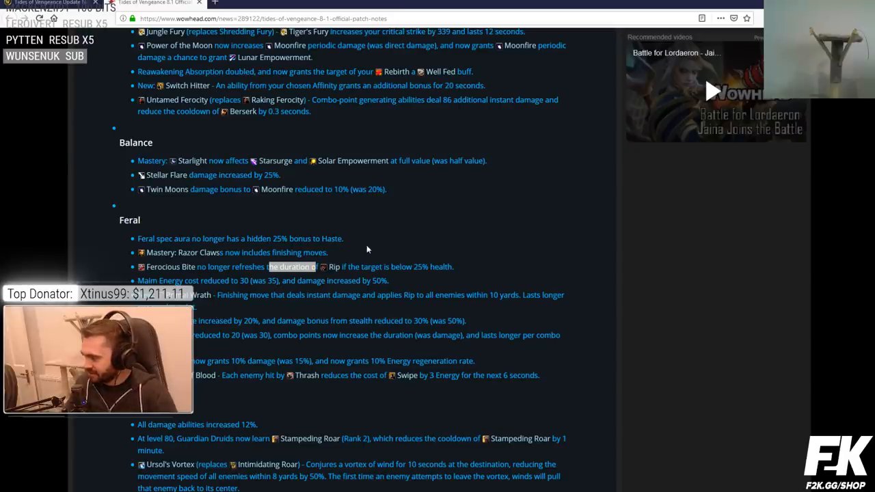
{"action": "mouse_move", "coordinate": [176, 252]}
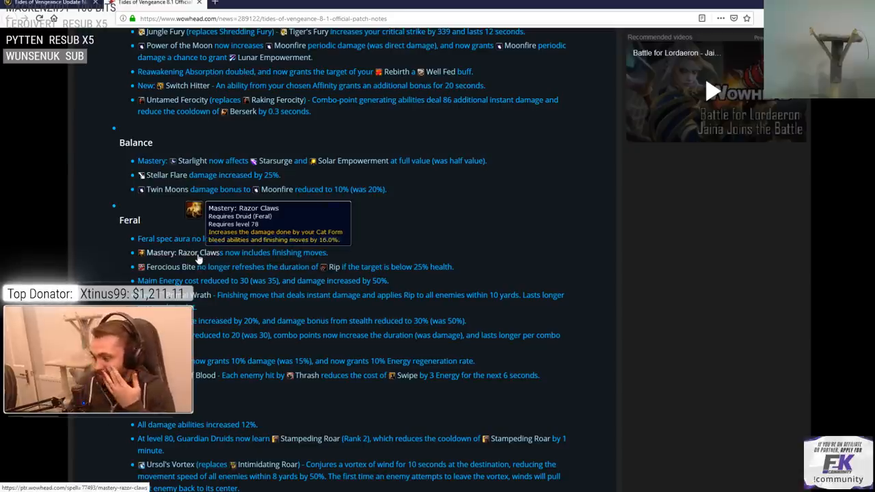
{"action": "mouse_move", "coordinate": [191, 259]}
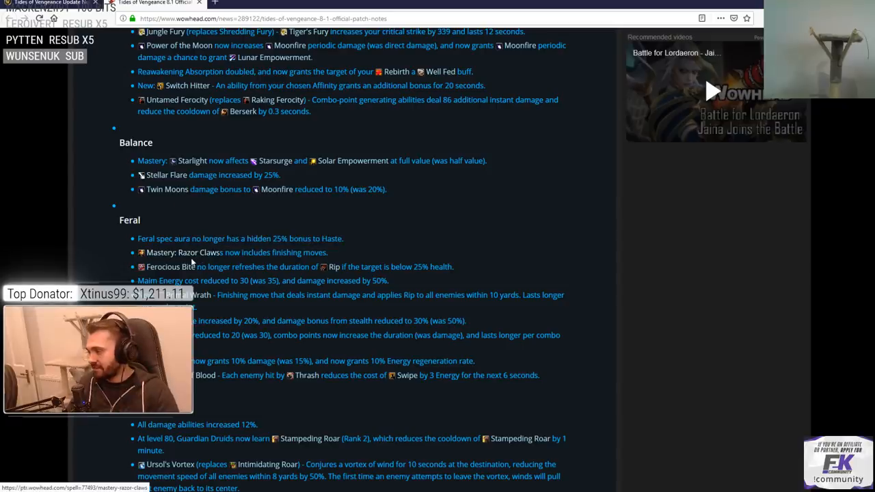
{"action": "scroll", "scroll_direction": "down", "scroll_amount": 3}
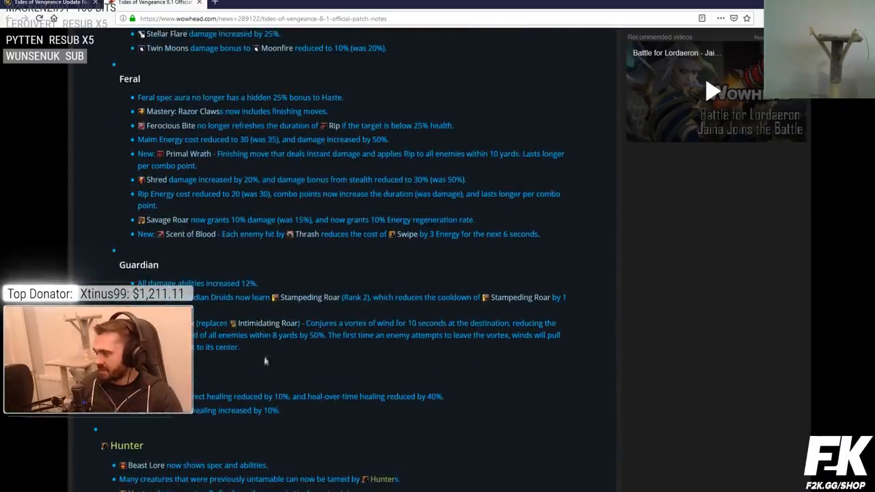
{"action": "mouse_move", "coordinate": [287, 414]}
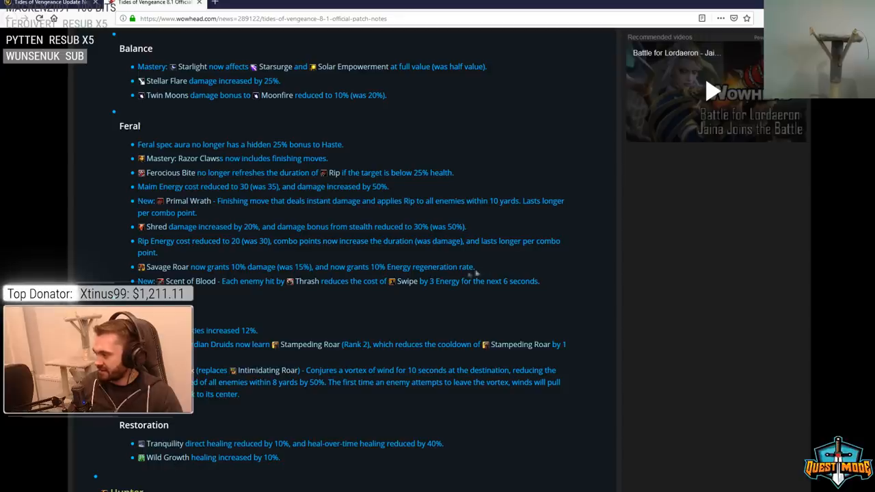
{"action": "scroll", "scroll_direction": "down", "scroll_amount": 3}
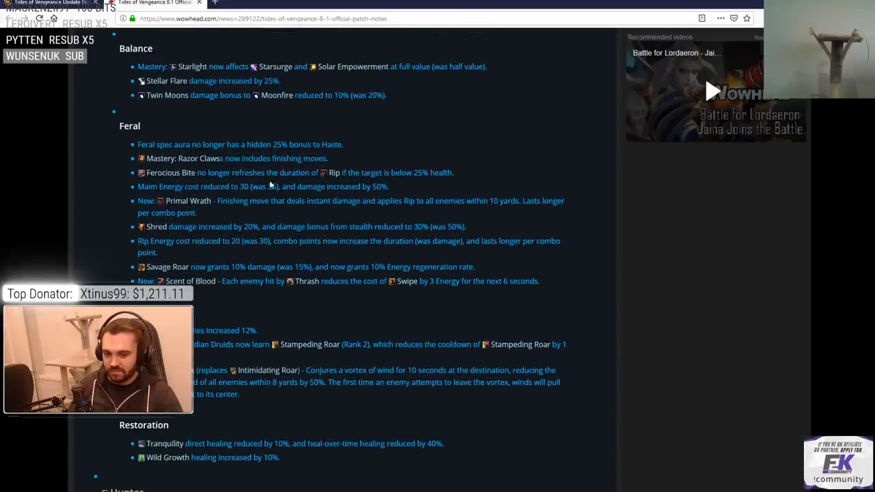
{"action": "scroll", "scroll_direction": "down", "scroll_amount": 3}
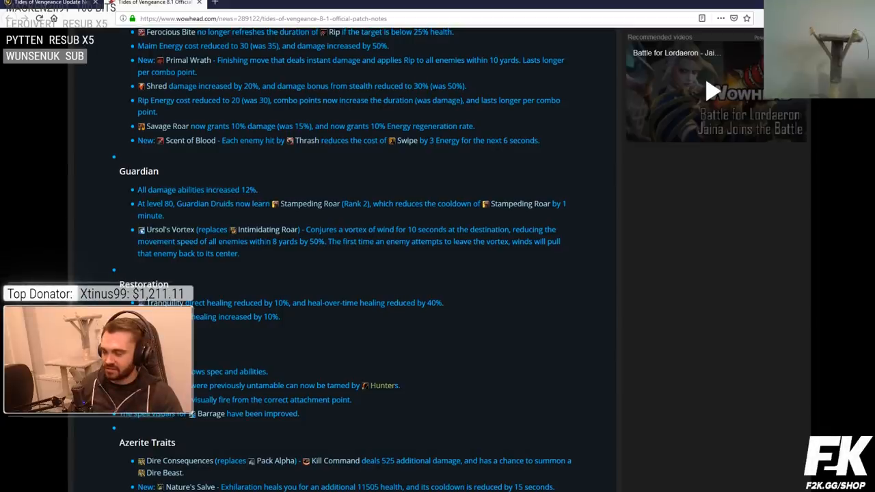
{"action": "scroll", "scroll_direction": "down", "scroll_amount": 3}
{"action": "type", "text": "Dept"}
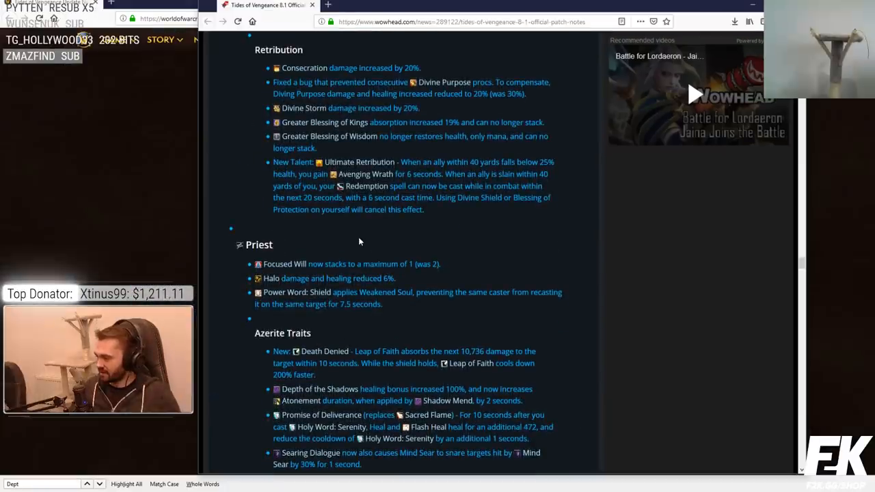
{"action": "mouse_move", "coordinate": [285, 264]}
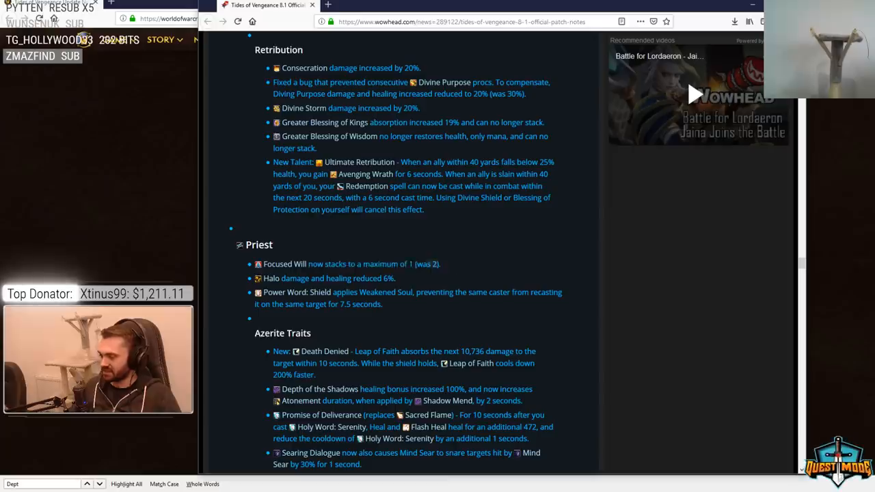
{"action": "mouse_move", "coordinate": [284, 264]}
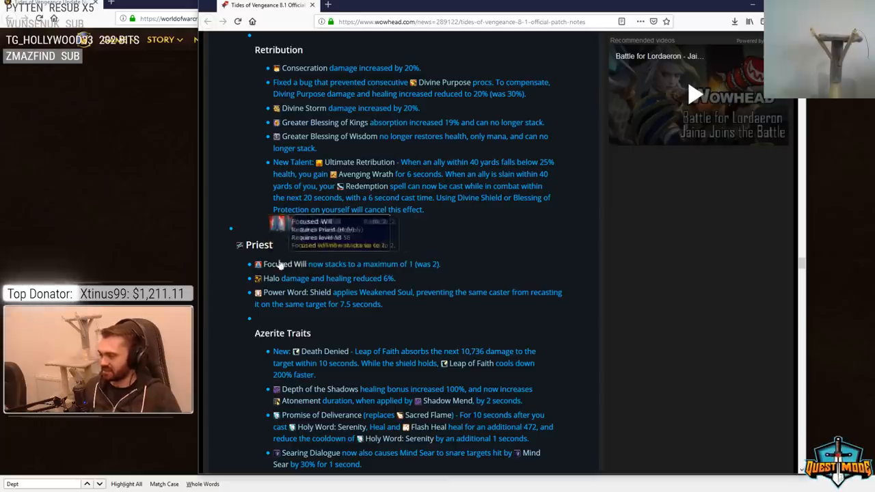
{"action": "mouse_move", "coordinate": [273, 240]}
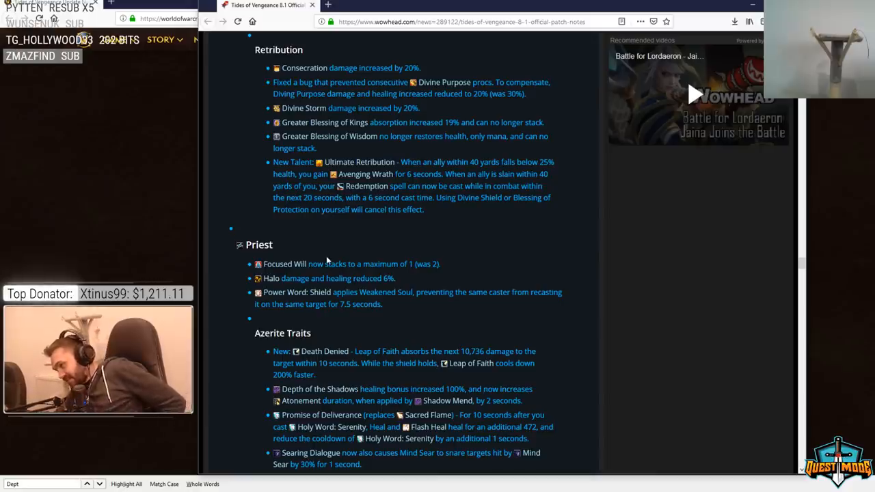
{"action": "mouse_move", "coordinate": [406, 261]}
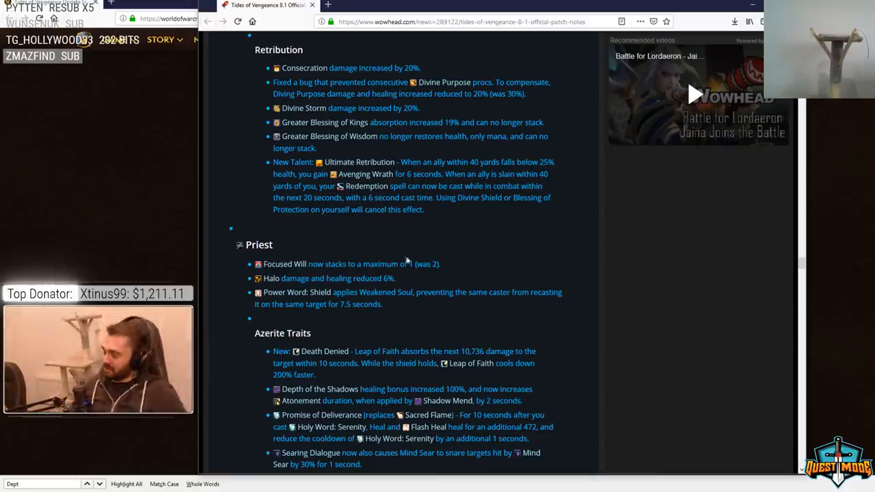
- Scroll to the Priest Azerite Traits list and highlight the Depth of the Shadows healing bonus text
{"action": "scroll", "scroll_direction": "down", "scroll_amount": 3}
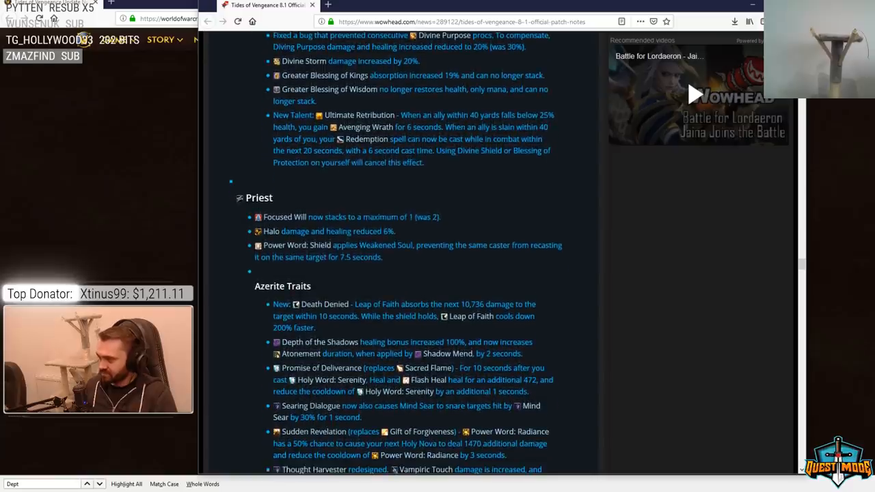
{"action": "mouse_move", "coordinate": [392, 259]}
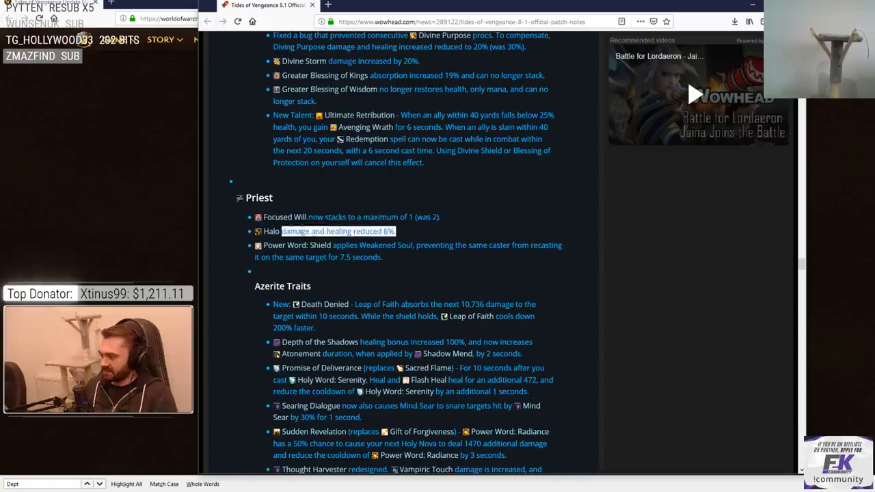
{"action": "scroll", "scroll_direction": "down", "scroll_amount": 3}
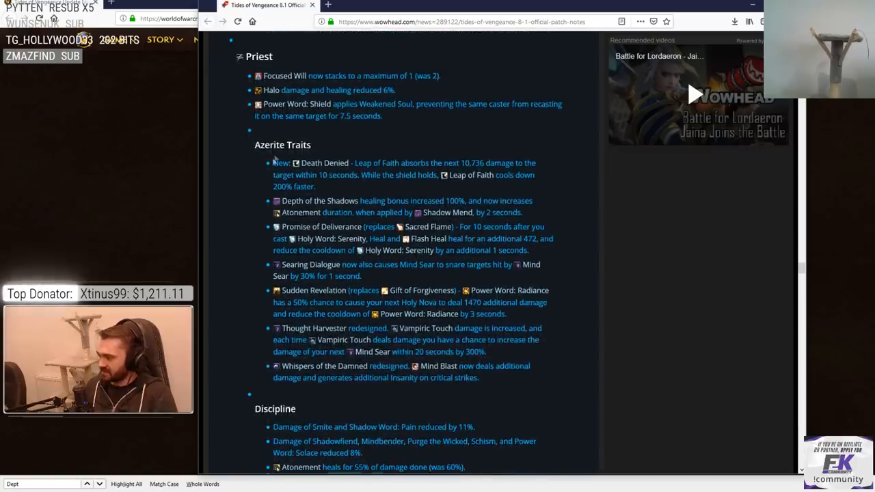
{"action": "mouse_move", "coordinate": [296, 163]}
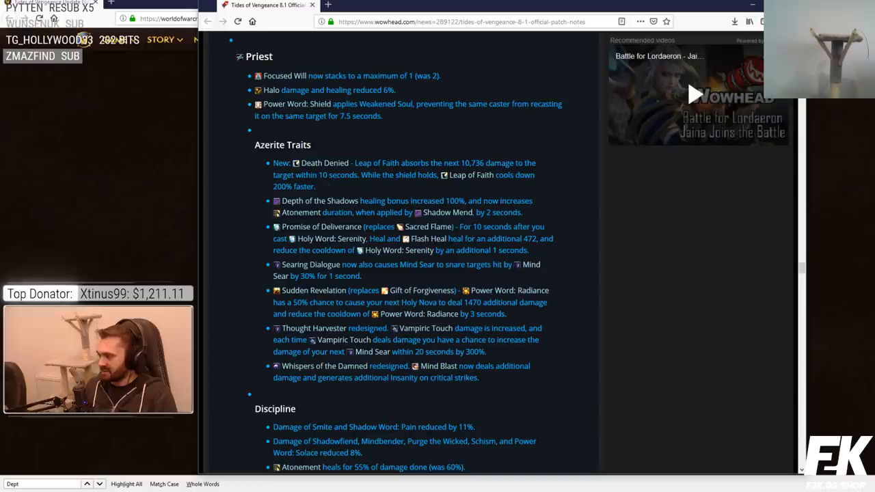
{"action": "double_click", "coordinate": [336, 175]}
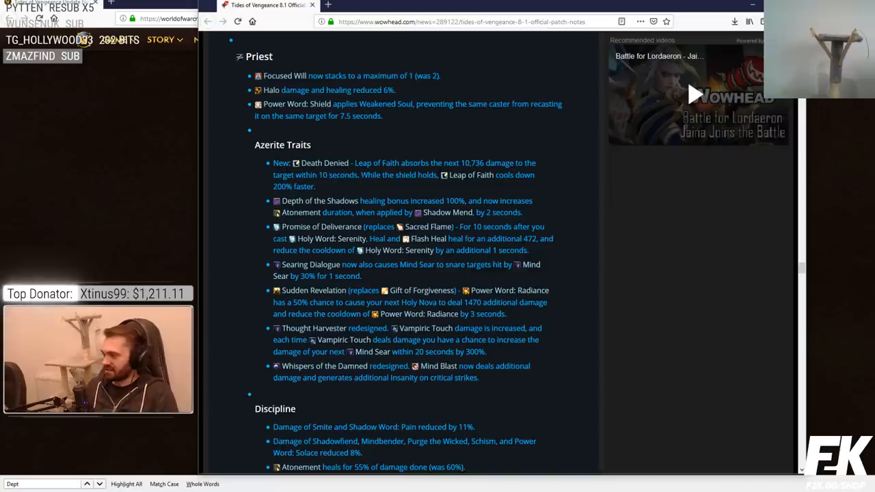
{"action": "double_click", "coordinate": [337, 175]}
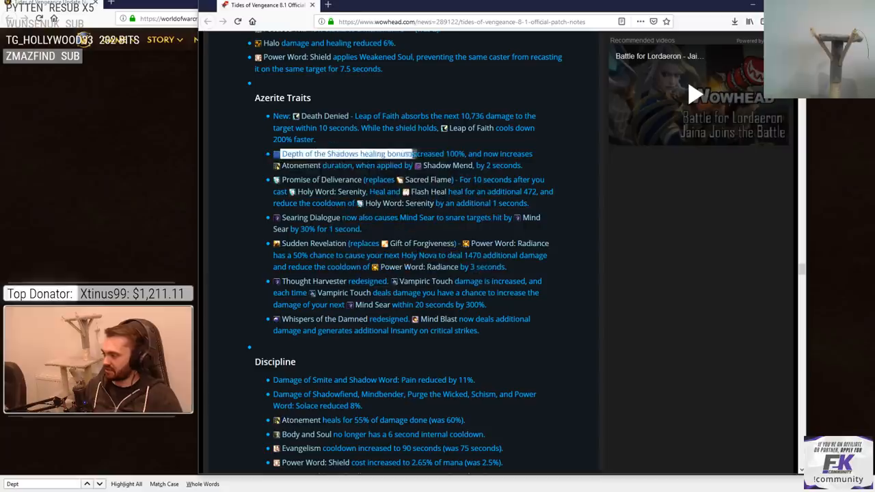
{"action": "mouse_move", "coordinate": [321, 153]}
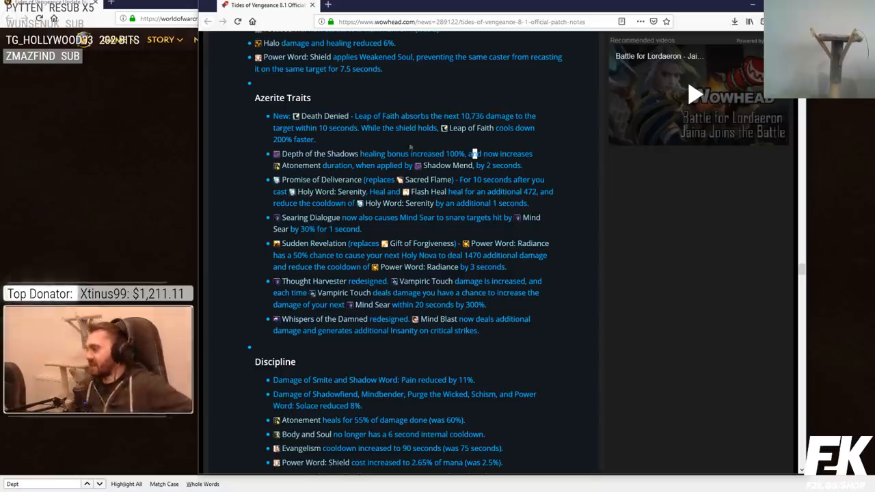
{"action": "left_click_drag", "start_coordinate": [360, 153], "coordinate": [471, 153]}
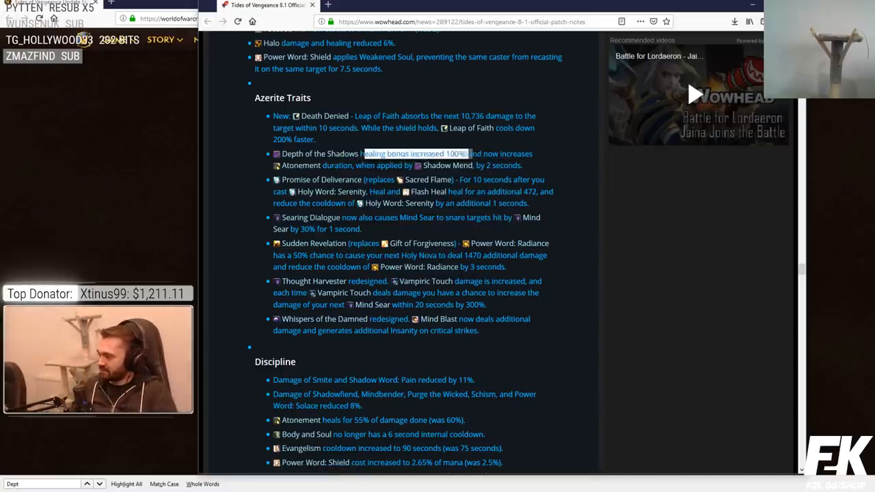
{"action": "mouse_move", "coordinate": [326, 153]}
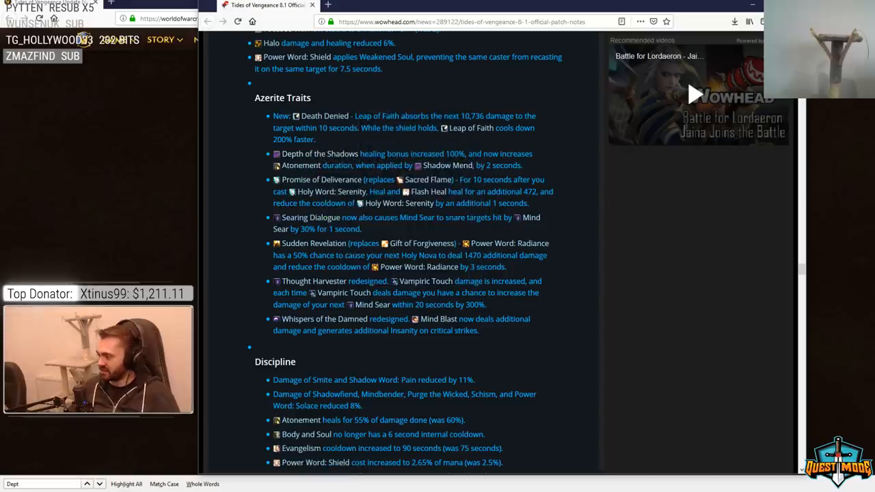
{"action": "mouse_move", "coordinate": [366, 179]}
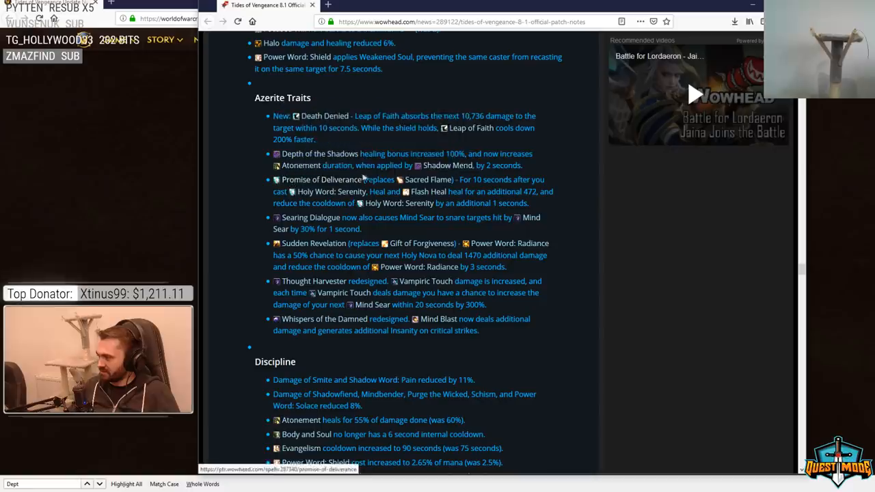
{"action": "mouse_move", "coordinate": [340, 191]}
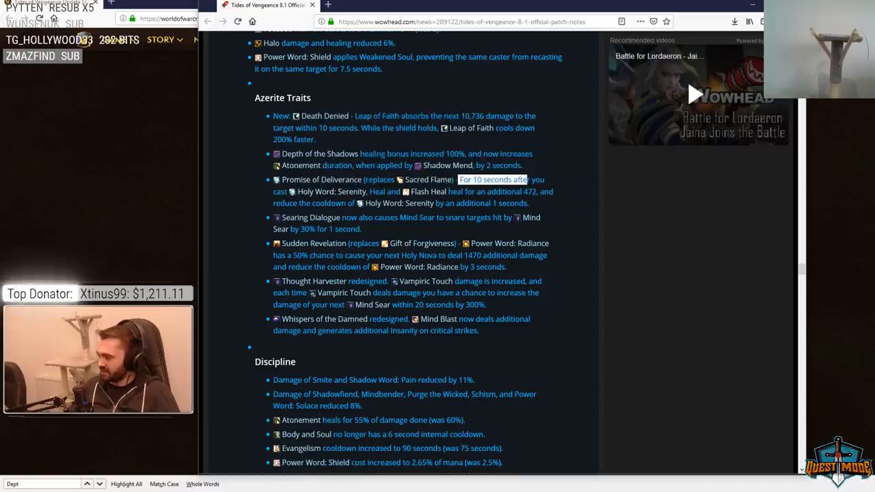
{"action": "mouse_move", "coordinate": [427, 191]}
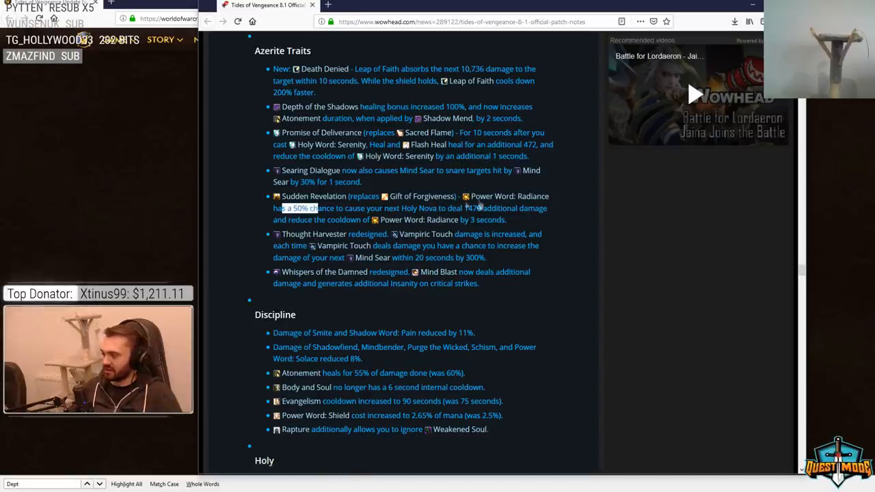
{"action": "mouse_move", "coordinate": [335, 306]}
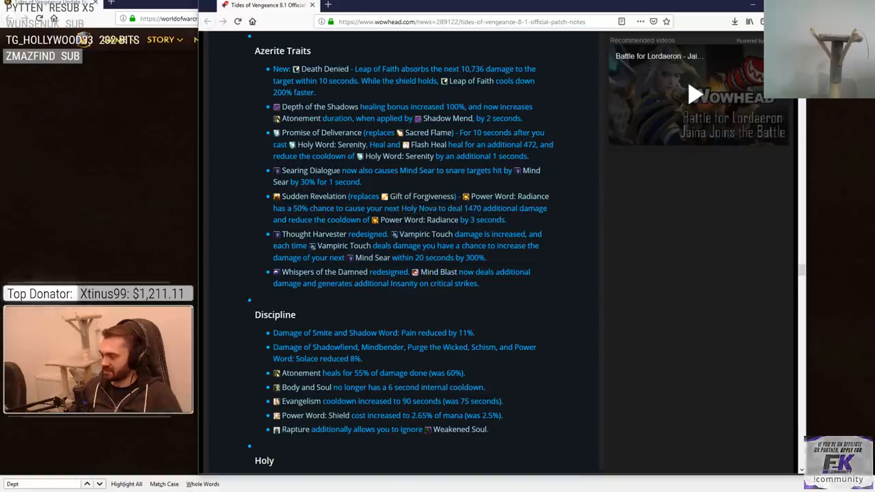
{"action": "mouse_move", "coordinate": [313, 196]}
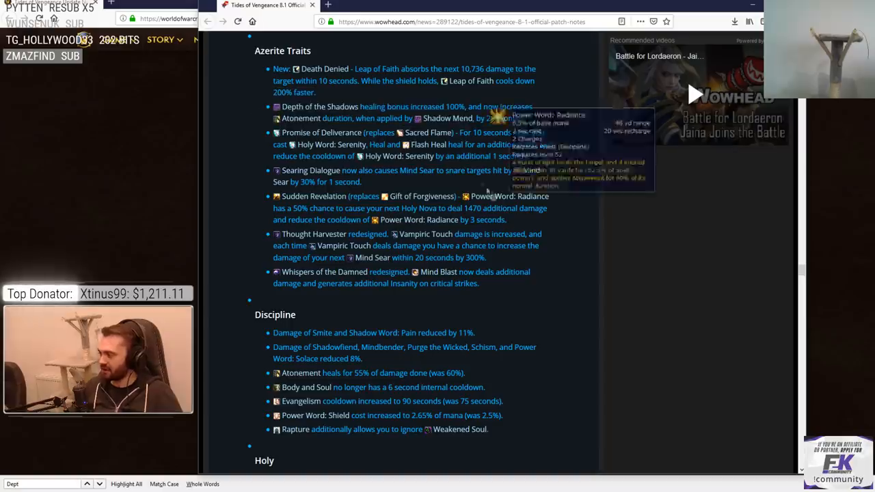
- Scroll past the Priest Azerite Traits to the Discipline list and the Holy heading
{"action": "scroll", "scroll_direction": "down", "scroll_amount": 3}
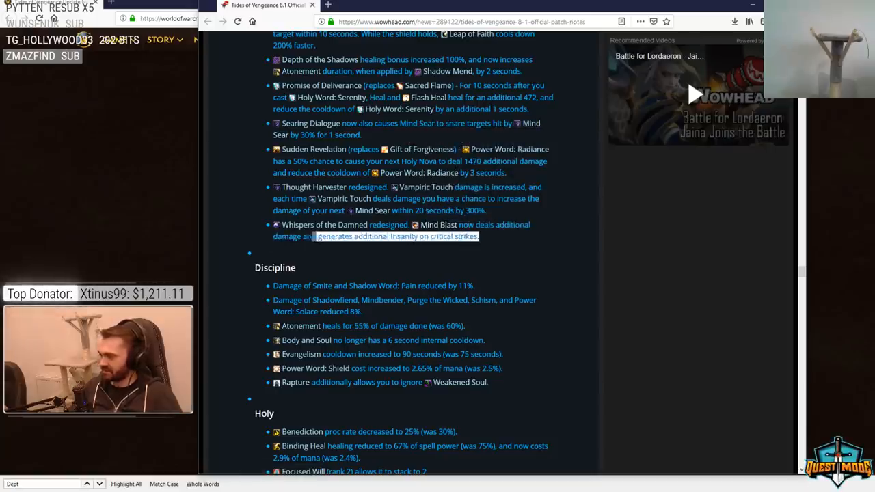
{"action": "scroll", "scroll_direction": "down", "scroll_amount": 3}
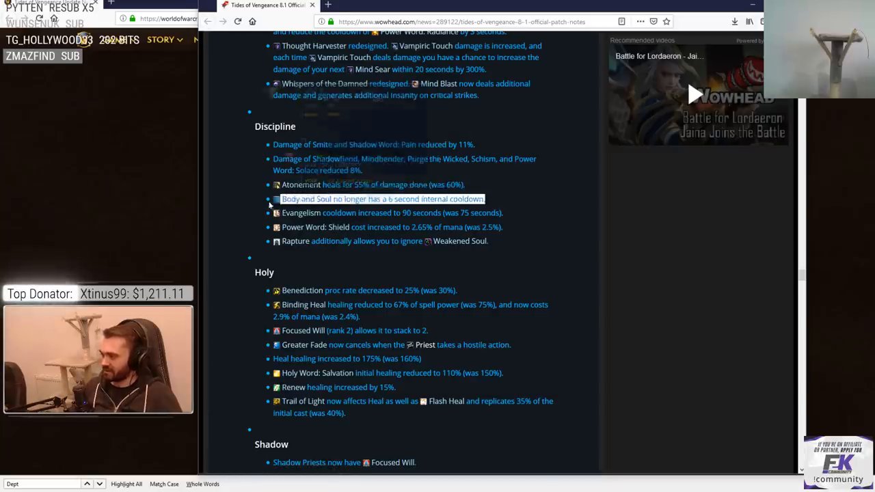
{"action": "scroll", "scroll_direction": "down", "scroll_amount": 3}
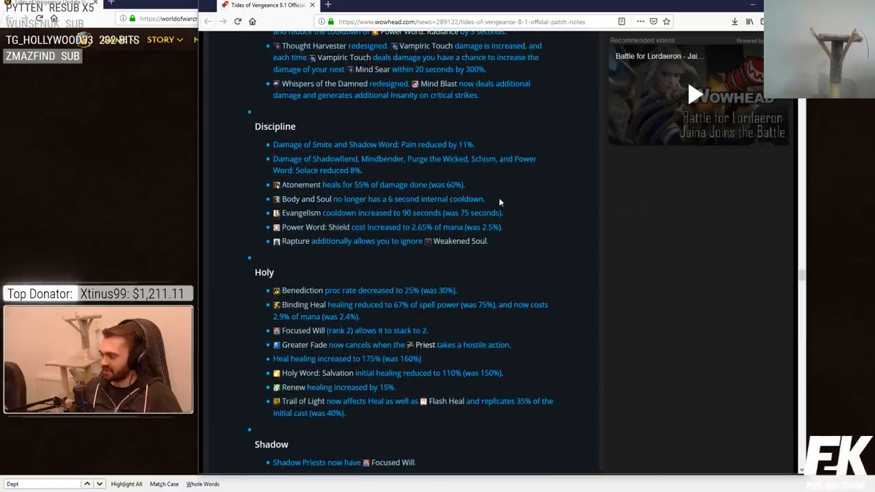
{"action": "mouse_move", "coordinate": [290, 199]}
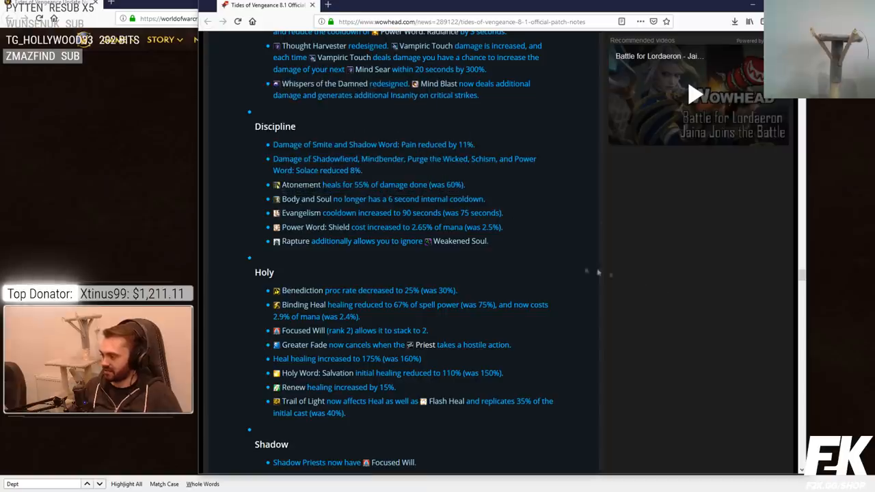
{"action": "mouse_move", "coordinate": [485, 203]}
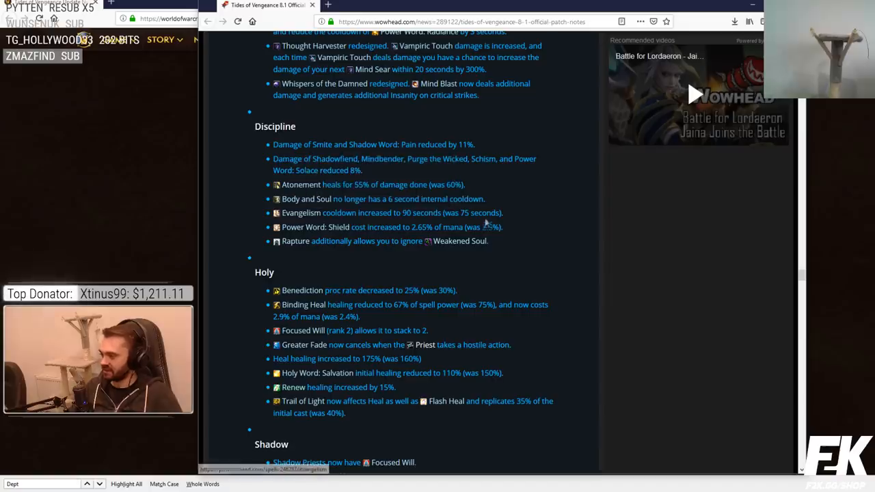
{"action": "mouse_move", "coordinate": [305, 198]}
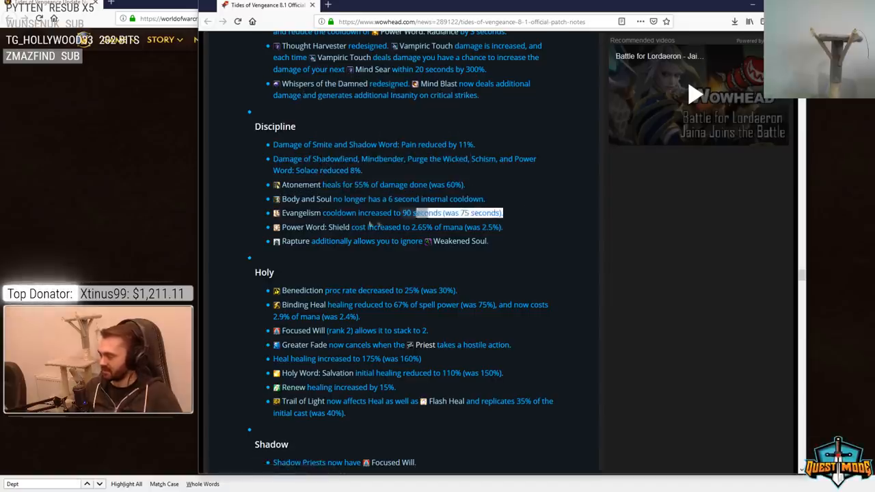
{"action": "mouse_move", "coordinate": [301, 212]}
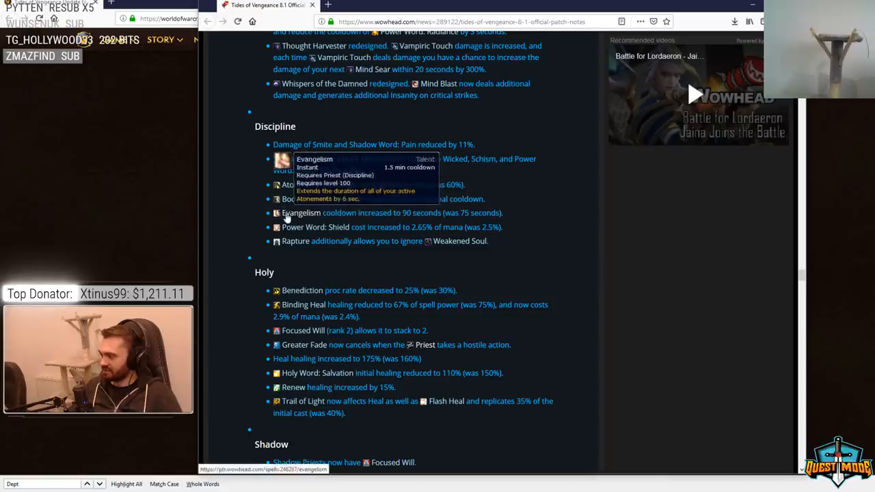
{"action": "mouse_move", "coordinate": [315, 227]}
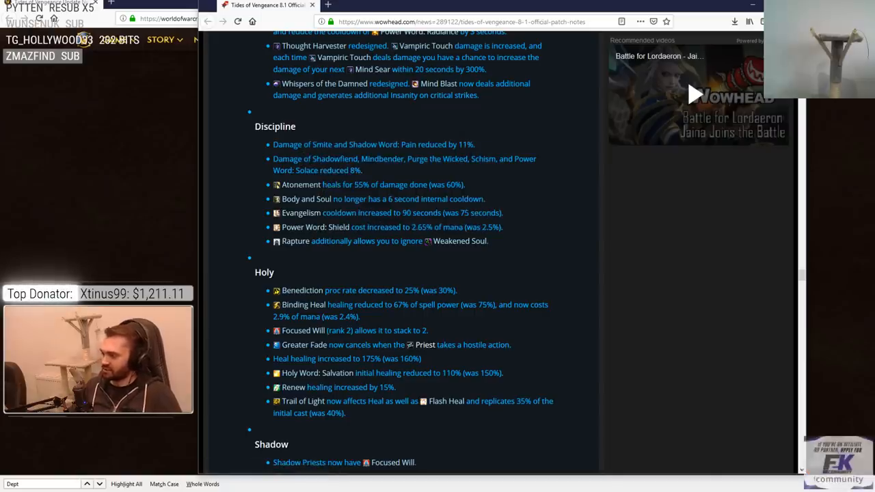
{"action": "mouse_move", "coordinate": [315, 227]}
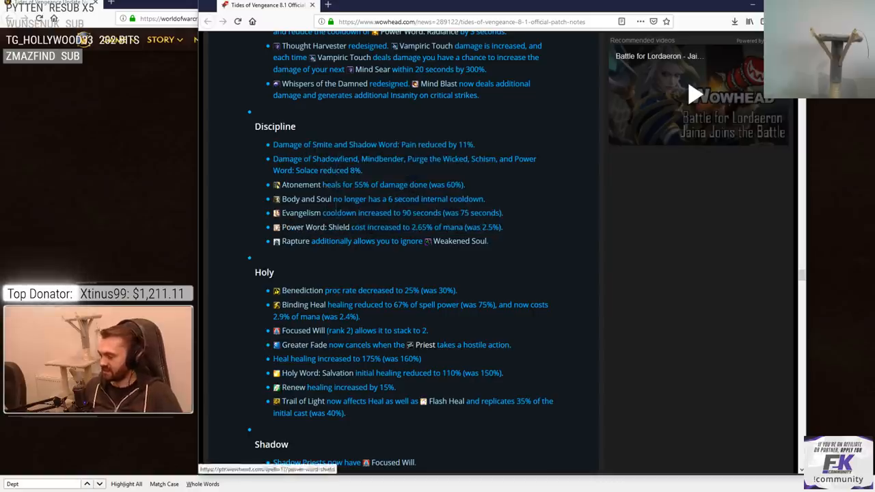
{"action": "mouse_move", "coordinate": [295, 241]}
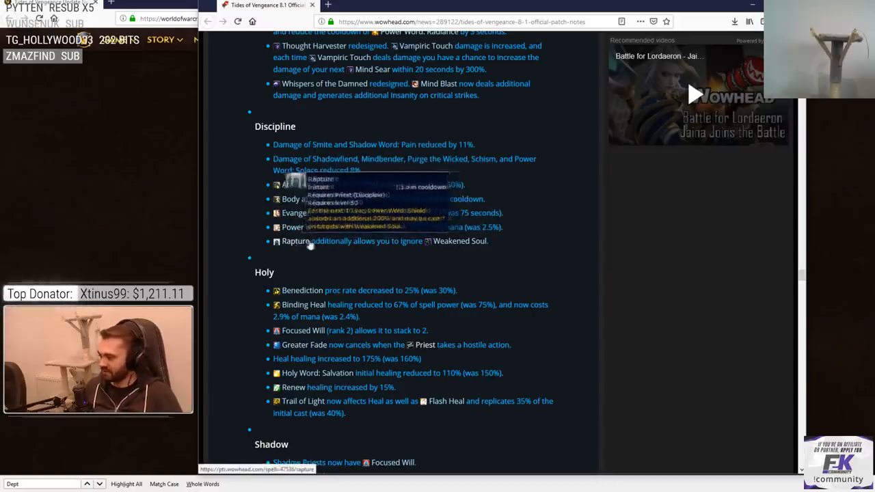
{"action": "mouse_move", "coordinate": [324, 282]}
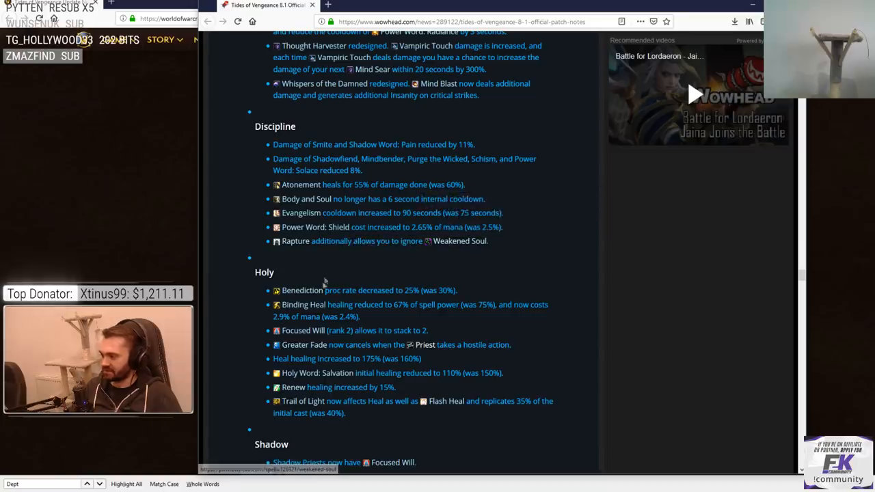
- Scroll up to the Priest heading below Retribution Paladin, then back down to the Holy Priest notes
{"action": "scroll", "scroll_direction": "down", "scroll_amount": 3}
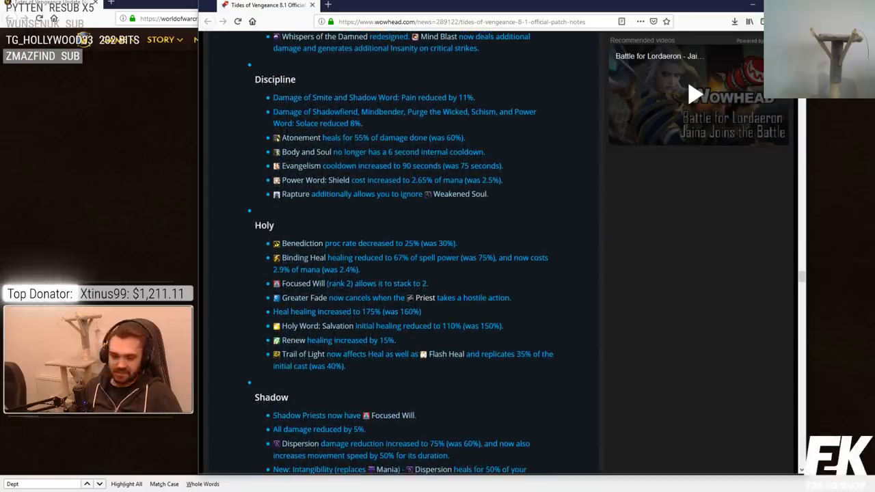
{"action": "scroll", "scroll_direction": "up", "scroll_amount": 3}
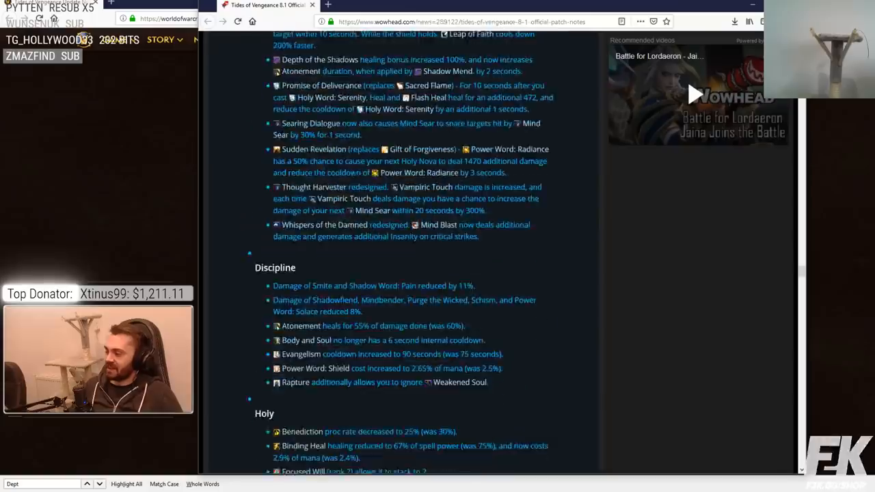
{"action": "scroll", "scroll_direction": "down", "scroll_amount": 3}
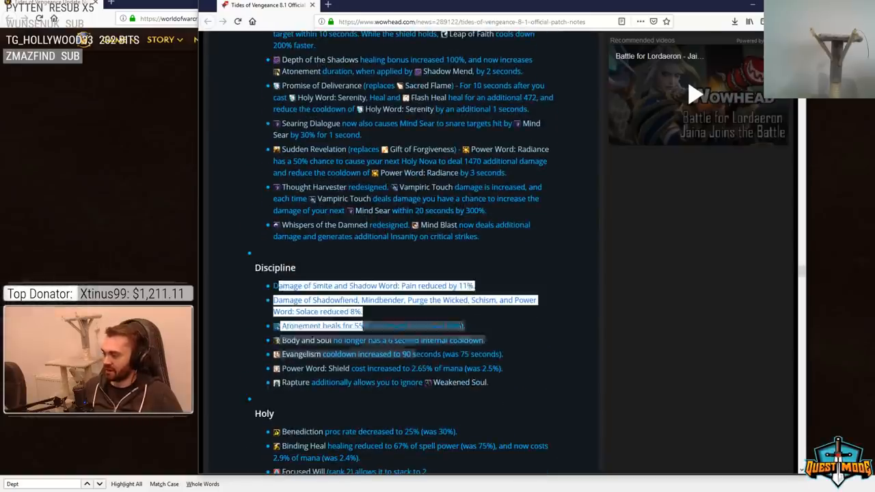
{"action": "scroll", "scroll_direction": "down", "scroll_amount": 3}
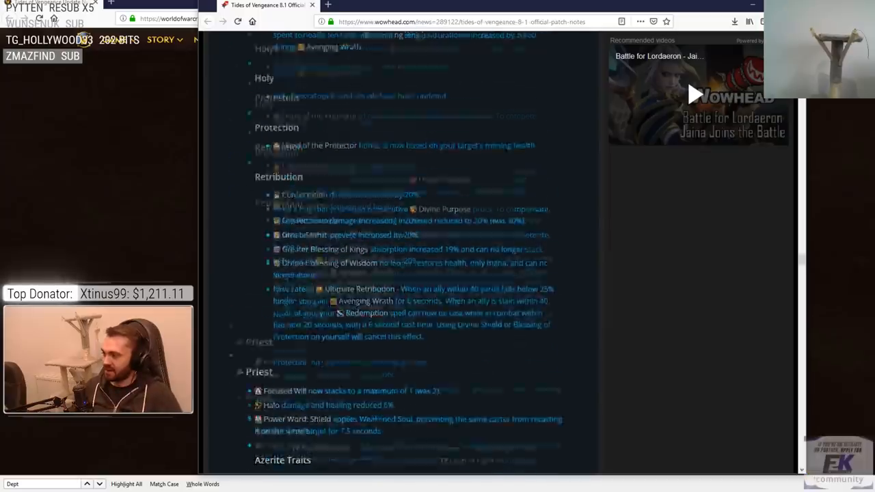
{"action": "scroll", "scroll_direction": "up", "scroll_amount": 3}
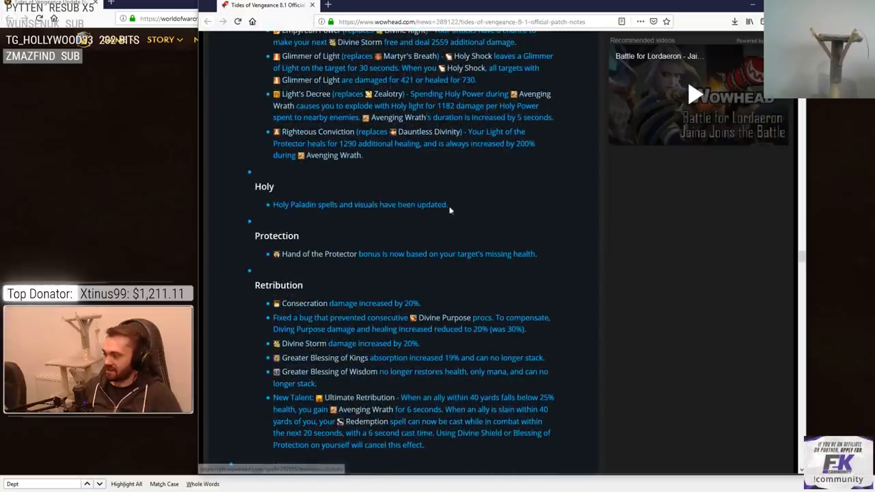
{"action": "scroll", "scroll_direction": "up", "scroll_amount": 3}
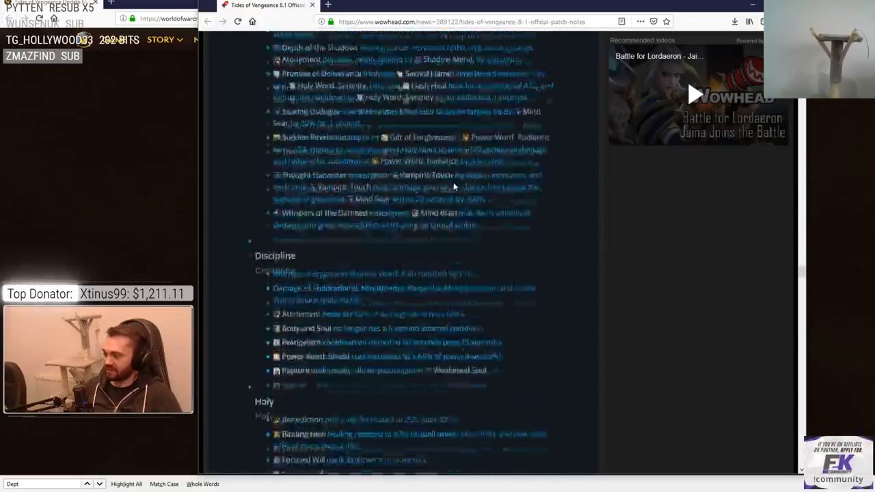
{"action": "scroll", "scroll_direction": "up", "scroll_amount": 3}
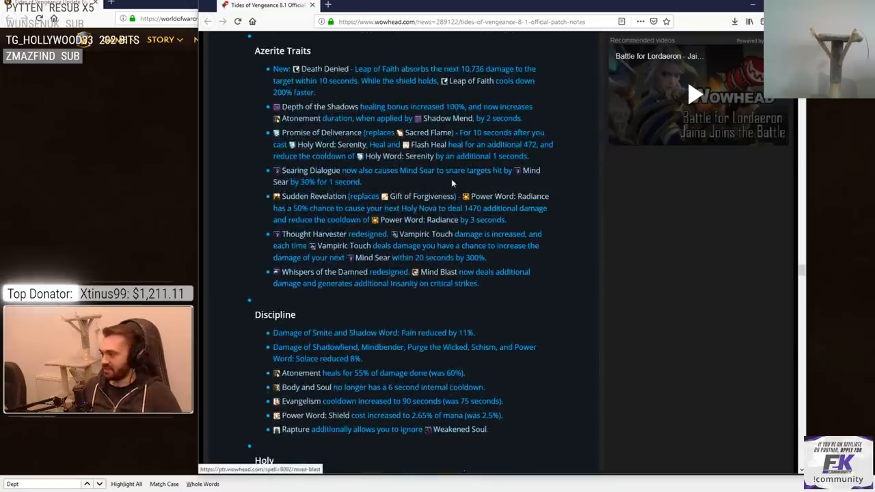
{"action": "scroll", "scroll_direction": "up", "scroll_amount": 3}
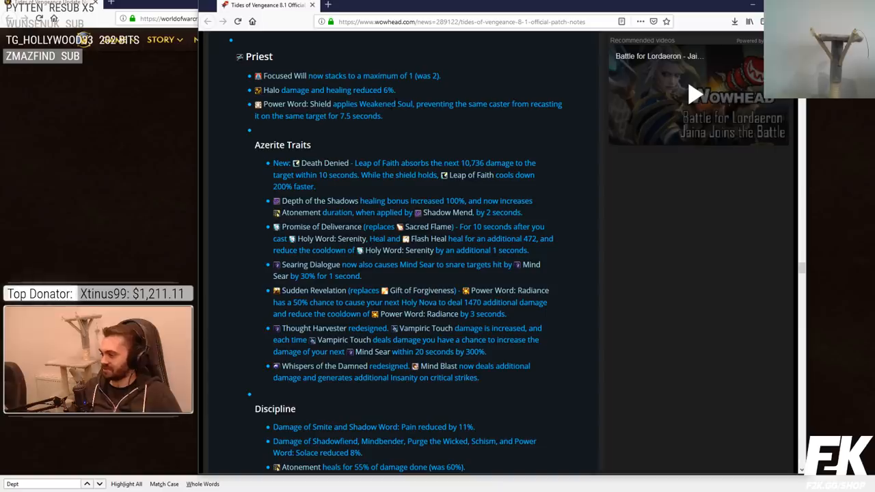
{"action": "scroll", "scroll_direction": "down", "scroll_amount": 3}
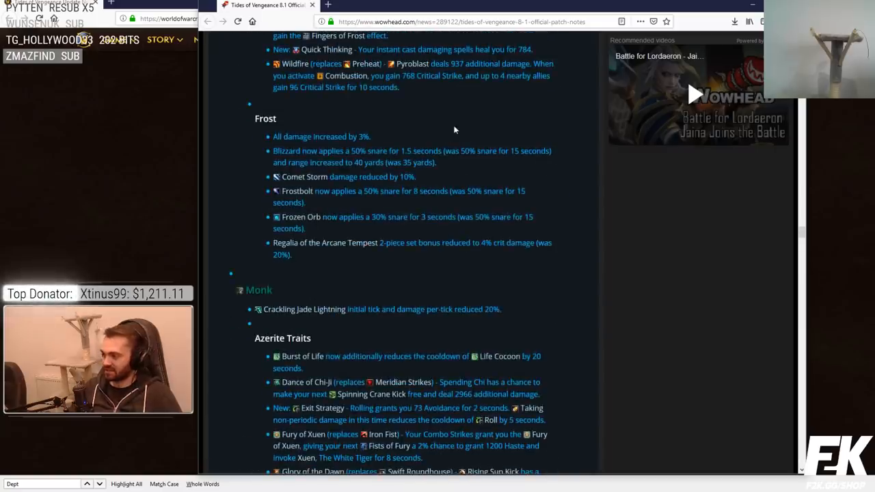
{"action": "scroll", "scroll_direction": "down", "scroll_amount": 3}
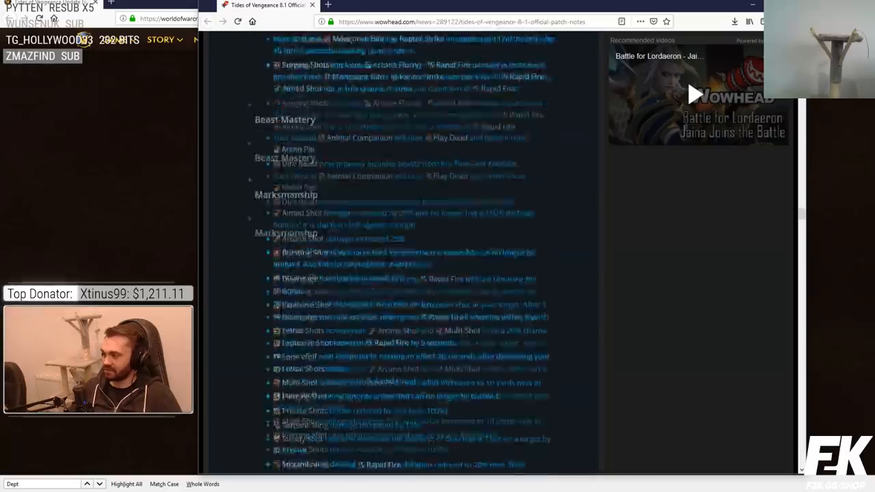
{"action": "scroll", "scroll_direction": "down", "scroll_amount": 3}
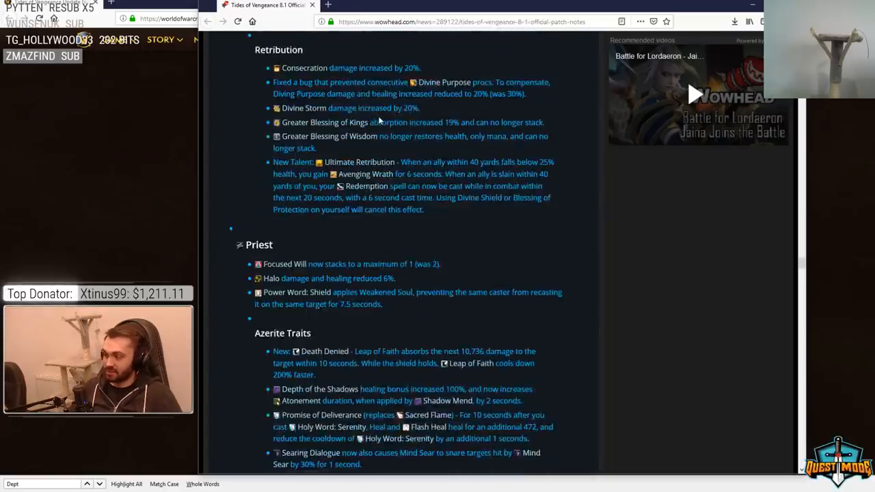
{"action": "scroll", "scroll_direction": "down", "scroll_amount": 3}
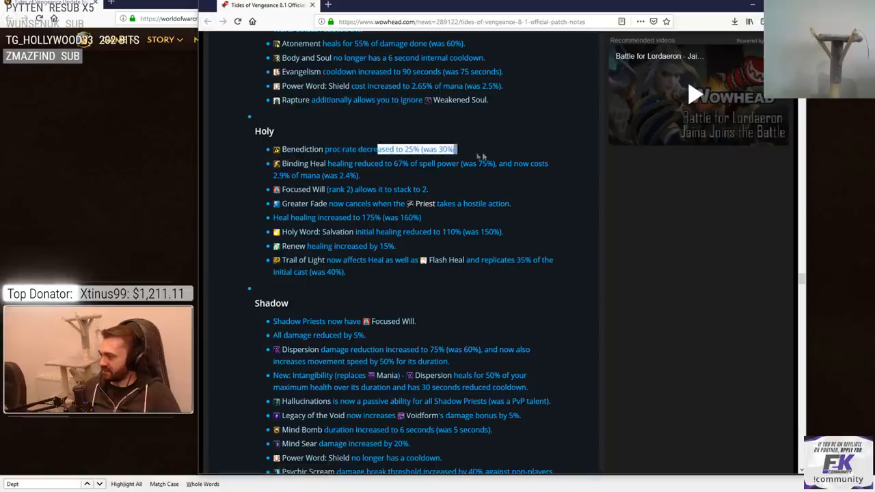
{"action": "mouse_move", "coordinate": [302, 149]}
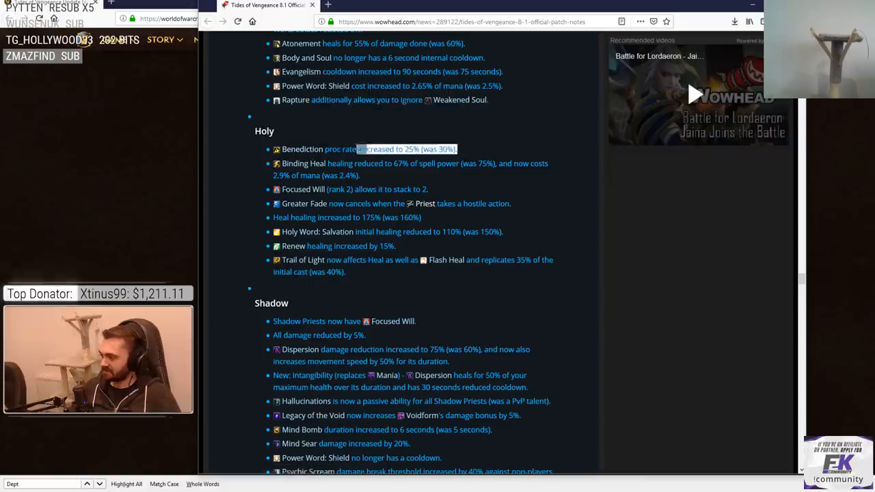
{"action": "mouse_move", "coordinate": [303, 162]}
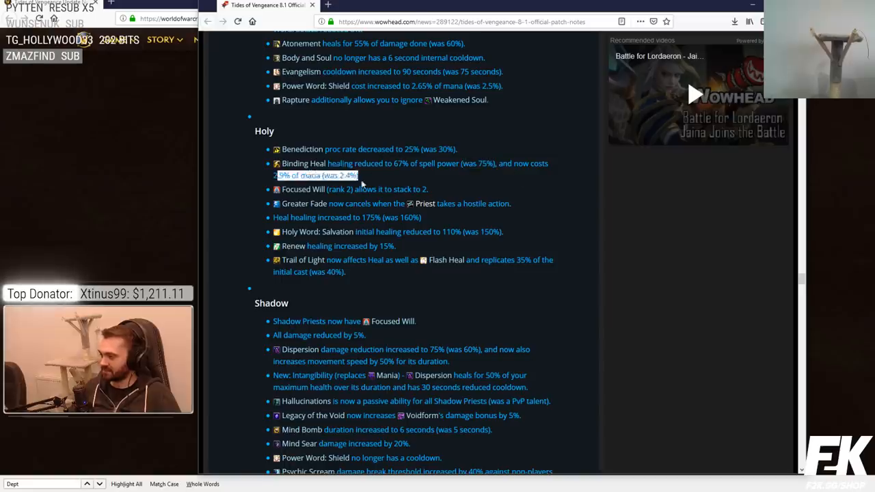
- Read the Holy Priest list, highlighting the Heal and Renew healing increases and the Trail of Light note
{"action": "left_click", "coordinate": [366, 176]}
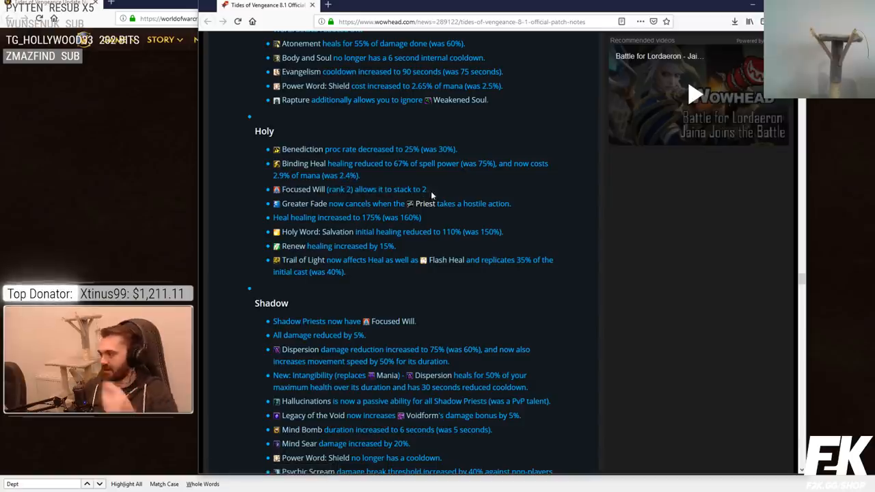
{"action": "mouse_move", "coordinate": [303, 203]}
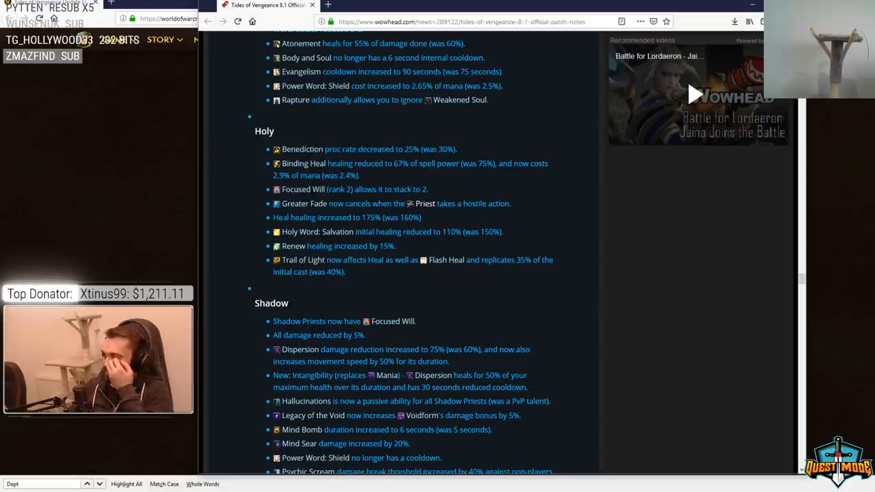
{"action": "double_click", "coordinate": [345, 217]}
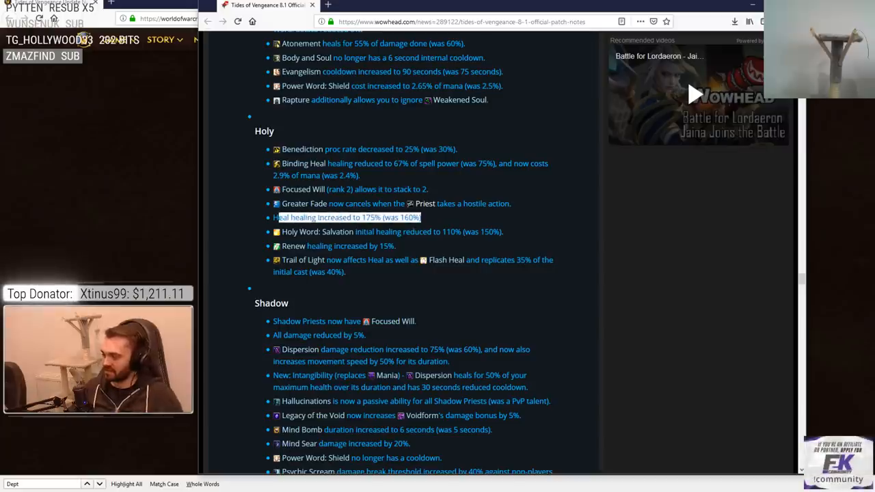
{"action": "left_click", "coordinate": [427, 220]}
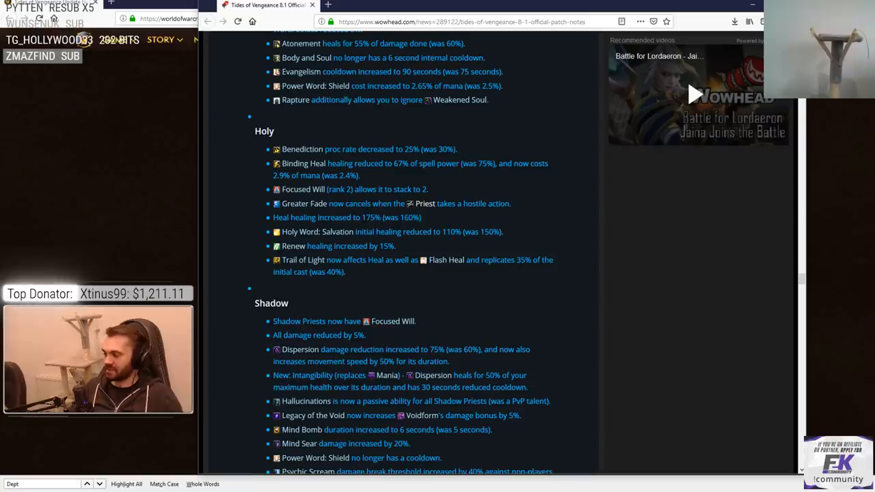
{"action": "scroll", "scroll_direction": "down", "scroll_amount": 3}
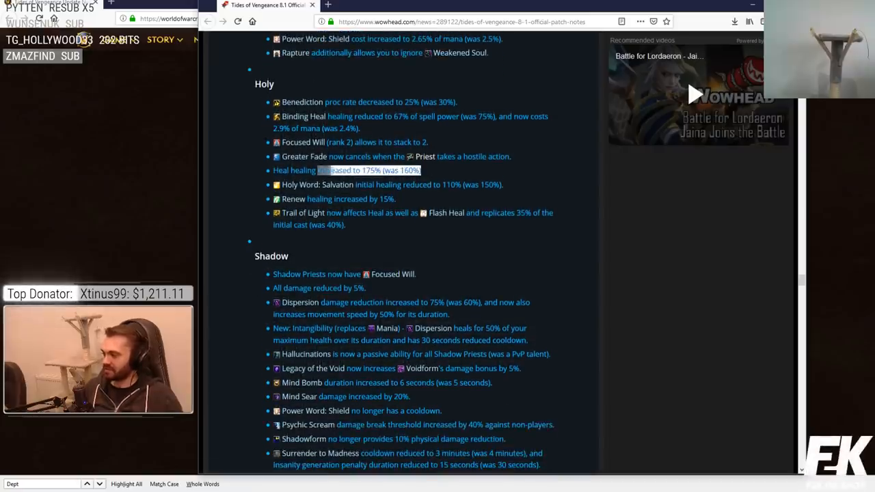
{"action": "mouse_move", "coordinate": [317, 184]}
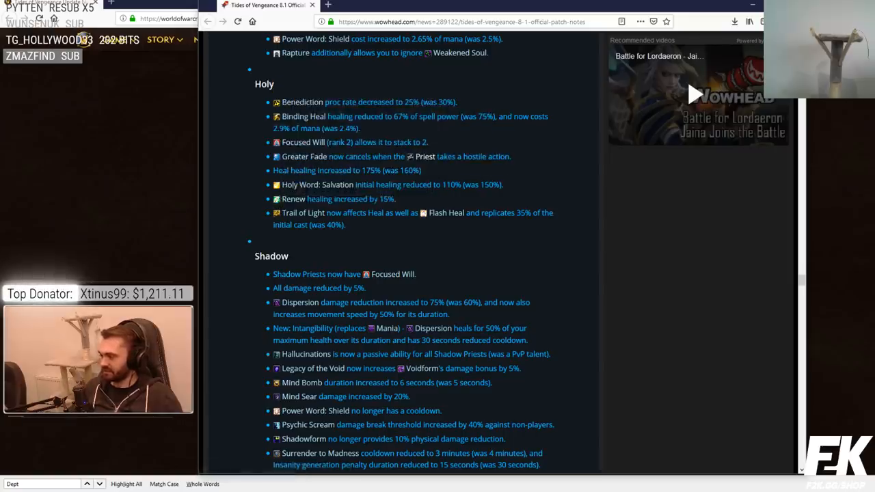
{"action": "double_click", "coordinate": [335, 199]}
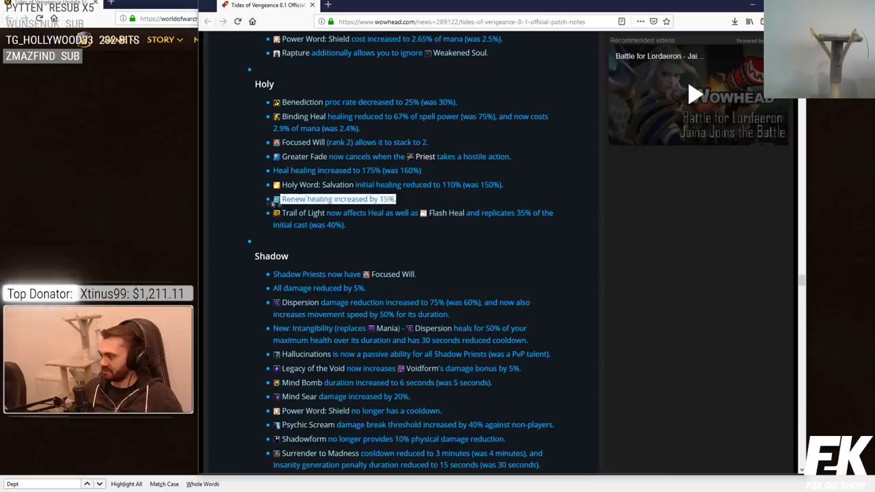
{"action": "mouse_move", "coordinate": [303, 212]}
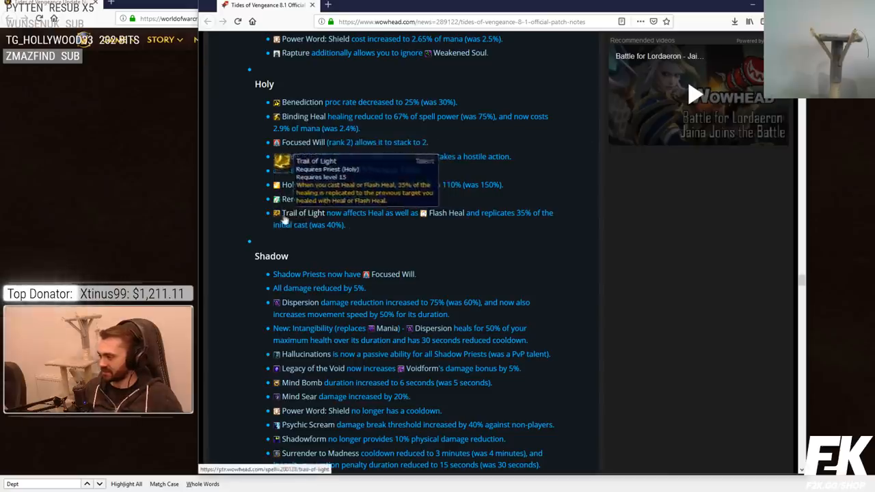
{"action": "mouse_move", "coordinate": [316, 214]}
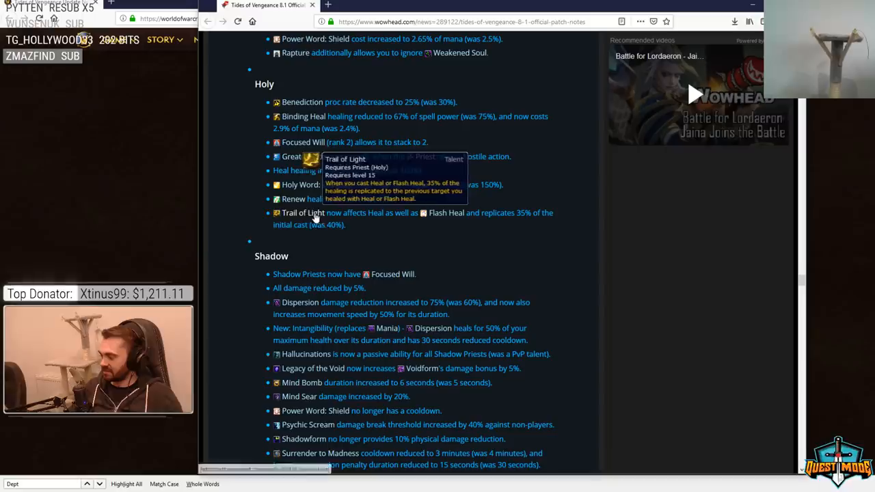
{"action": "mouse_move", "coordinate": [362, 198]}
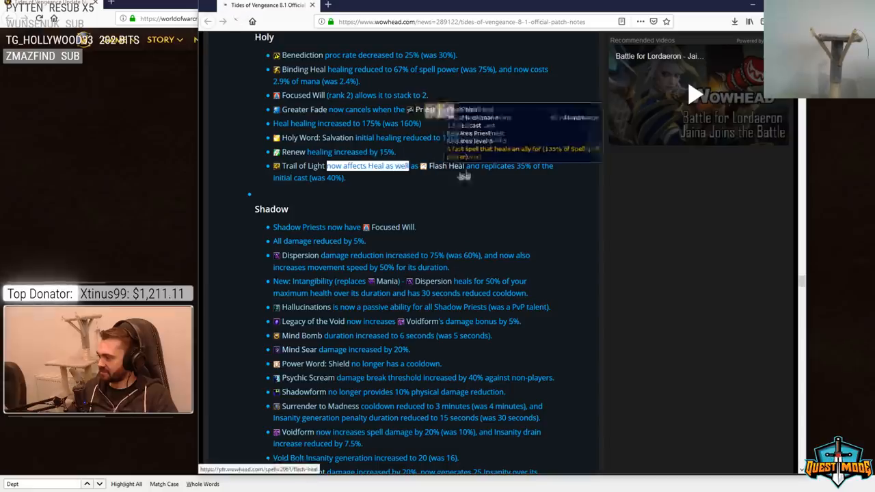
{"action": "left_click", "coordinate": [444, 165]}
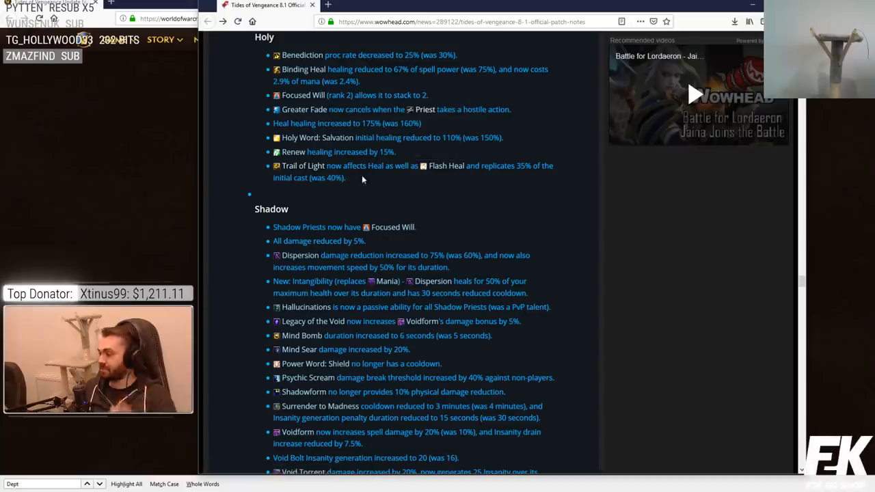
{"action": "mouse_move", "coordinate": [346, 164]}
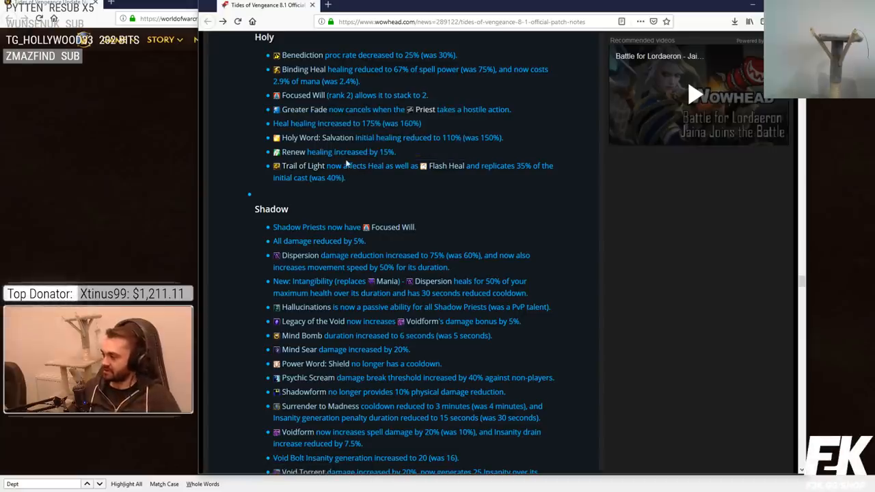
- Scroll down to bring the full Shadow Priest section with the Dispersion change into view
{"action": "scroll", "scroll_direction": "down", "scroll_amount": 3}
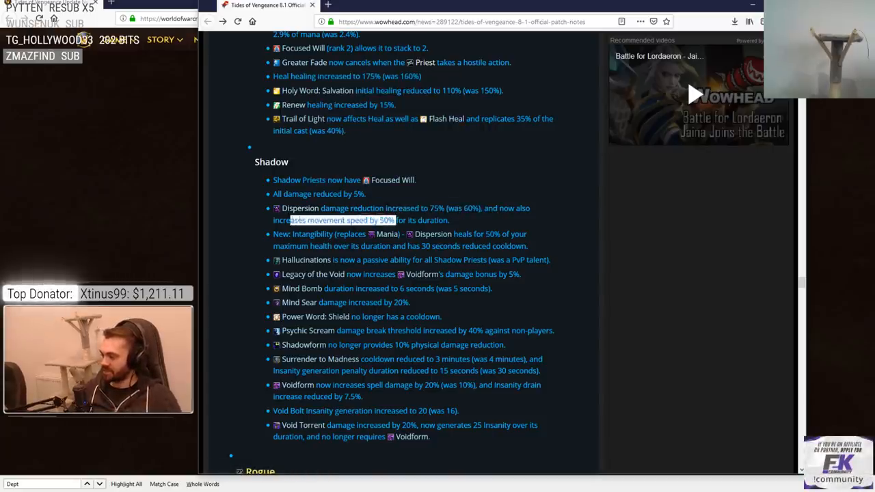
{"action": "mouse_move", "coordinate": [300, 207]}
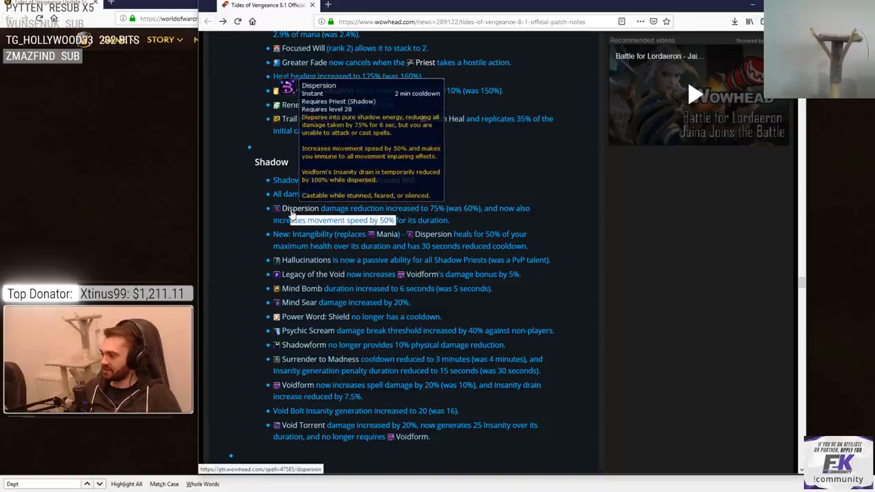
{"action": "mouse_move", "coordinate": [355, 233]}
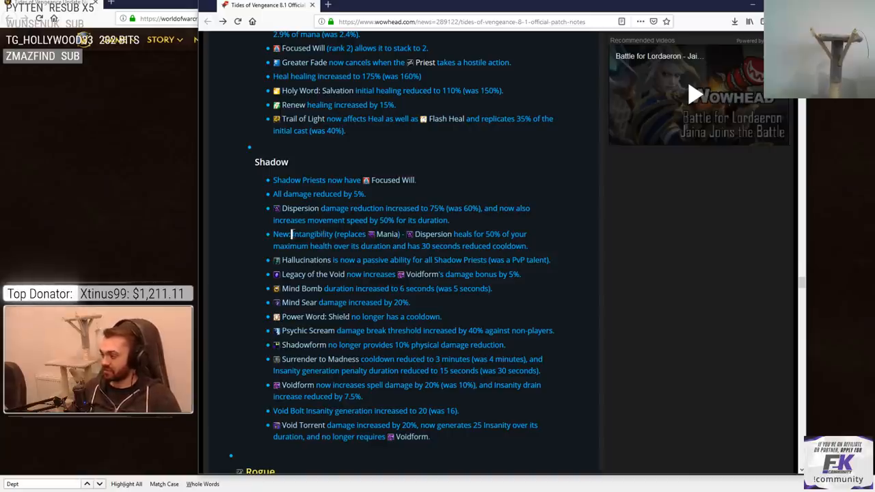
{"action": "mouse_move", "coordinate": [432, 234]}
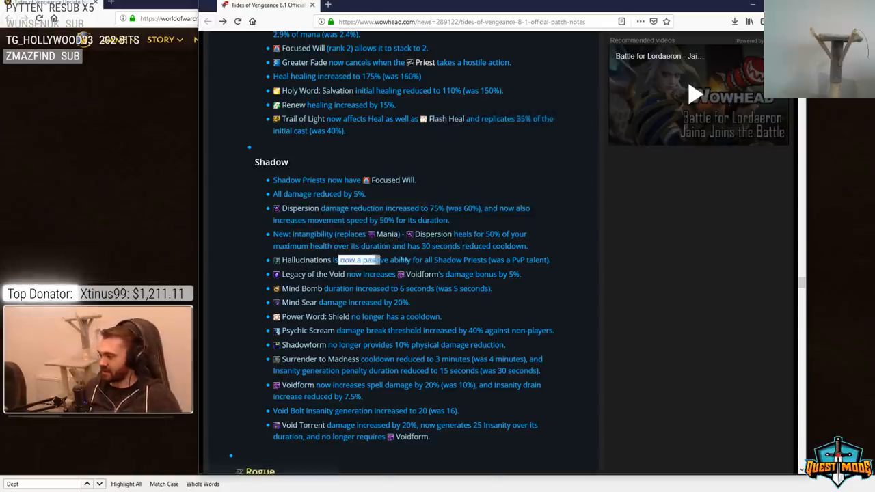
{"action": "mouse_move", "coordinate": [306, 260]}
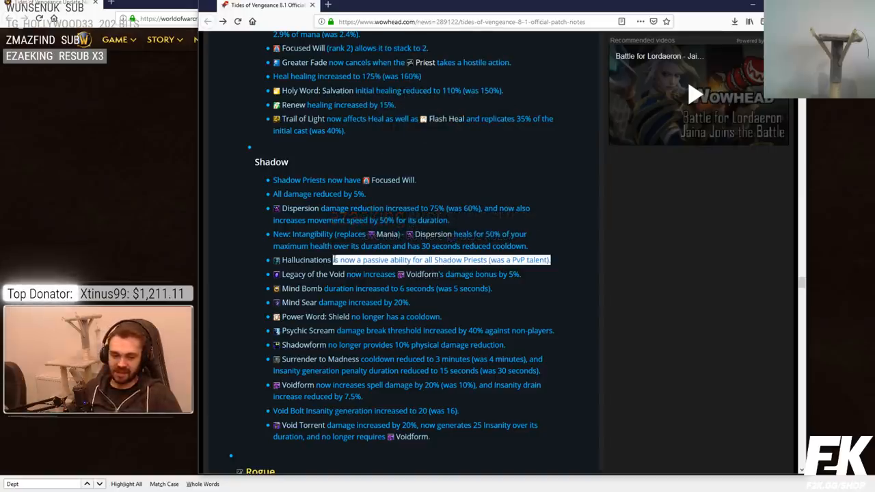
{"action": "mouse_move", "coordinate": [298, 302]}
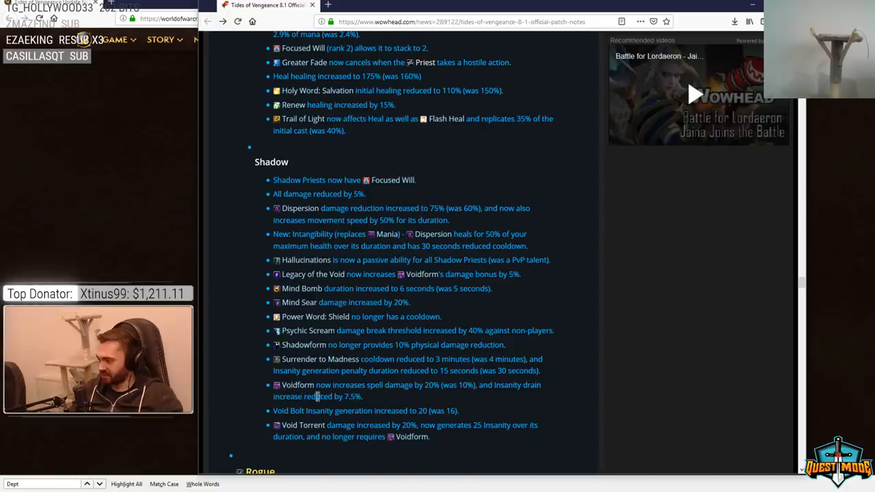
{"action": "mouse_move", "coordinate": [296, 385]}
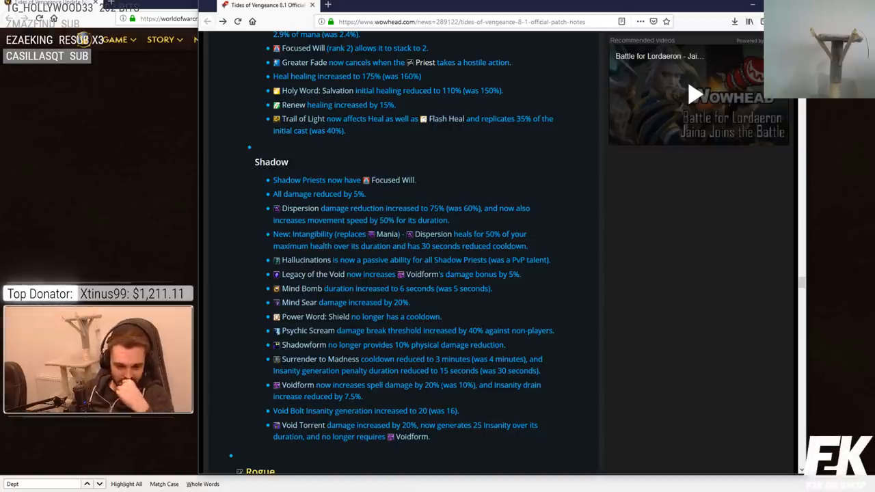
- Scroll to the PvP Priest section and highlight the Trinity critical strike change and the Heal PvP increase
{"action": "scroll", "scroll_direction": "up", "scroll_amount": 3}
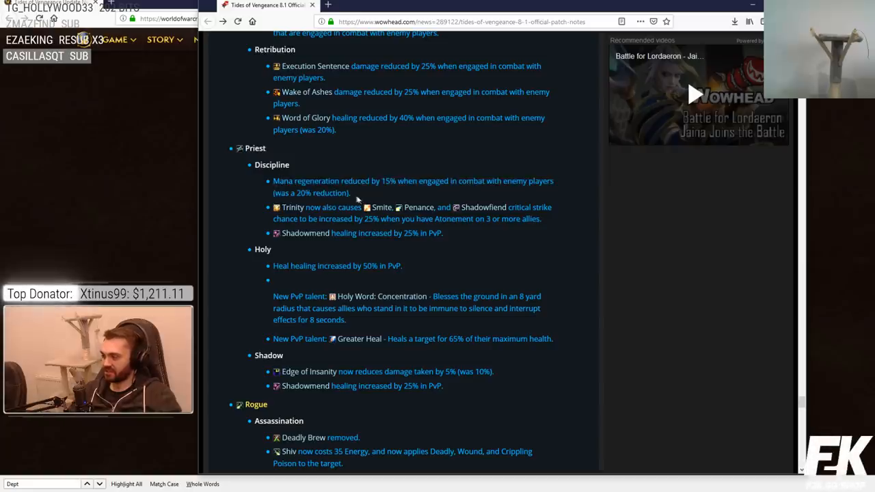
{"action": "left_click_drag", "start_coordinate": [272, 181], "coordinate": [352, 193]}
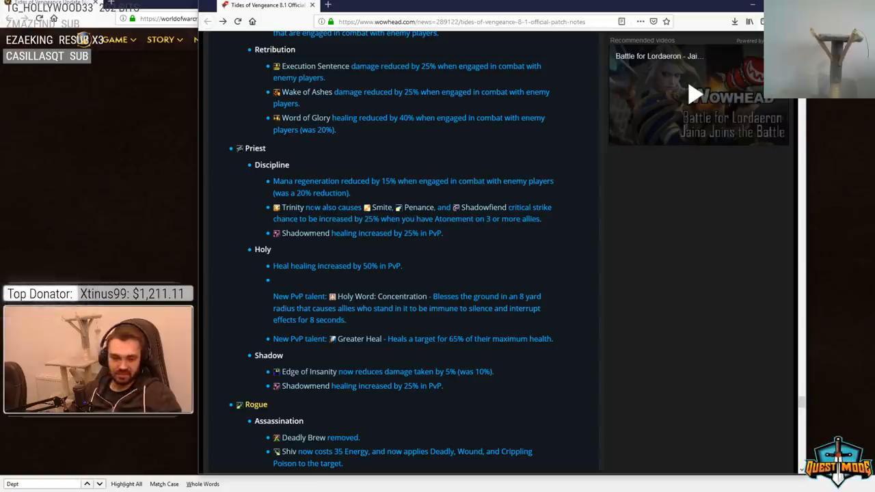
{"action": "left_click_drag", "start_coordinate": [308, 207], "coordinate": [536, 218]}
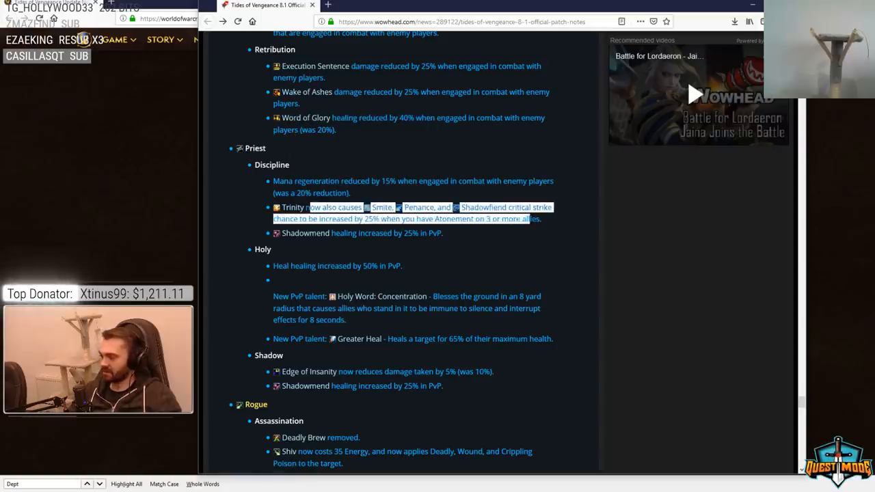
{"action": "mouse_move", "coordinate": [381, 207]}
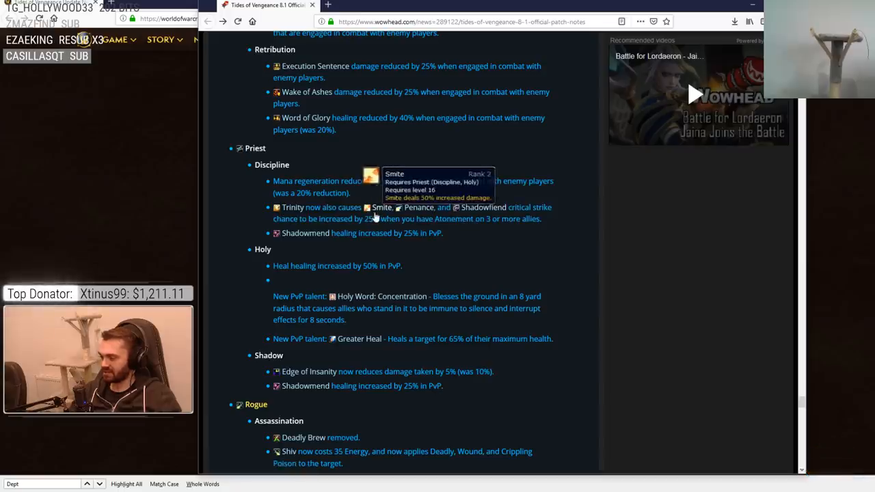
{"action": "mouse_move", "coordinate": [483, 207]}
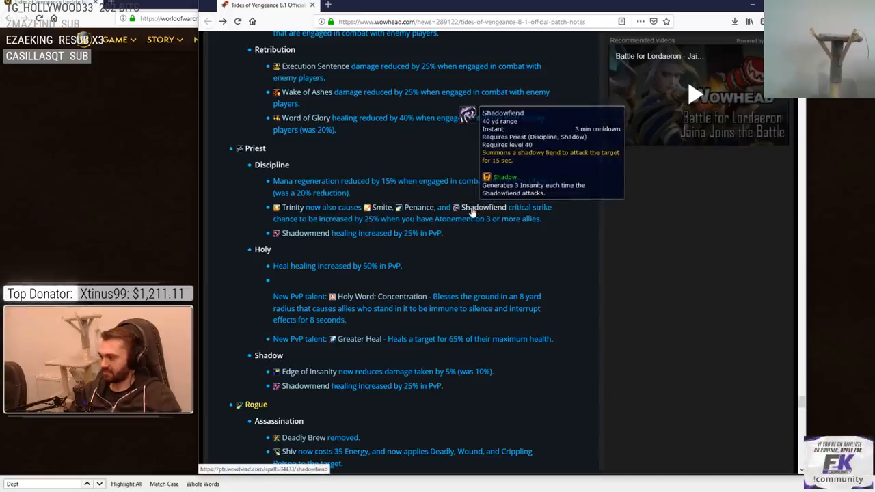
{"action": "mouse_move", "coordinate": [419, 207]}
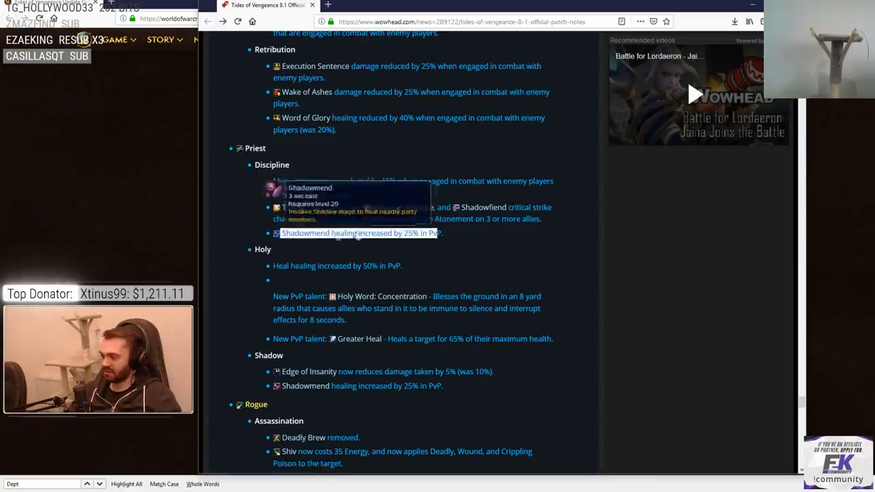
{"action": "mouse_move", "coordinate": [454, 239]}
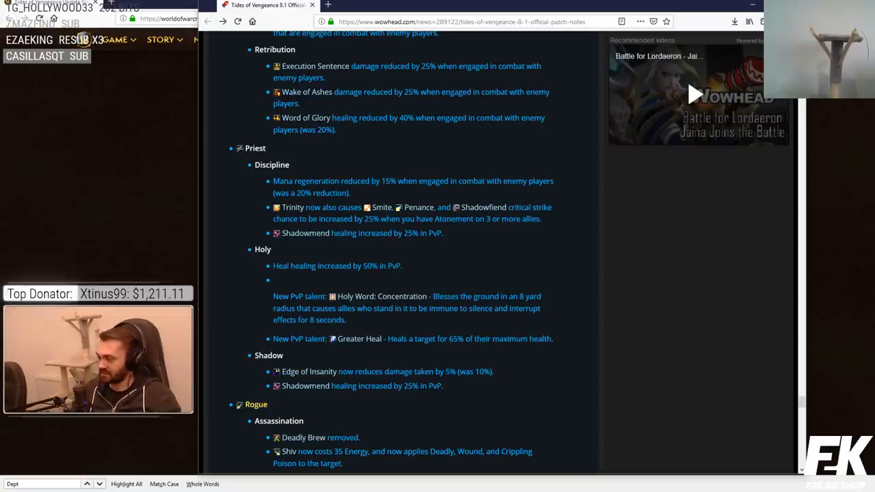
{"action": "double_click", "coordinate": [337, 265]}
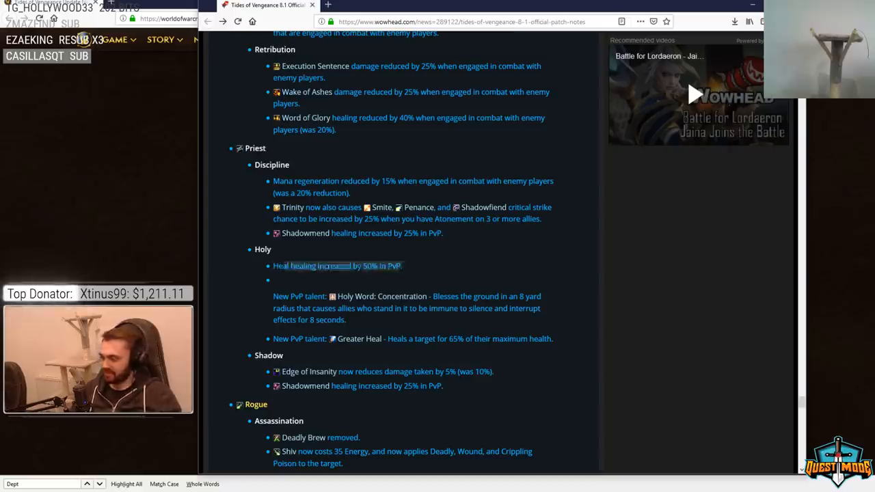
- Scroll down past Holy Word: Concentration toward the Shaman Elemental PvP notes below Rogue
{"action": "scroll", "scroll_direction": "down", "scroll_amount": 3}
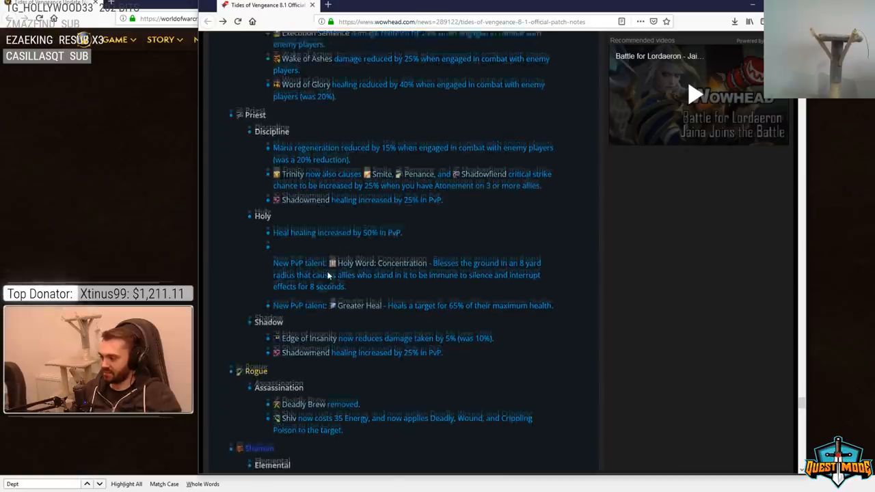
{"action": "mouse_move", "coordinate": [355, 254]}
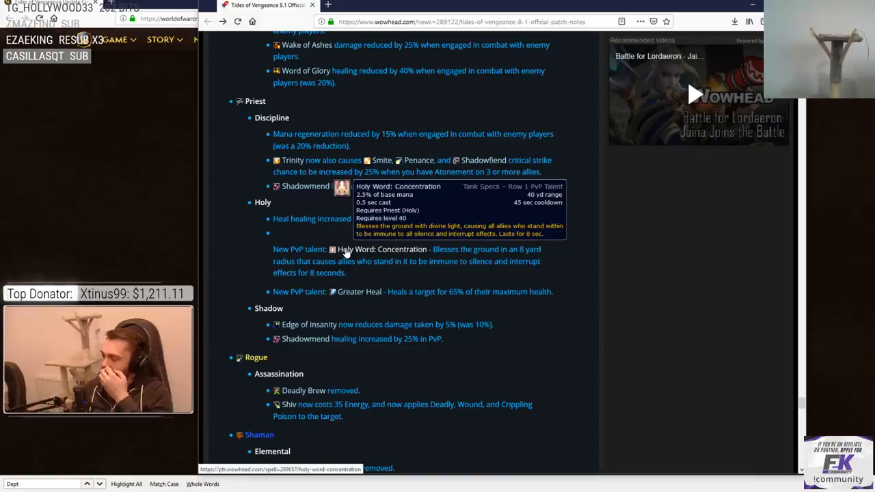
{"action": "mouse_move", "coordinate": [358, 292]}
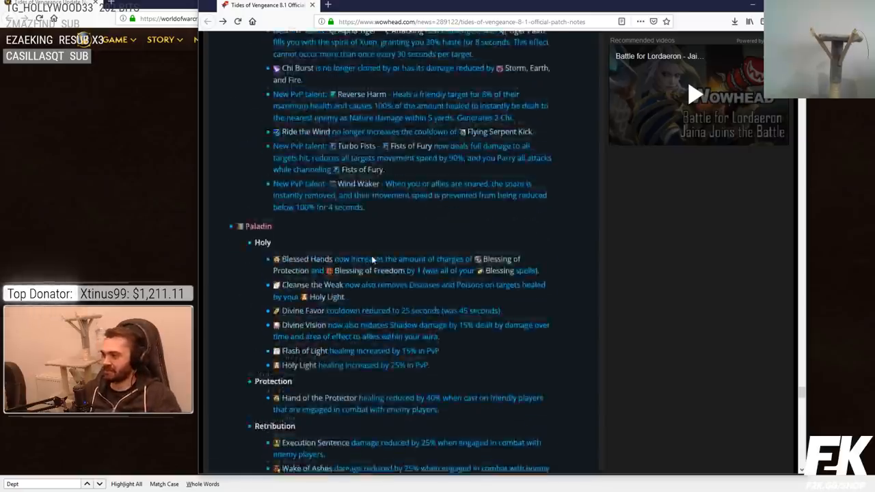
- Scroll through the Rogue Azerite Traits to the Subtlety changes, with Shaman totem notes below
{"action": "scroll", "scroll_direction": "up", "scroll_amount": 3}
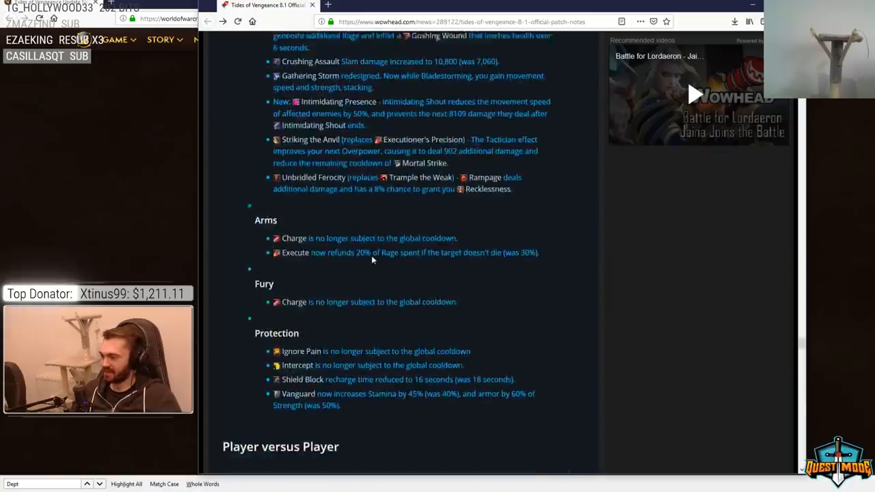
{"action": "scroll", "scroll_direction": "down", "scroll_amount": 3}
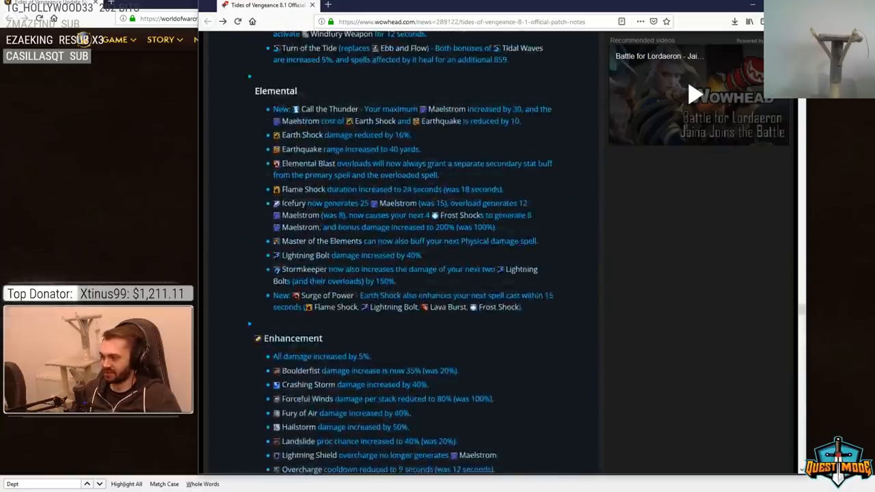
{"action": "scroll", "scroll_direction": "down", "scroll_amount": 3}
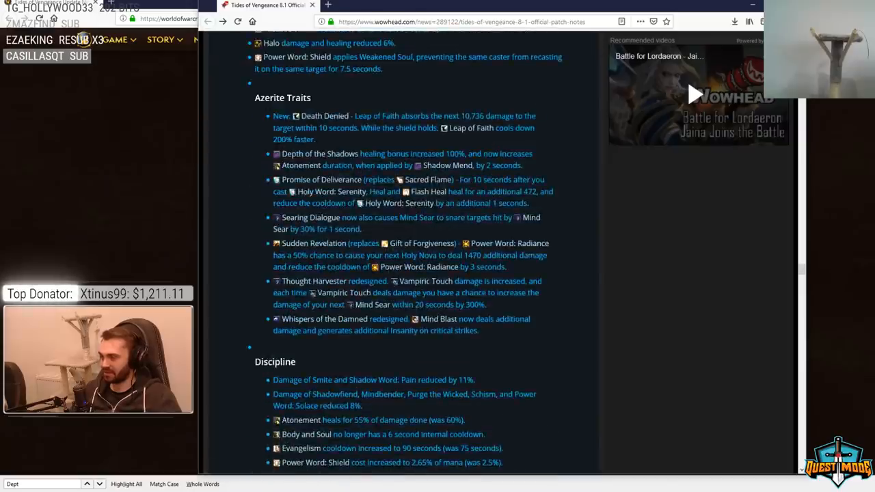
{"action": "scroll", "scroll_direction": "down", "scroll_amount": 3}
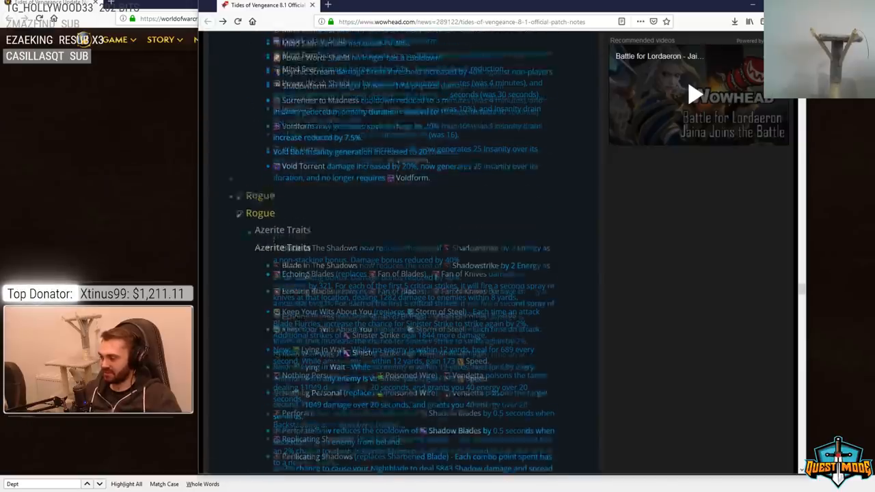
{"action": "scroll", "scroll_direction": "down", "scroll_amount": 3}
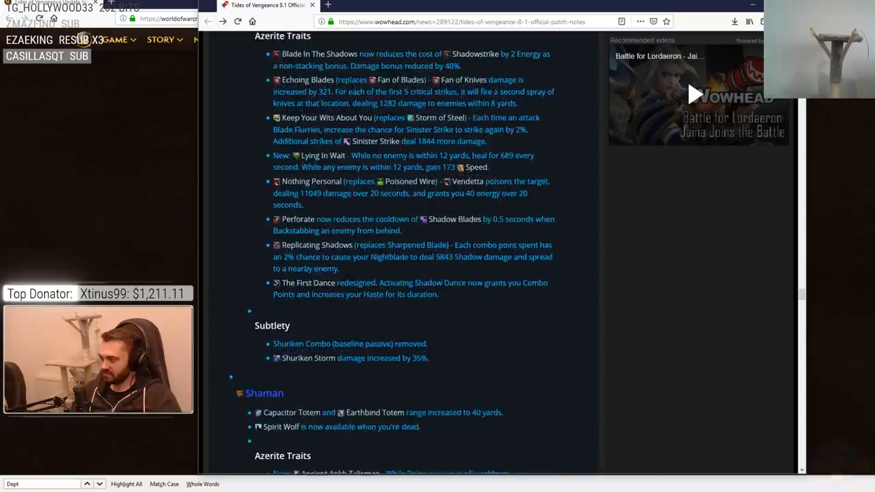
{"action": "scroll", "scroll_direction": "up", "scroll_amount": 3}
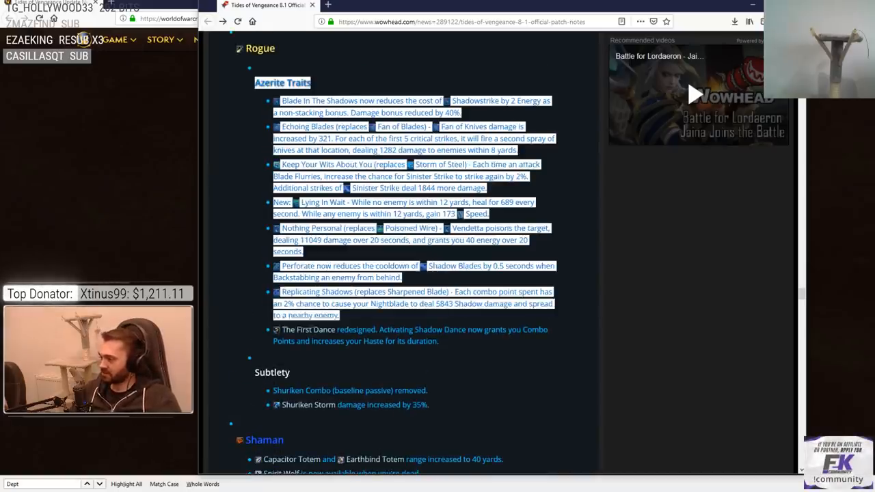
{"action": "scroll", "scroll_direction": "down", "scroll_amount": 3}
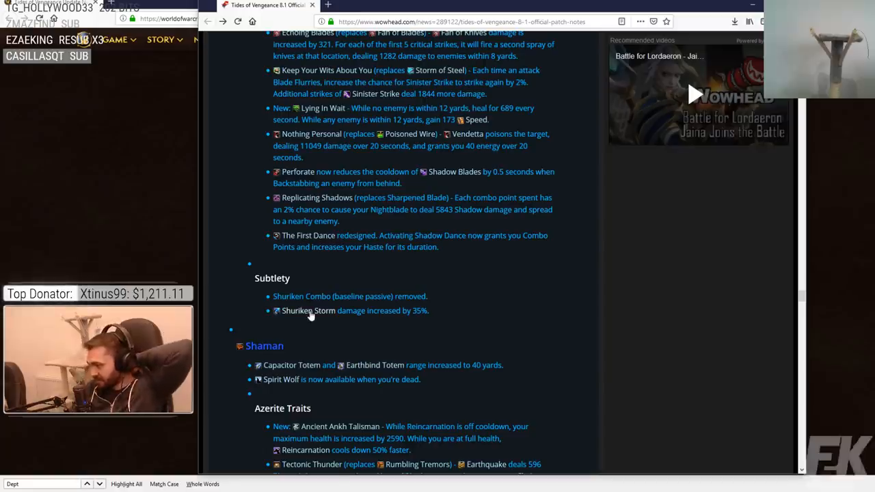
{"action": "mouse_move", "coordinate": [308, 310]}
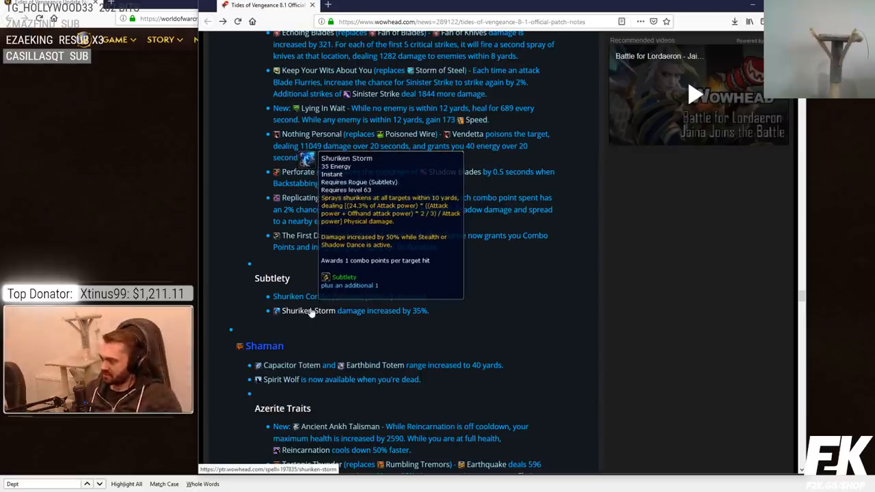
- Scroll to the PvP Priest changes and highlight a line in the Discipline, Holy and Shadow notes
{"action": "scroll", "scroll_direction": "up", "scroll_amount": 3}
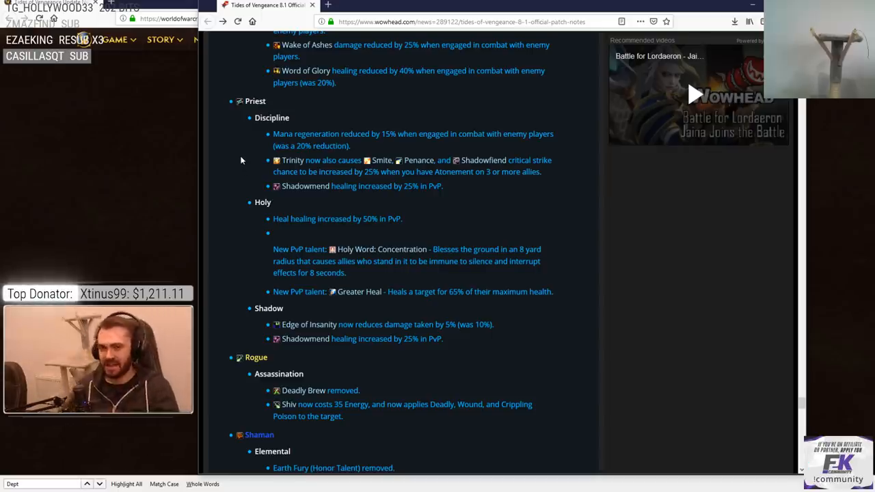
{"action": "mouse_move", "coordinate": [306, 70]}
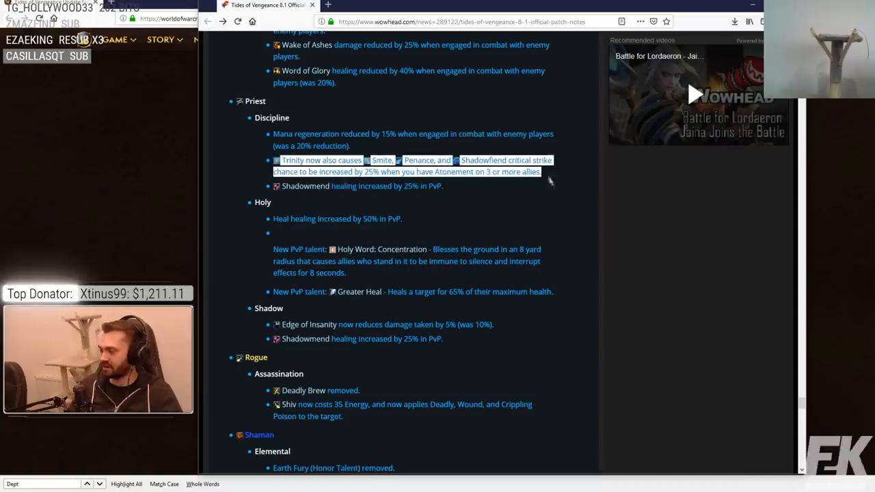
{"action": "mouse_move", "coordinate": [511, 220]}
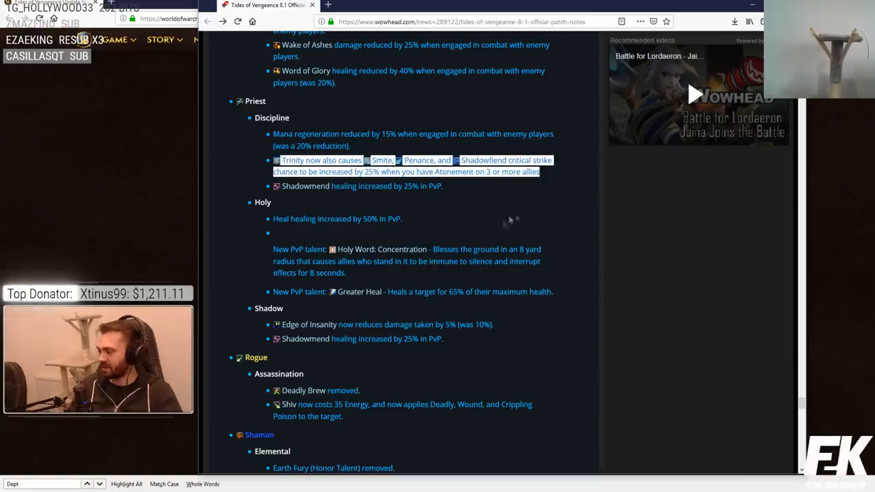
{"action": "mouse_move", "coordinate": [229, 159]}
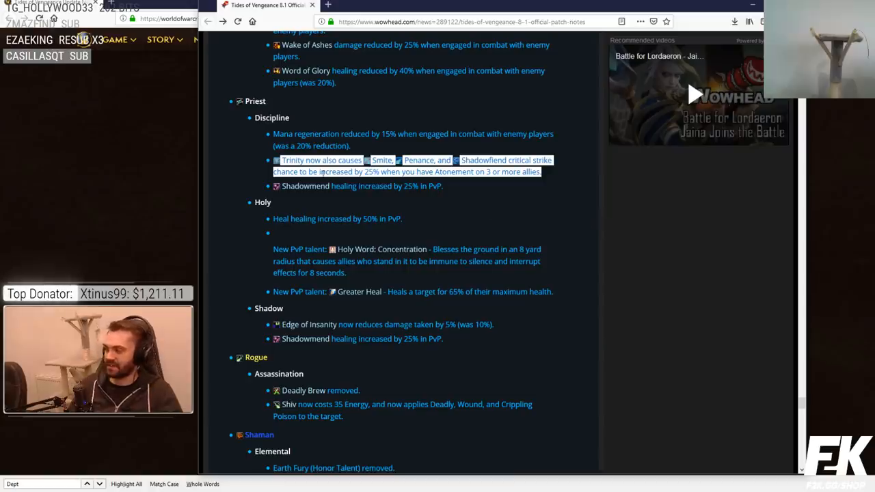
{"action": "mouse_move", "coordinate": [291, 160]}
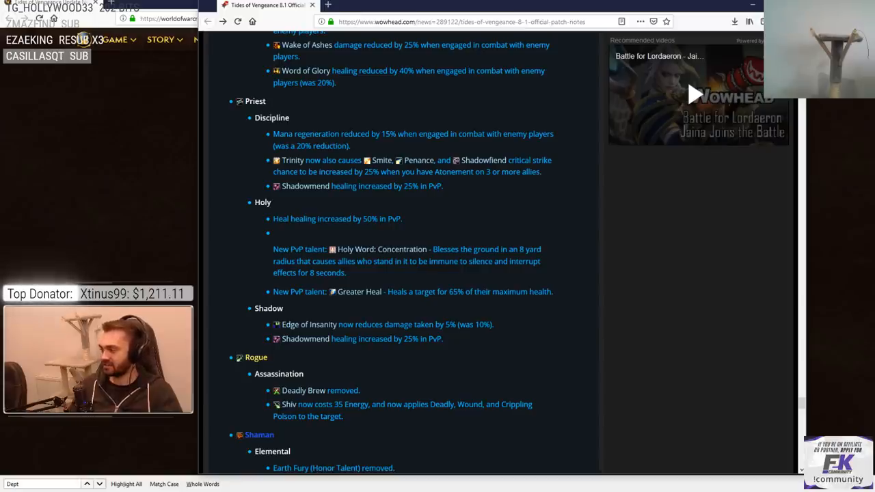
{"action": "mouse_move", "coordinate": [305, 186]}
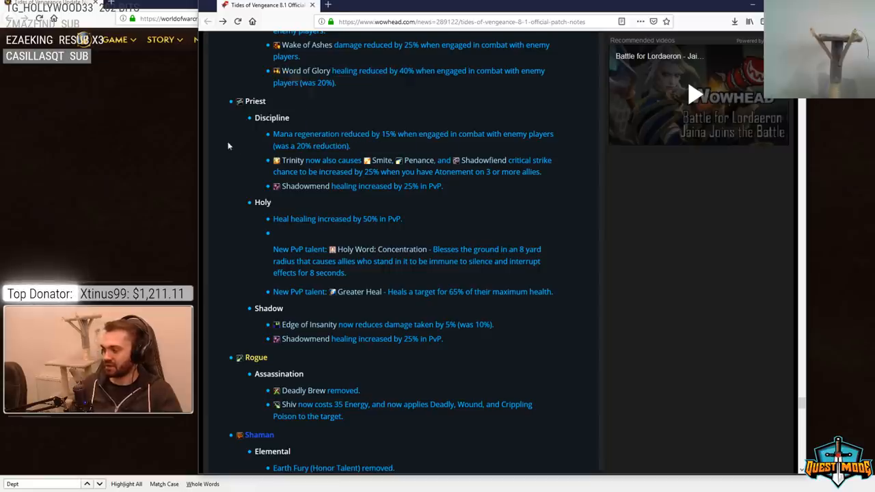
{"action": "mouse_move", "coordinate": [252, 132]}
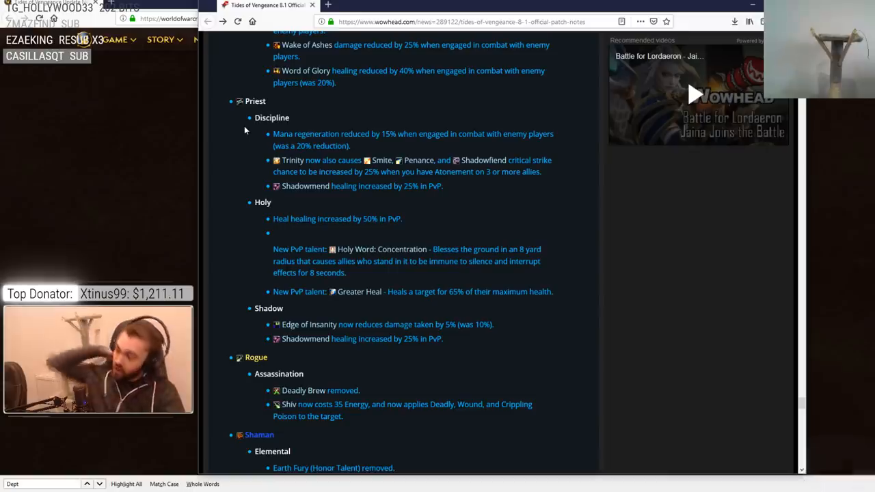
{"action": "mouse_move", "coordinate": [447, 191]}
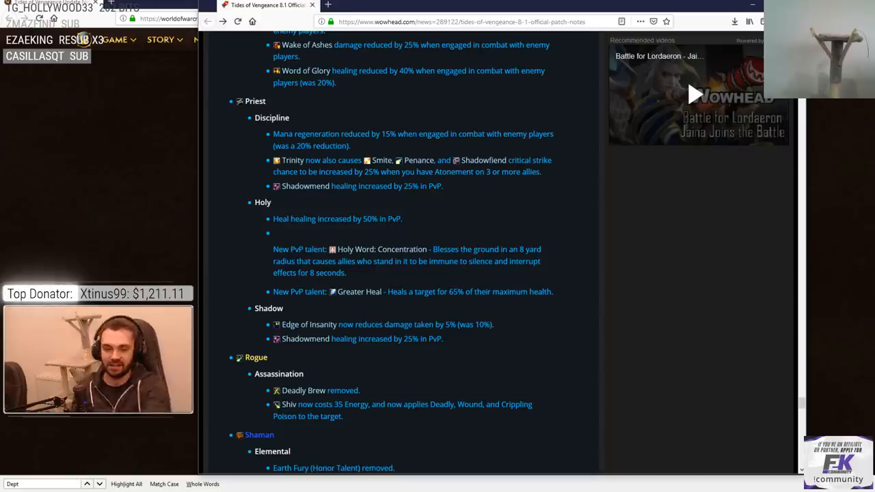
{"action": "mouse_move", "coordinate": [571, 134]}
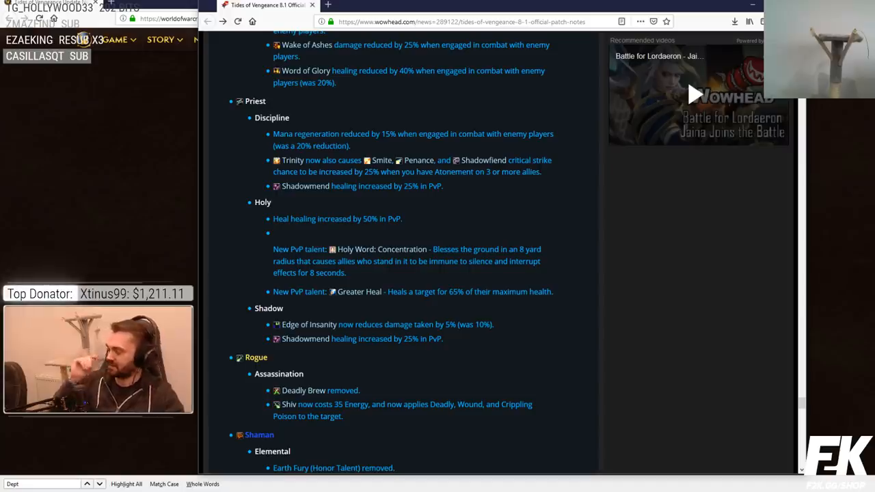
{"action": "left_click_drag", "start_coordinate": [299, 171], "coordinate": [540, 171]}
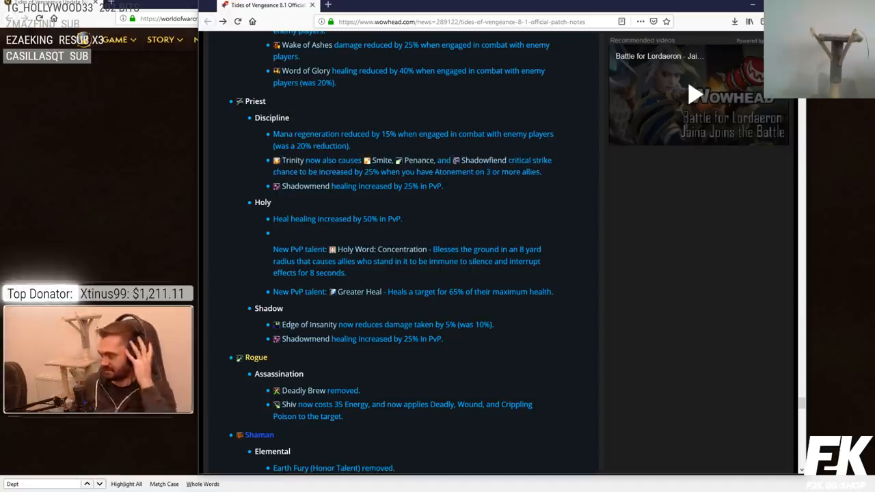
{"action": "mouse_move", "coordinate": [478, 152]}
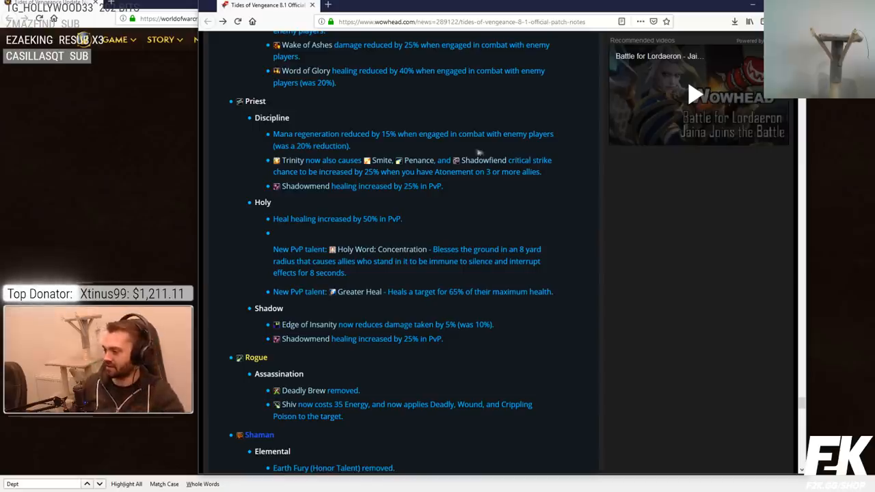
{"action": "mouse_move", "coordinate": [427, 125]}
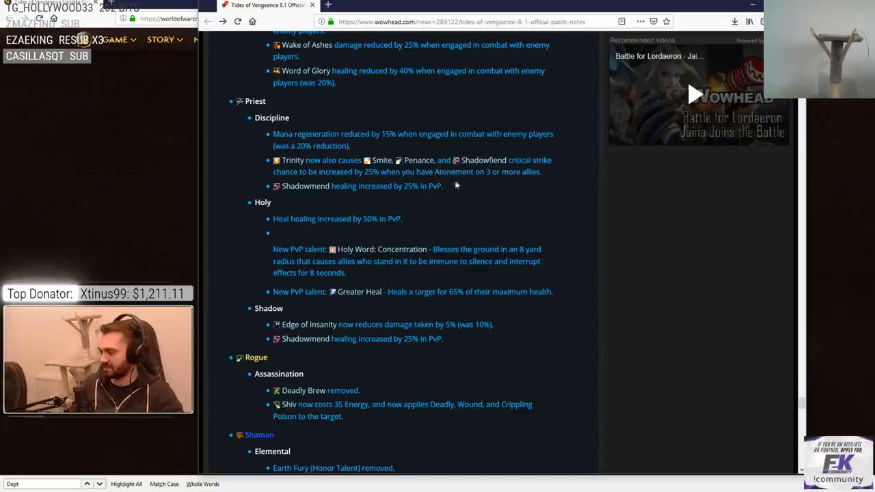
{"action": "mouse_move", "coordinate": [363, 147]}
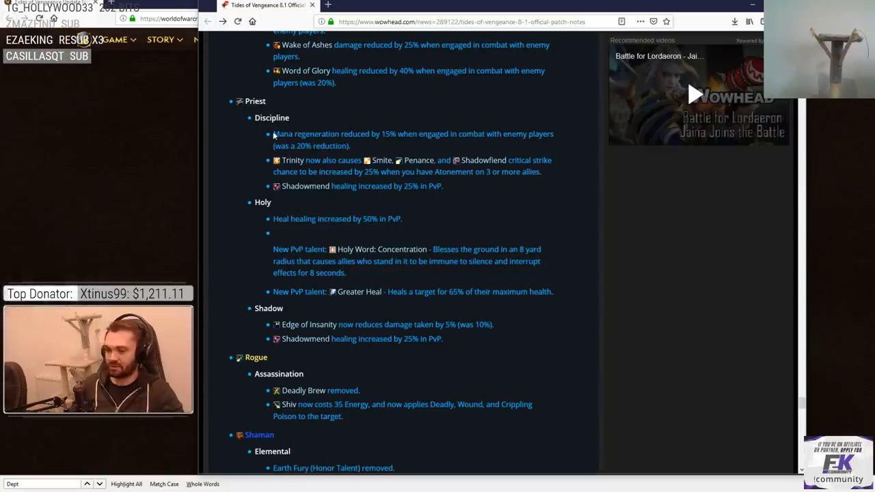
{"action": "mouse_move", "coordinate": [241, 140]}
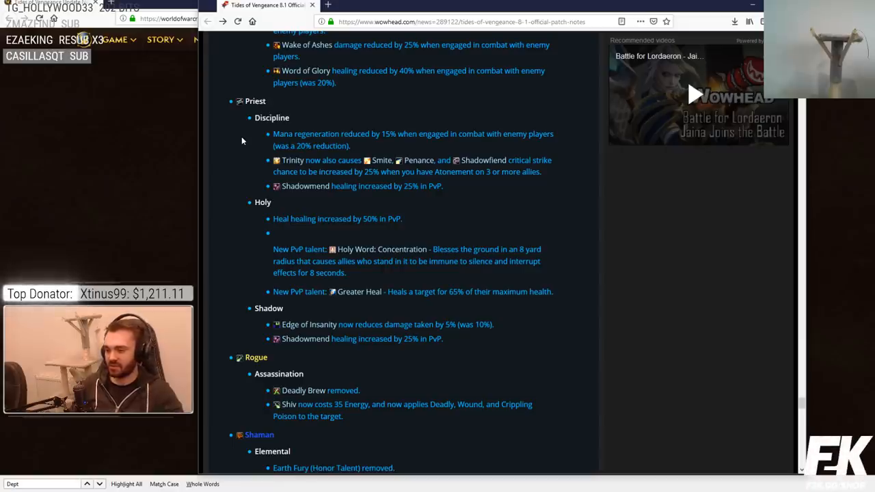
{"action": "mouse_move", "coordinate": [448, 191]}
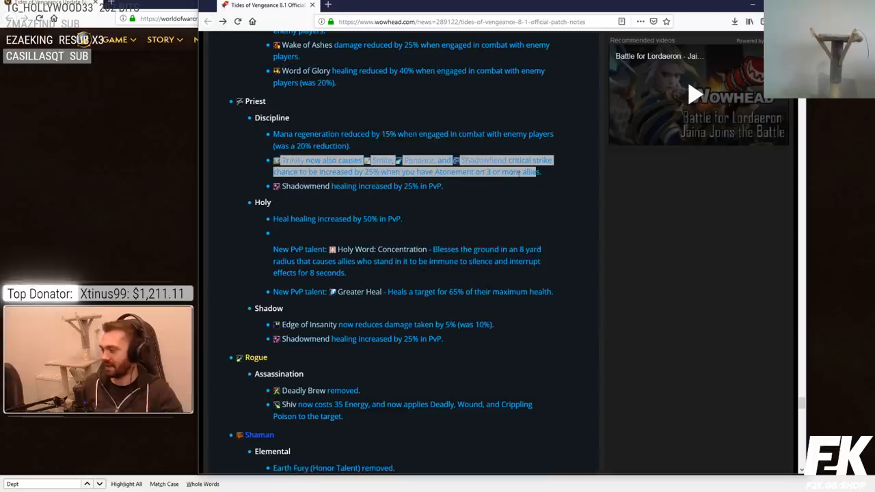
{"action": "mouse_move", "coordinate": [483, 160]}
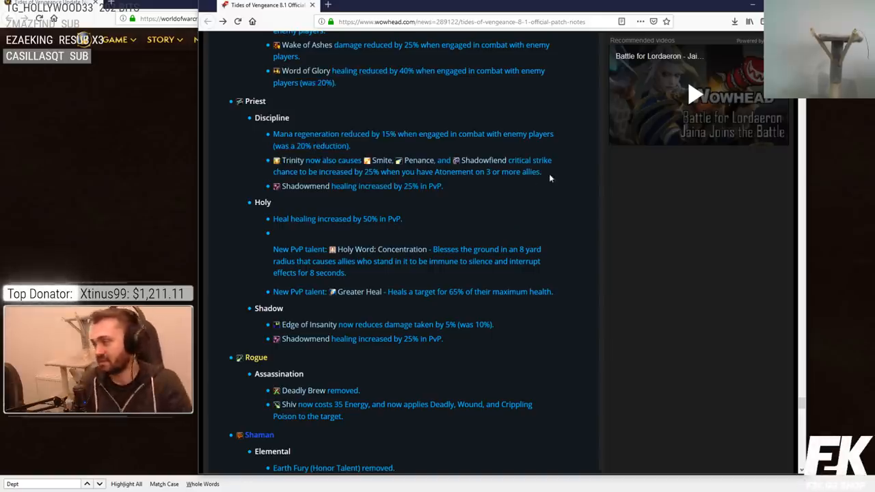
{"action": "mouse_move", "coordinate": [516, 196]}
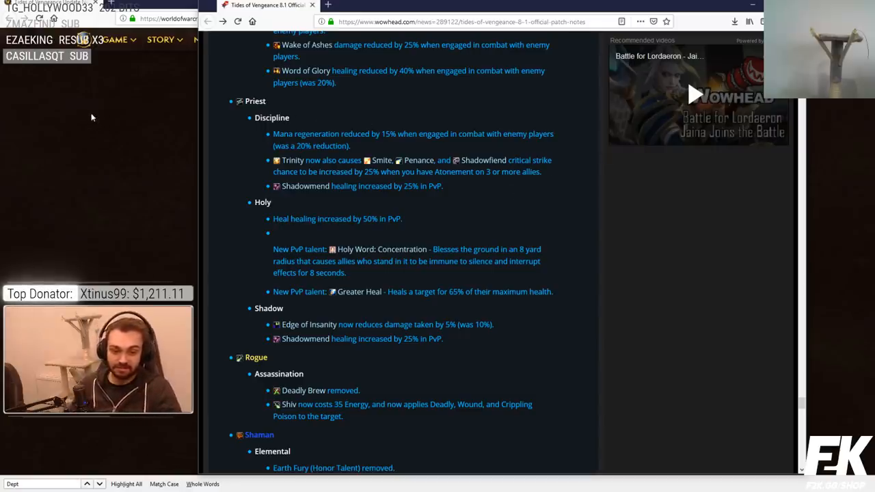
{"action": "mouse_move", "coordinate": [146, 256]}
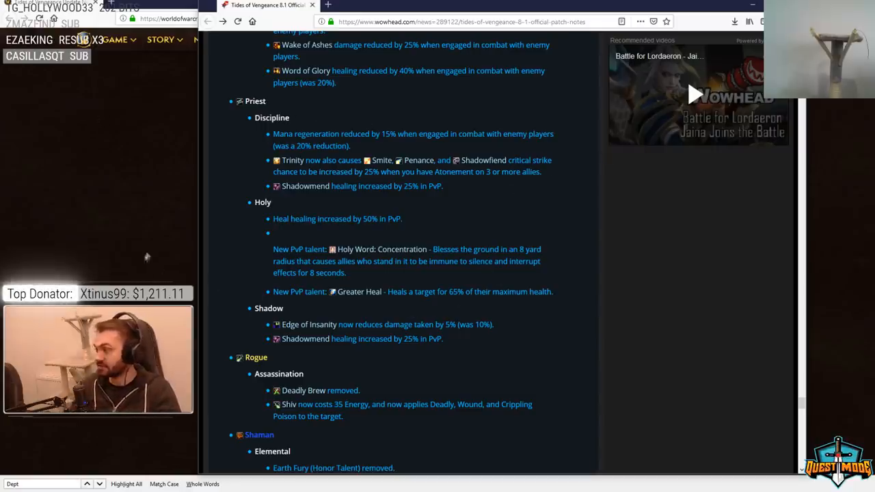
{"action": "scroll", "scroll_direction": "down", "scroll_amount": 3}
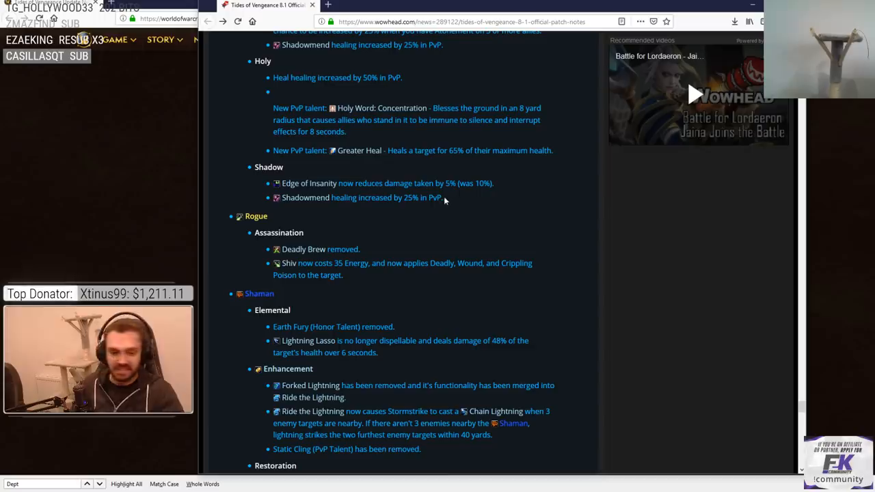
{"action": "scroll", "scroll_direction": "down", "scroll_amount": 3}
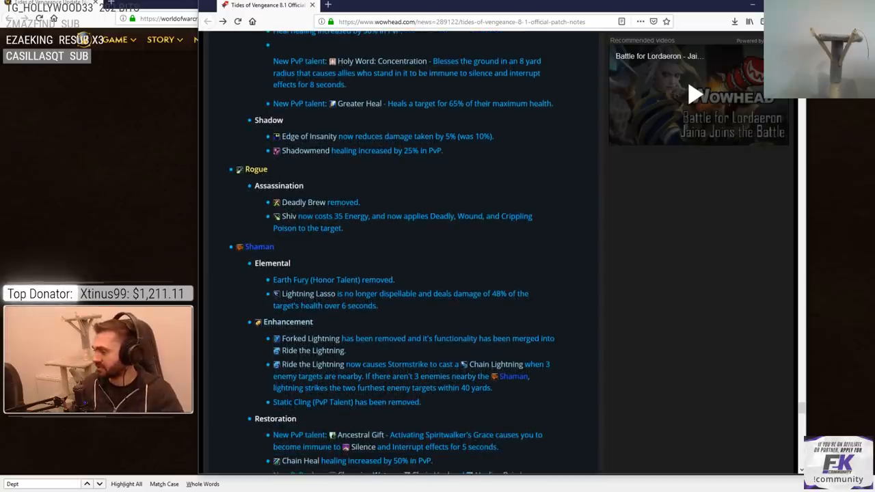
{"action": "scroll", "scroll_direction": "up", "scroll_amount": 3}
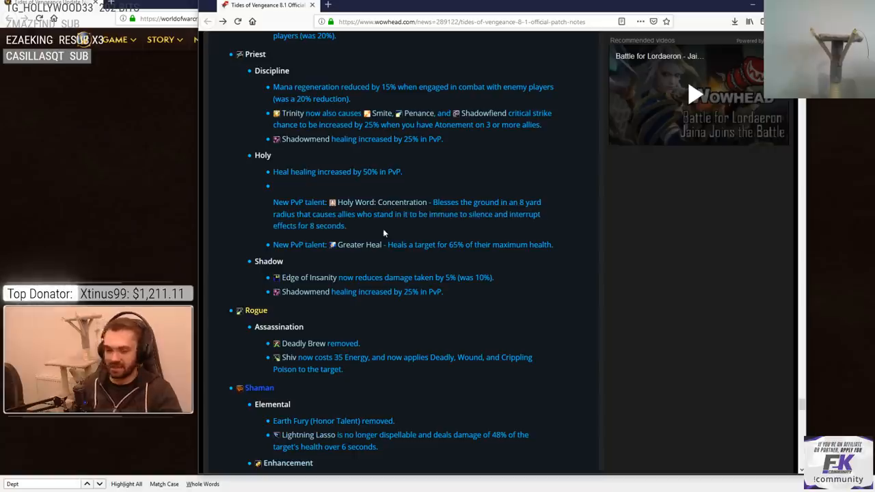
{"action": "mouse_move", "coordinate": [457, 228]}
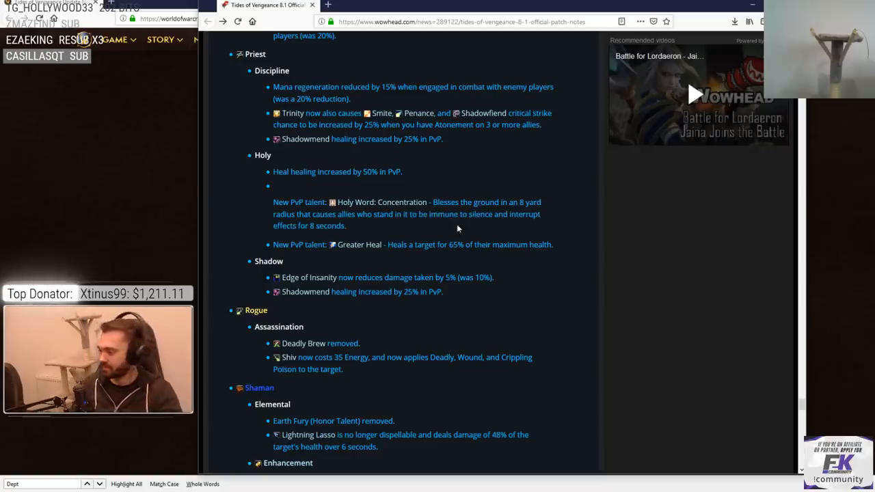
{"action": "scroll", "scroll_direction": "up", "scroll_amount": 3}
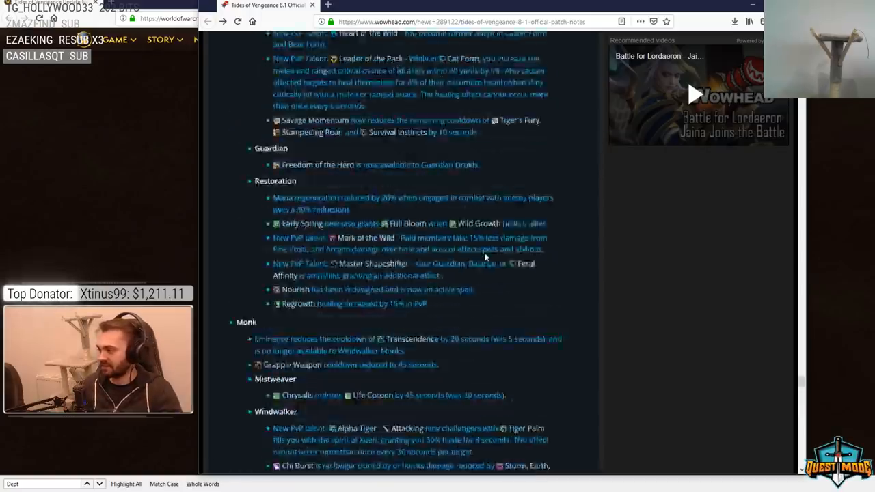
- Scroll back up to the main Priest class notes and highlight the Halo damage and healing reduction
{"action": "scroll", "scroll_direction": "down", "scroll_amount": 3}
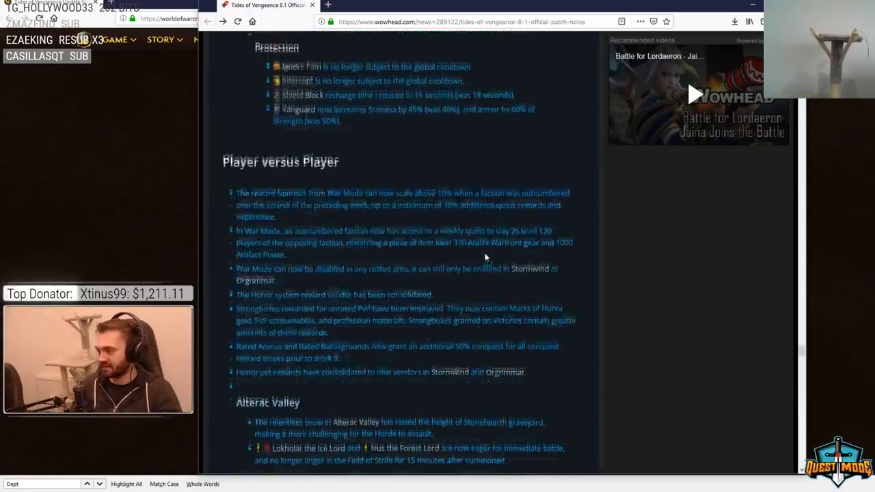
{"action": "scroll", "scroll_direction": "up", "scroll_amount": 3}
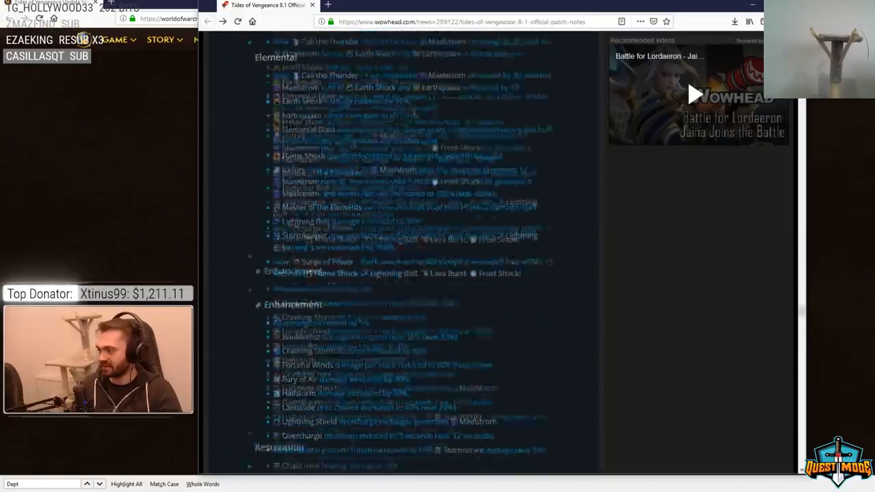
{"action": "scroll", "scroll_direction": "down", "scroll_amount": 3}
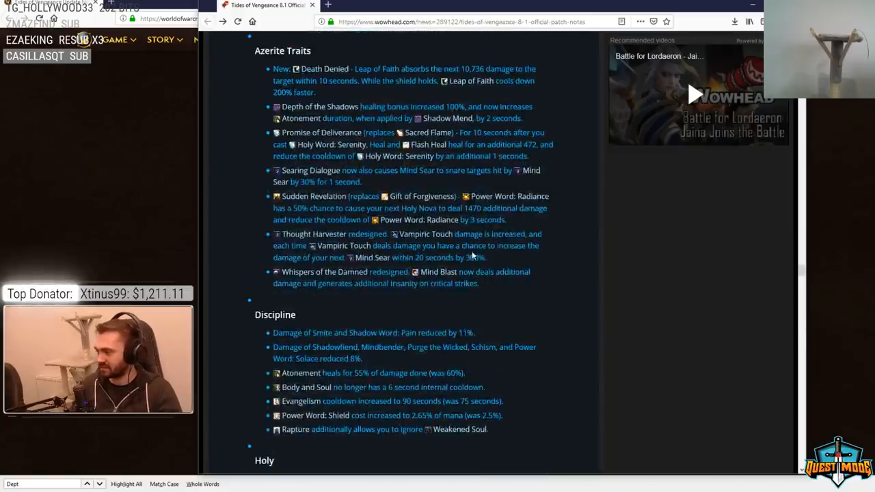
{"action": "scroll", "scroll_direction": "up", "scroll_amount": 3}
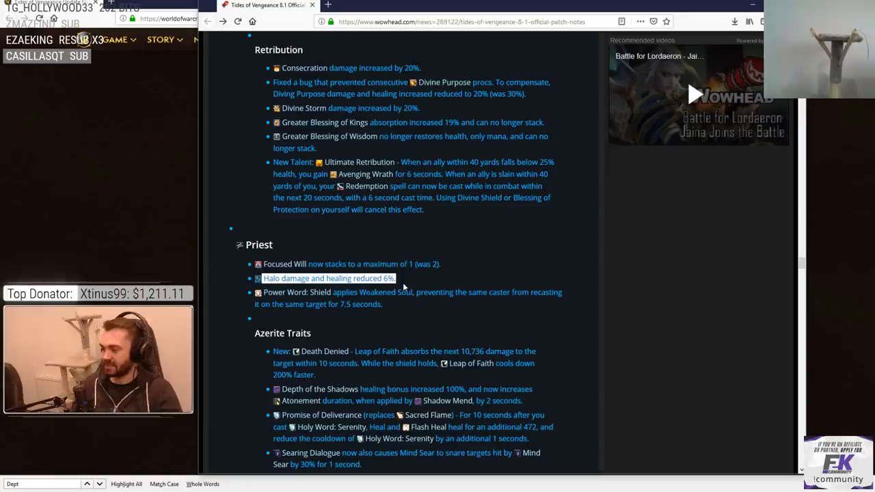
{"action": "mouse_move", "coordinate": [521, 284]}
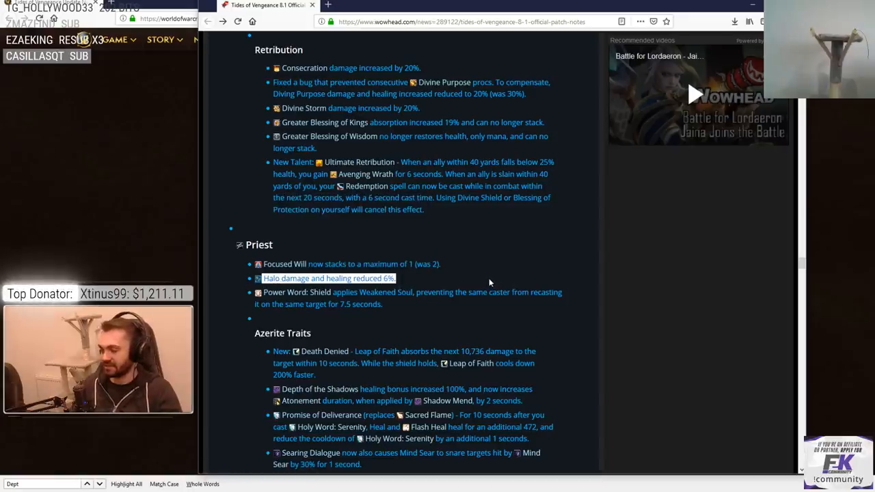
{"action": "mouse_move", "coordinate": [501, 303]}
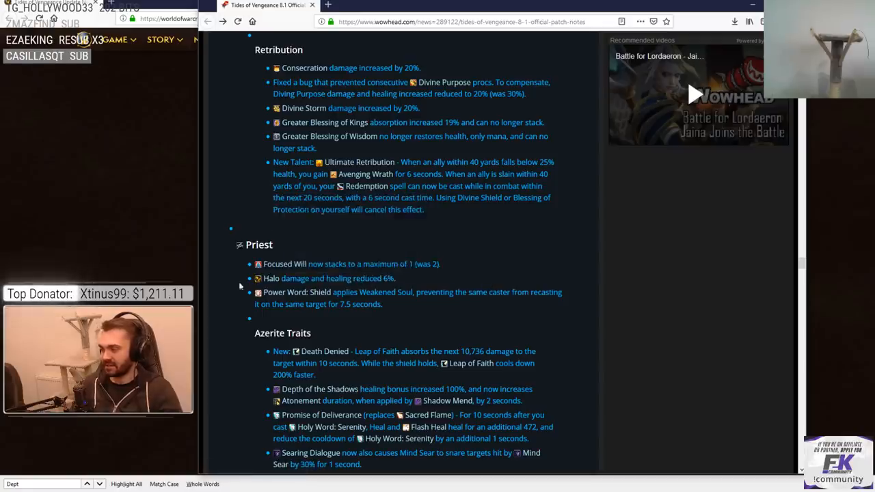
{"action": "double_click", "coordinate": [328, 278]}
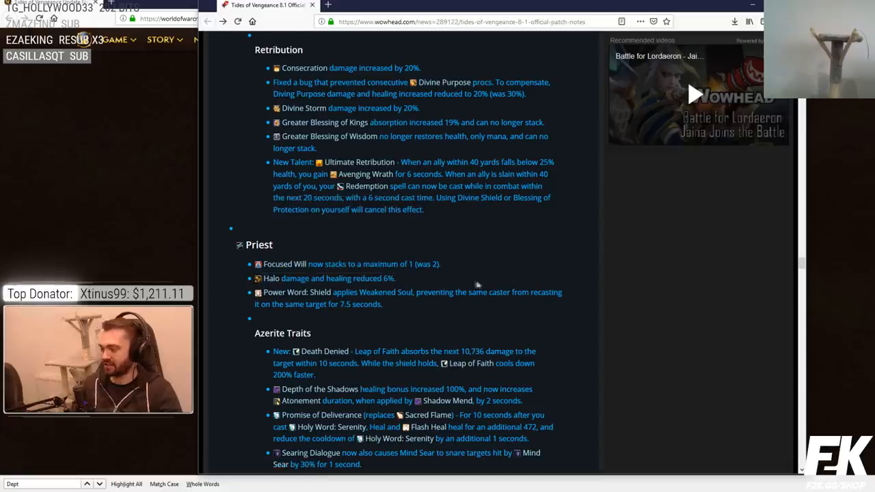
{"action": "mouse_move", "coordinate": [271, 278]}
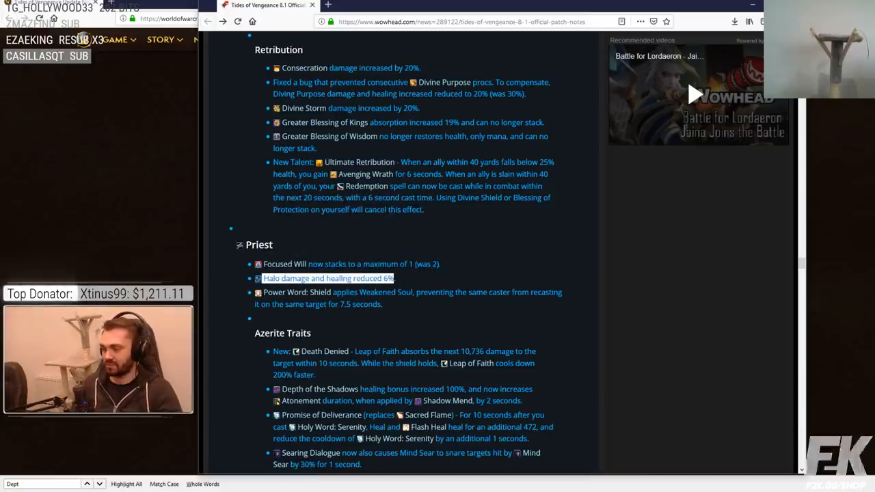
{"action": "scroll", "scroll_direction": "down", "scroll_amount": 3}
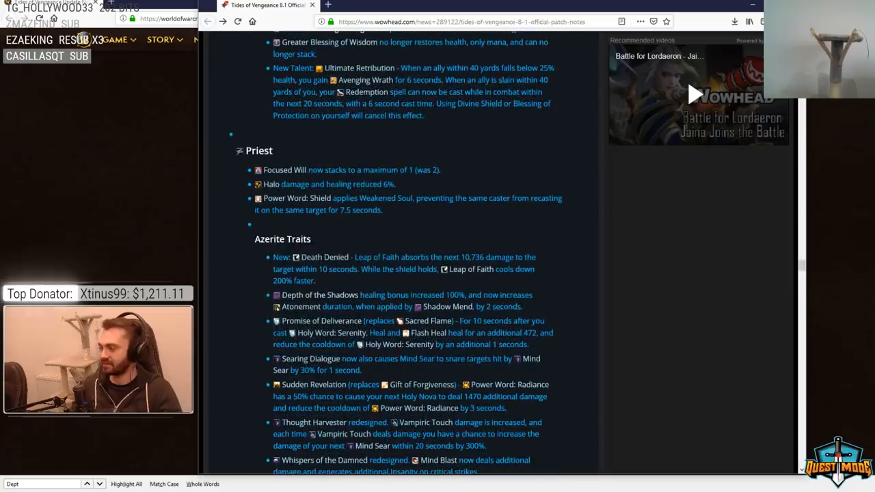
- Scroll down past the Priest and Rogue notes toward the Shaman section
{"action": "scroll", "scroll_direction": "down", "scroll_amount": 3}
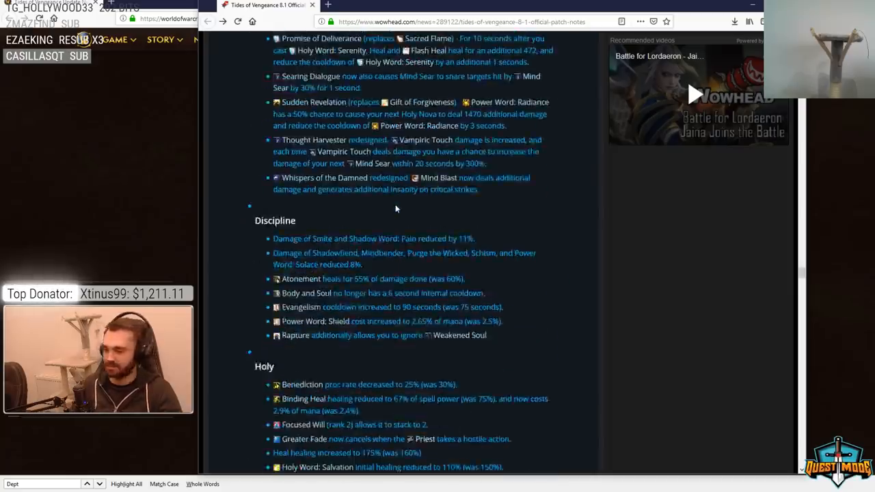
{"action": "scroll", "scroll_direction": "down", "scroll_amount": 3}
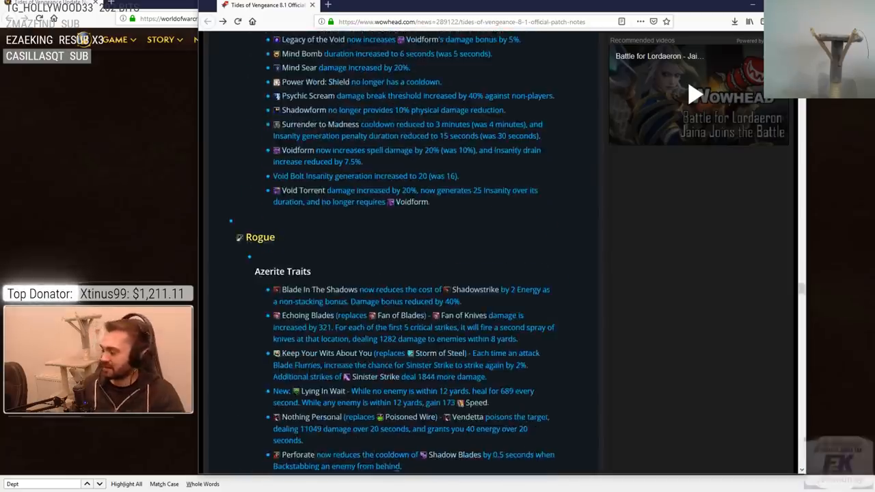
{"action": "scroll", "scroll_direction": "down", "scroll_amount": 3}
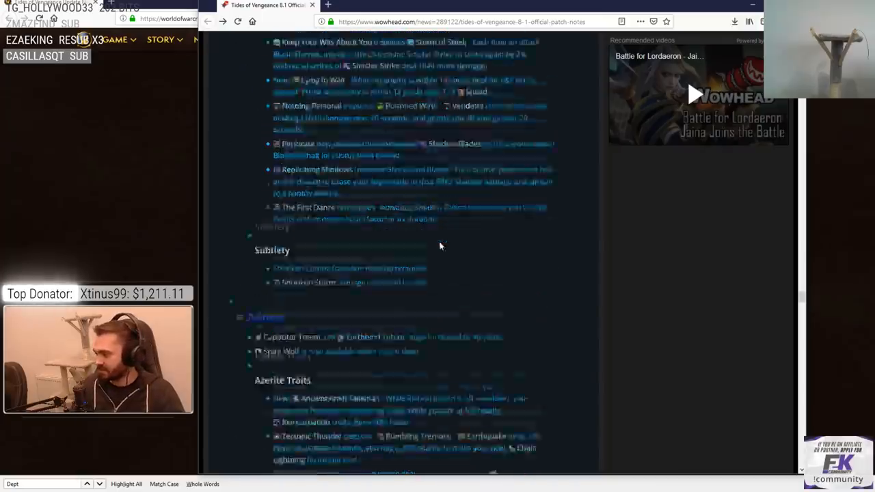
{"action": "scroll", "scroll_direction": "down", "scroll_amount": 3}
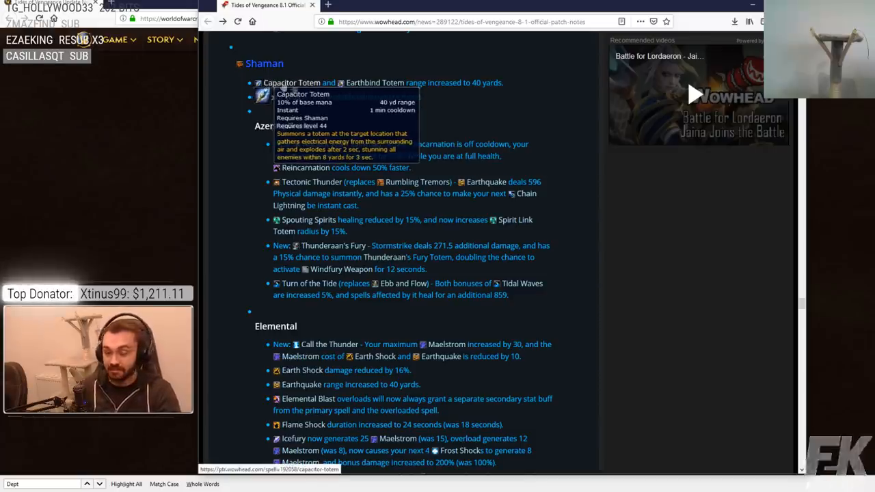
{"action": "mouse_move", "coordinate": [293, 85]}
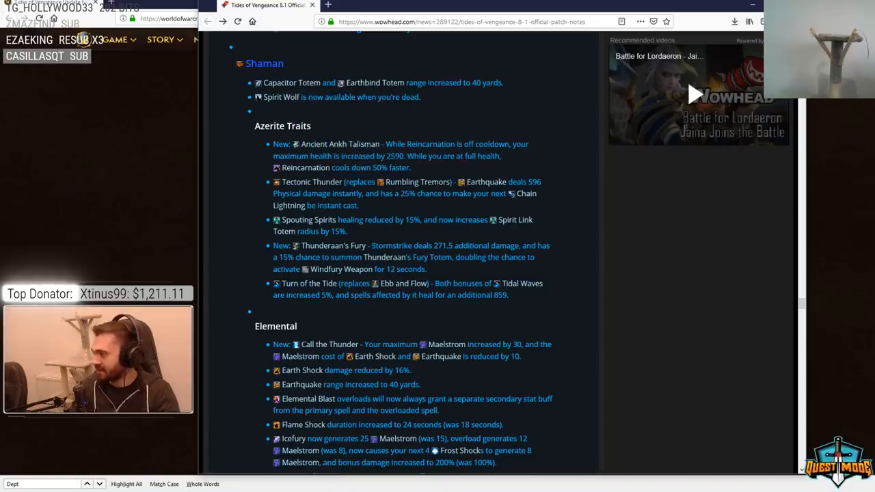
{"action": "scroll", "scroll_direction": "down", "scroll_amount": 3}
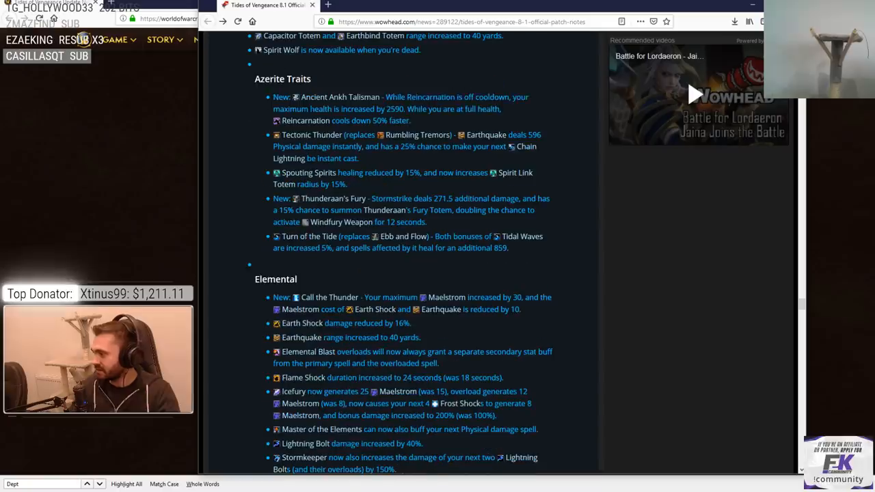
{"action": "scroll", "scroll_direction": "down", "scroll_amount": 3}
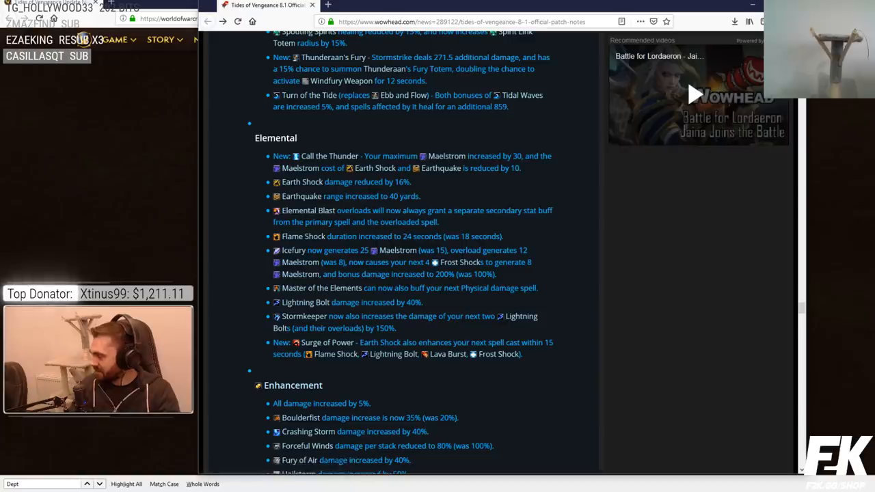
{"action": "mouse_move", "coordinate": [373, 168]}
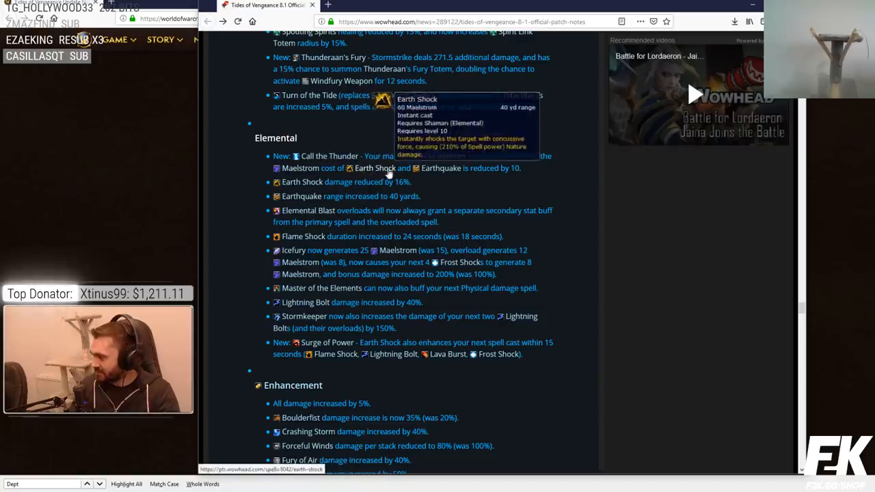
{"action": "mouse_move", "coordinate": [441, 168]}
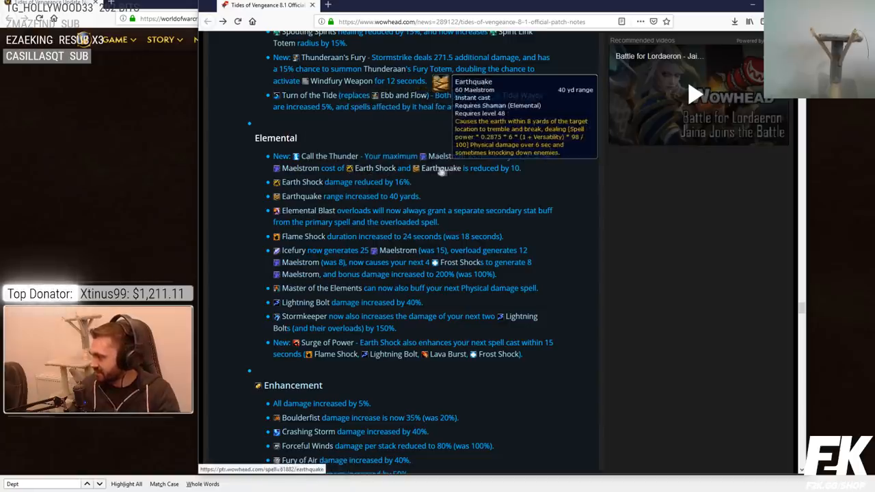
- Settle on the Shaman Azerite trait and Elemental notes, checking Earth Shock and Earthquake tooltips
{"action": "scroll", "scroll_direction": "up", "scroll_amount": 3}
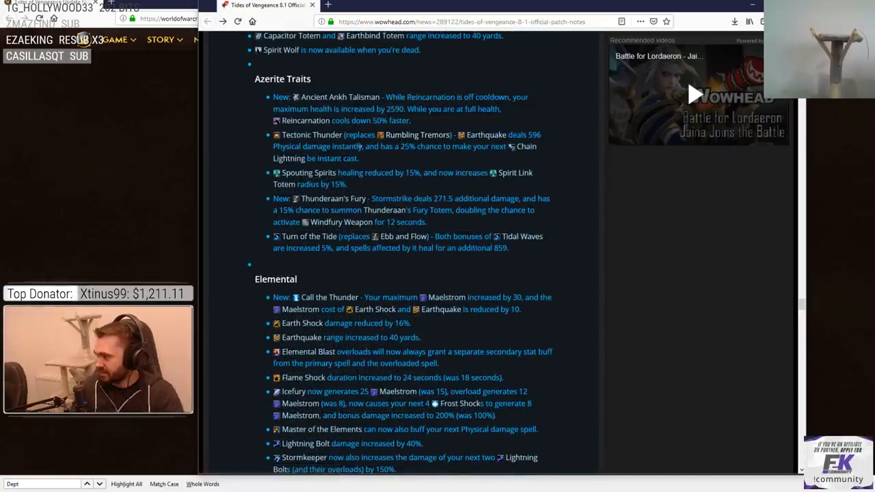
{"action": "scroll", "scroll_direction": "down", "scroll_amount": 3}
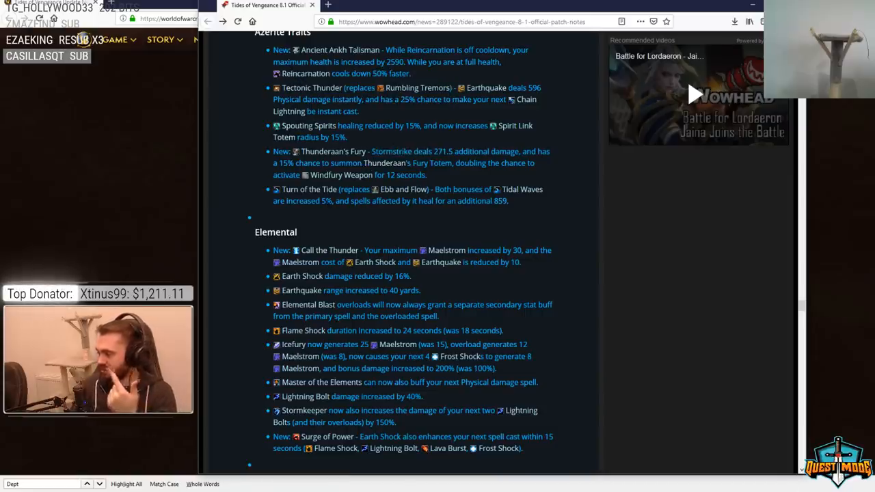
{"action": "mouse_move", "coordinate": [441, 261]}
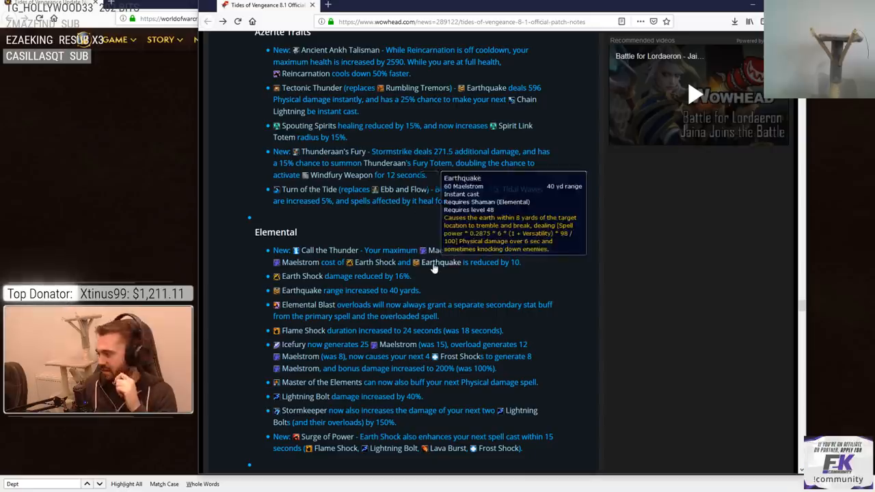
{"action": "scroll", "scroll_direction": "down", "scroll_amount": 3}
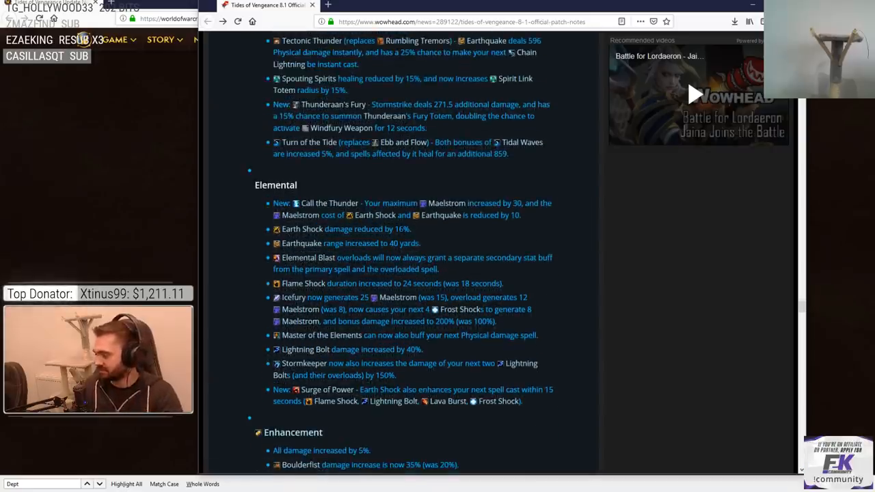
{"action": "scroll", "scroll_direction": "up", "scroll_amount": 3}
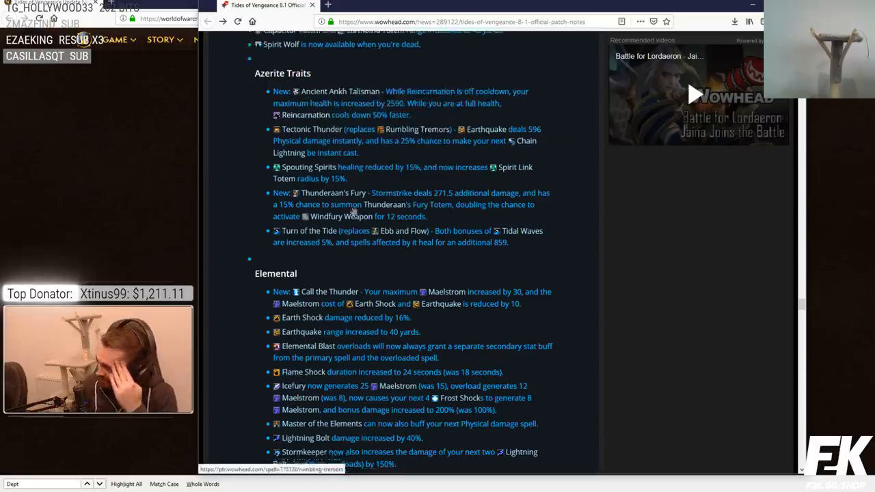
{"action": "scroll", "scroll_direction": "down", "scroll_amount": 3}
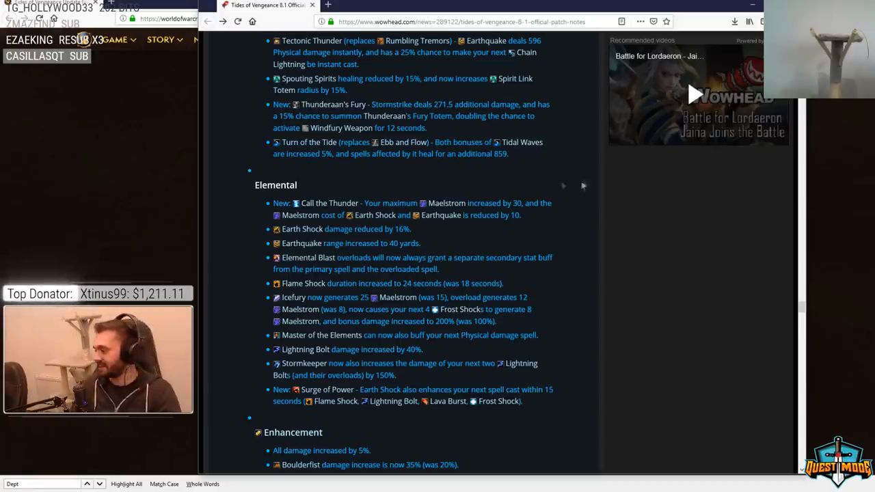
{"action": "mouse_move", "coordinate": [365, 170]}
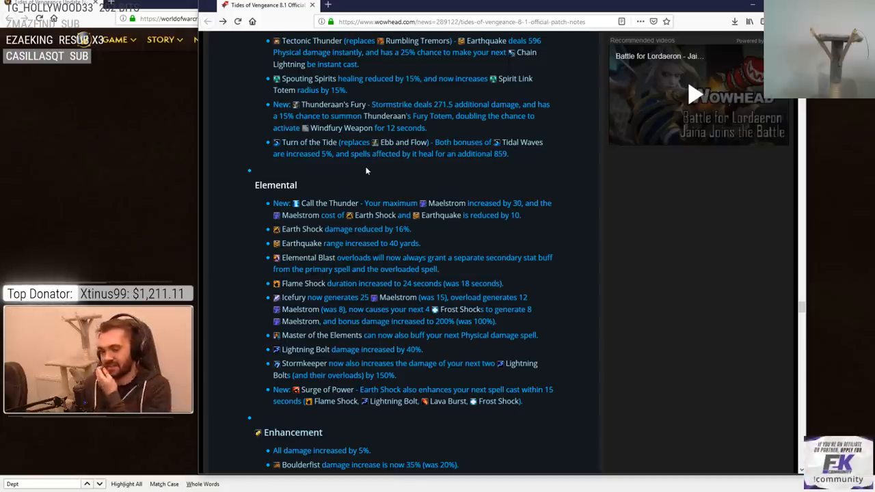
{"action": "mouse_move", "coordinate": [356, 168]}
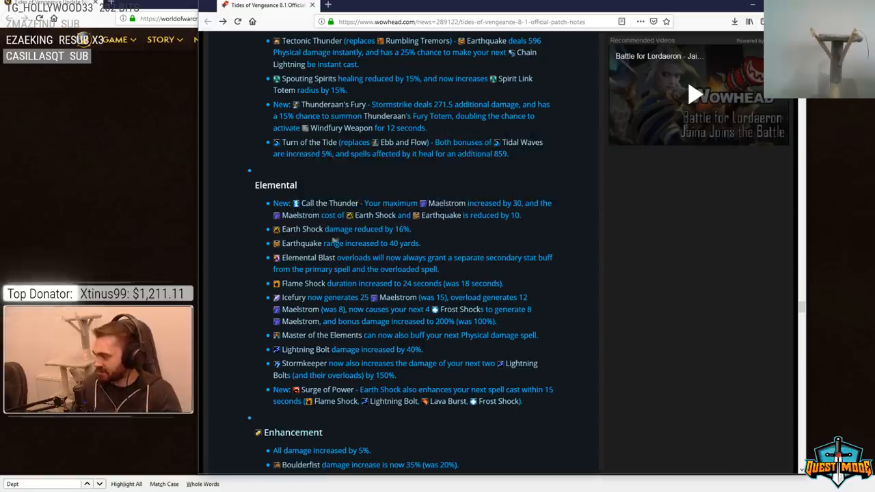
{"action": "mouse_move", "coordinate": [435, 243]}
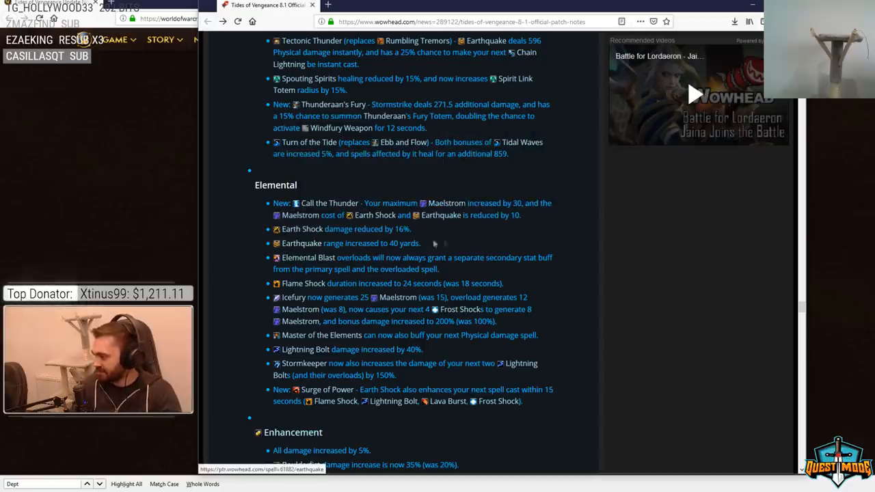
- Scroll past Lightning Bolt and Surge of Power to the Enhancement list and start of Restoration
{"action": "scroll", "scroll_direction": "down", "scroll_amount": 3}
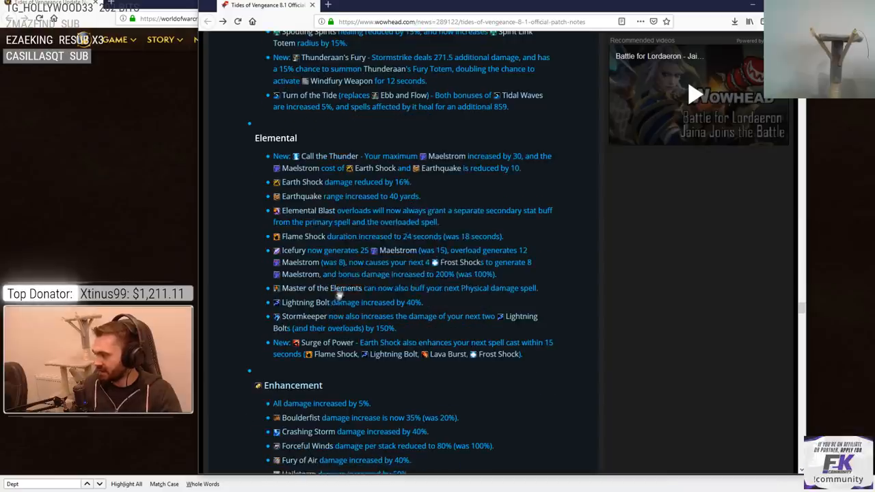
{"action": "mouse_move", "coordinate": [305, 302]}
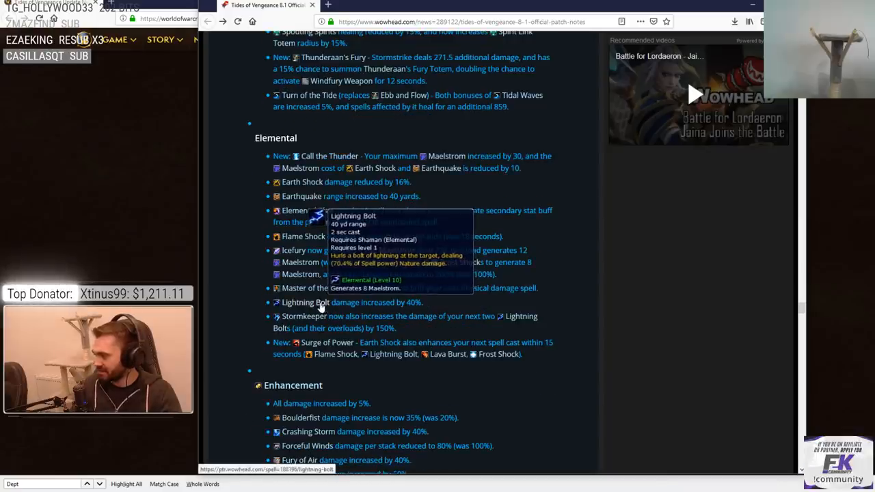
{"action": "mouse_move", "coordinate": [393, 313]}
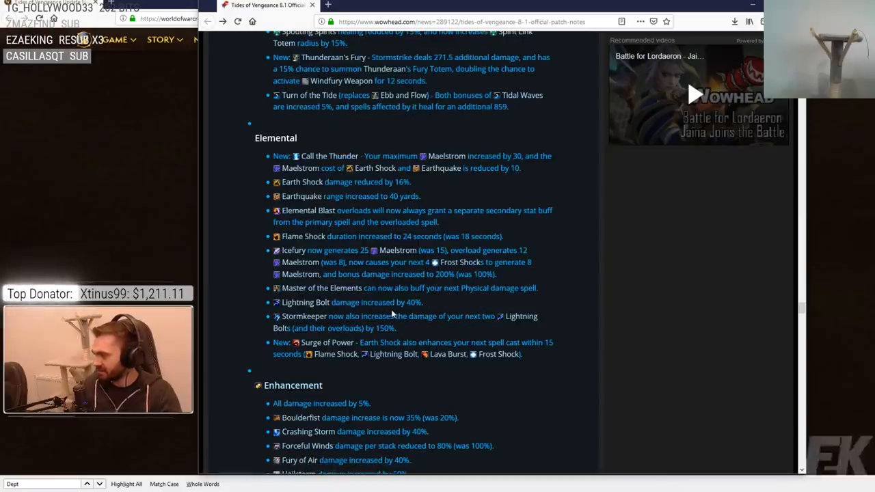
{"action": "scroll", "scroll_direction": "down", "scroll_amount": 3}
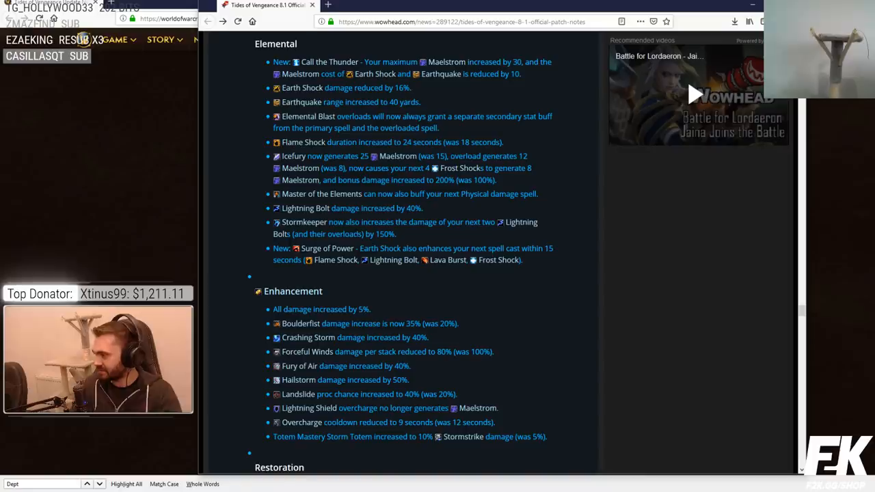
{"action": "mouse_move", "coordinate": [403, 235]}
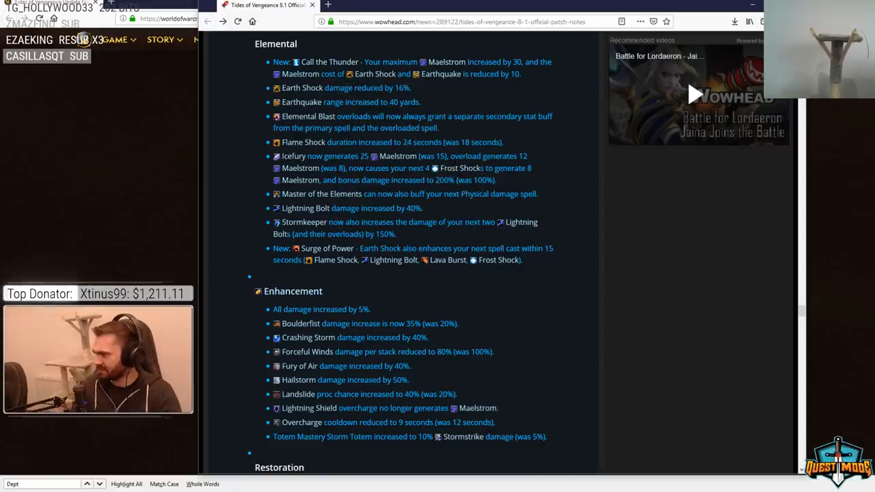
{"action": "mouse_move", "coordinate": [382, 269]}
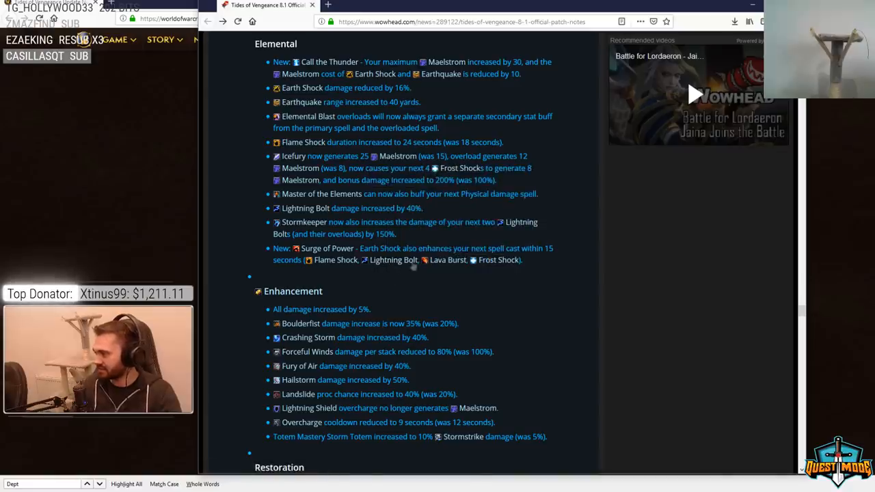
{"action": "scroll", "scroll_direction": "down", "scroll_amount": 3}
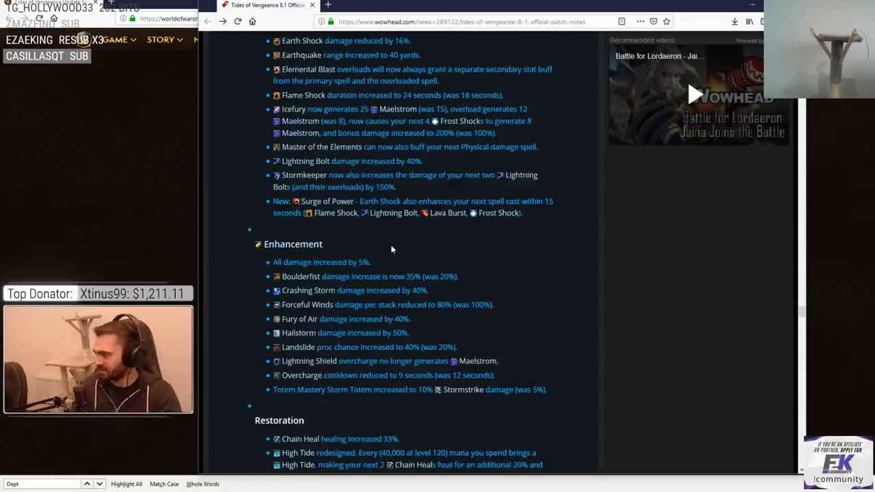
- Reveal the Restoration Chain Heal, High Tide and Unleash Life changes and highlight a talent entry
{"action": "scroll", "scroll_direction": "down", "scroll_amount": 3}
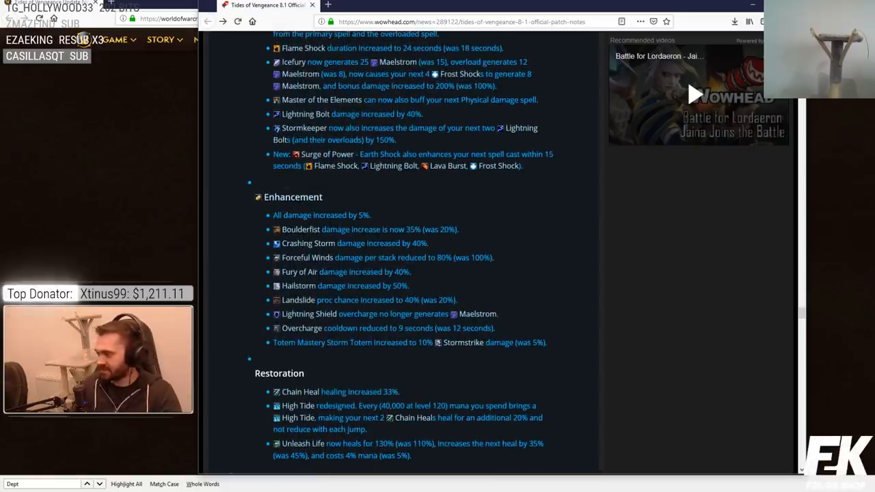
{"action": "double_click", "coordinate": [329, 215]}
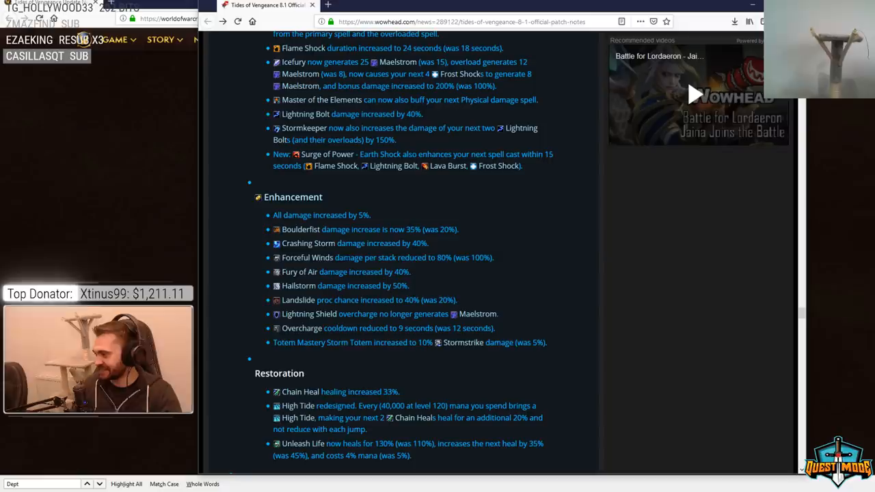
{"action": "mouse_move", "coordinate": [307, 257]}
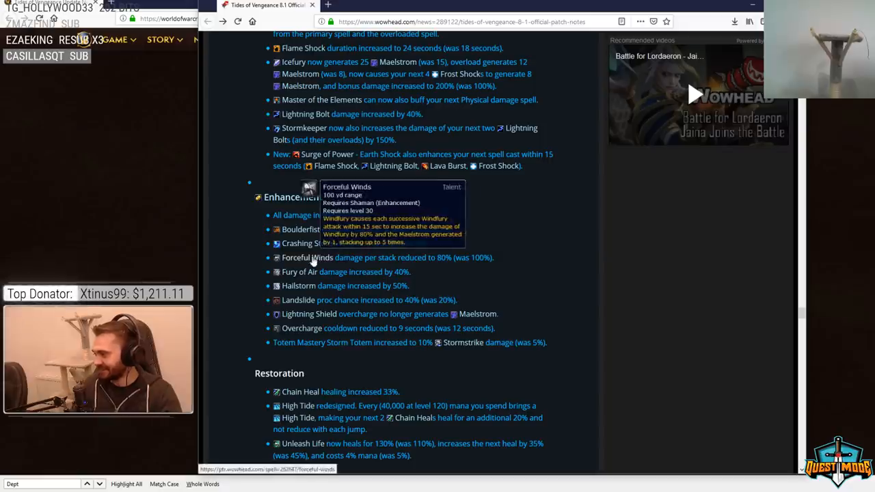
{"action": "mouse_move", "coordinate": [313, 263]}
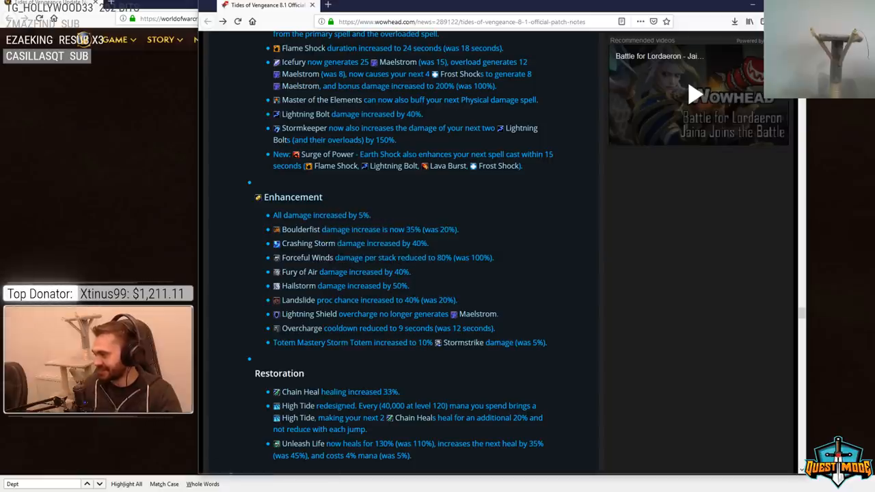
{"action": "mouse_move", "coordinate": [299, 272]}
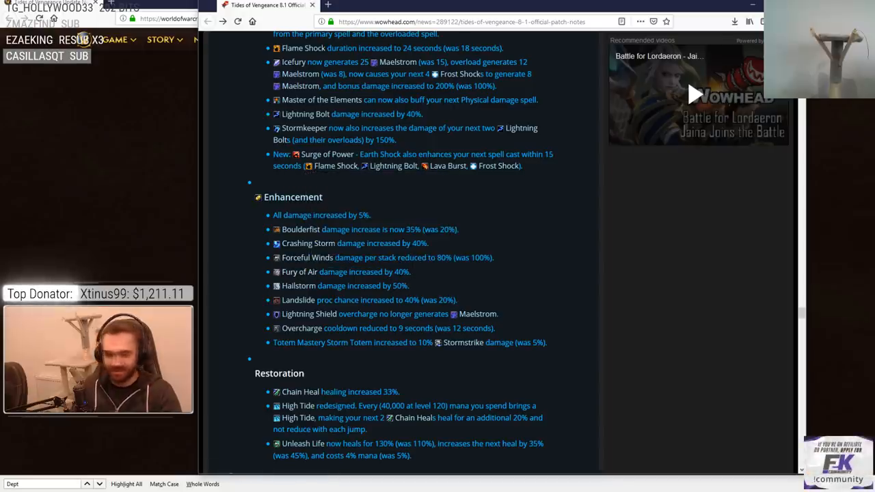
- Scroll through the Warlock notes toward the PvP section, checking High Tide and Unleash Life details
{"action": "scroll", "scroll_direction": "down", "scroll_amount": 3}
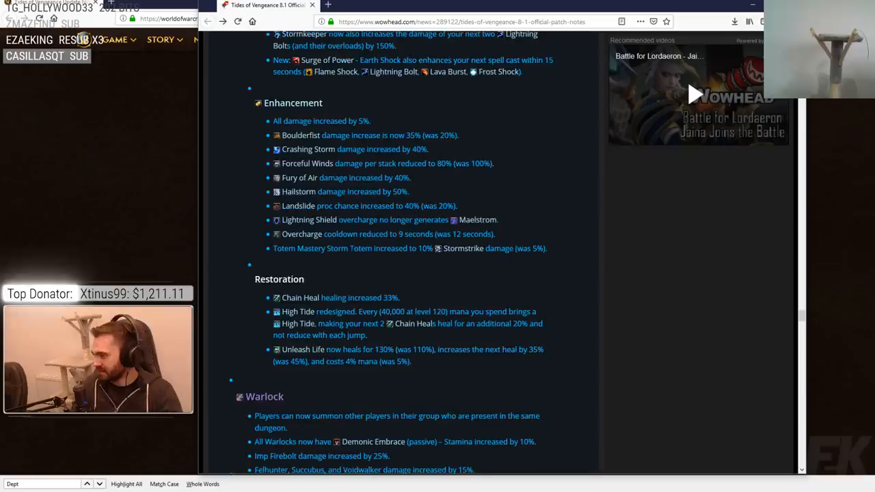
{"action": "scroll", "scroll_direction": "down", "scroll_amount": 3}
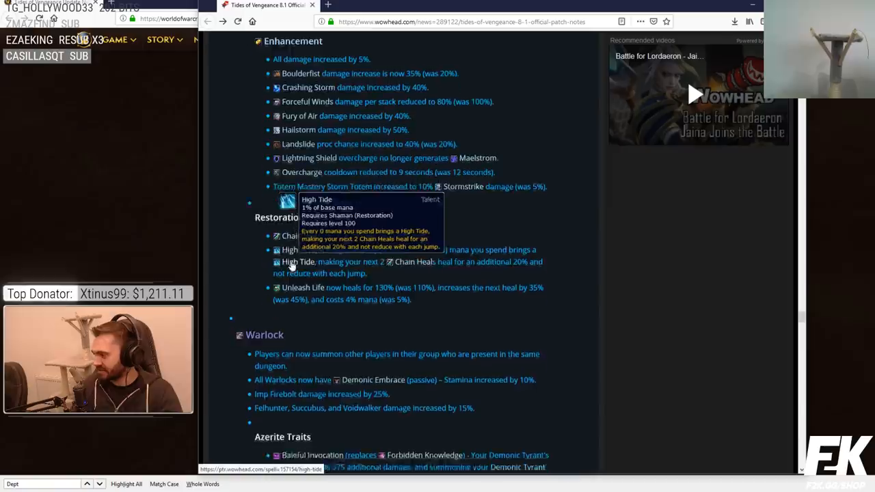
{"action": "scroll", "scroll_direction": "down", "scroll_amount": 3}
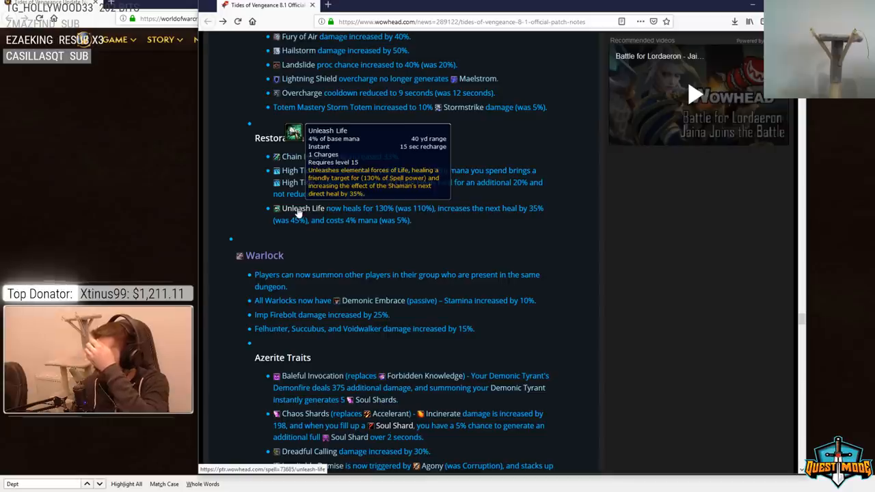
{"action": "mouse_move", "coordinate": [523, 202]}
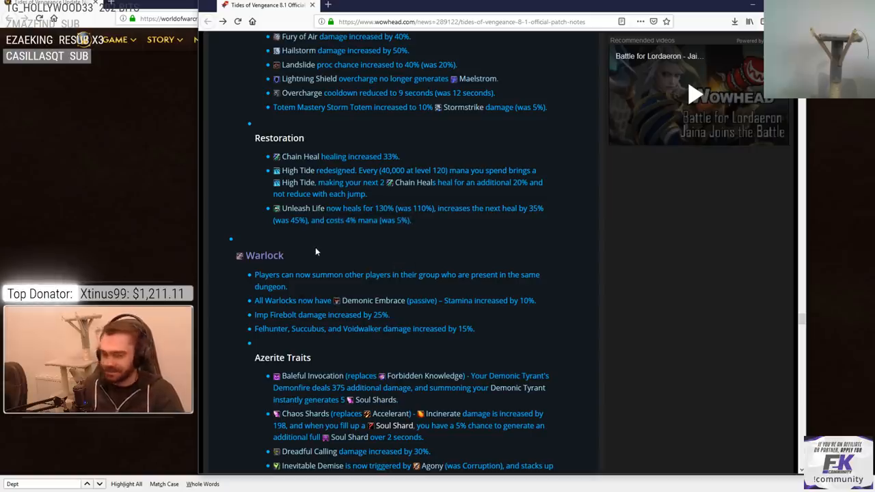
{"action": "scroll", "scroll_direction": "up", "scroll_amount": 3}
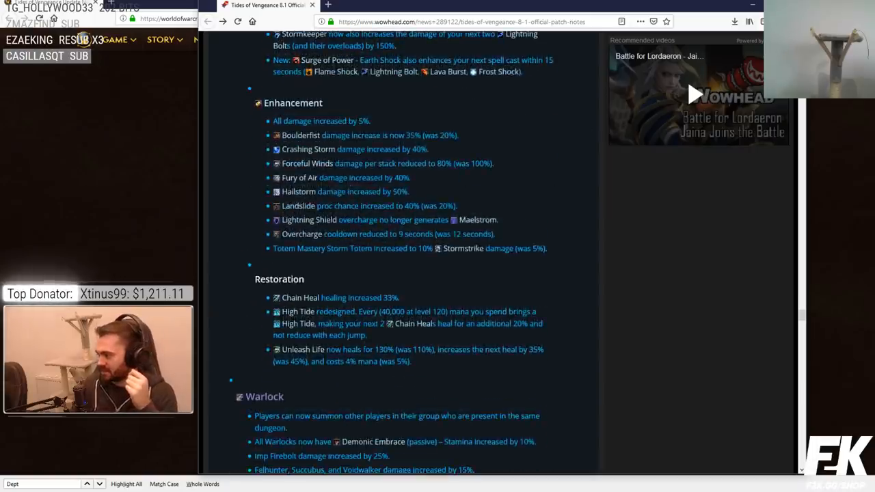
{"action": "mouse_move", "coordinate": [299, 177]}
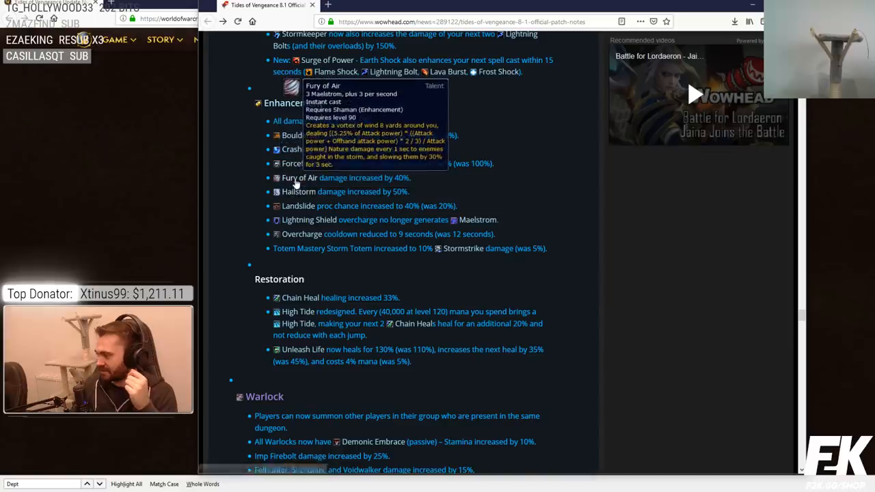
{"action": "mouse_move", "coordinate": [300, 135]}
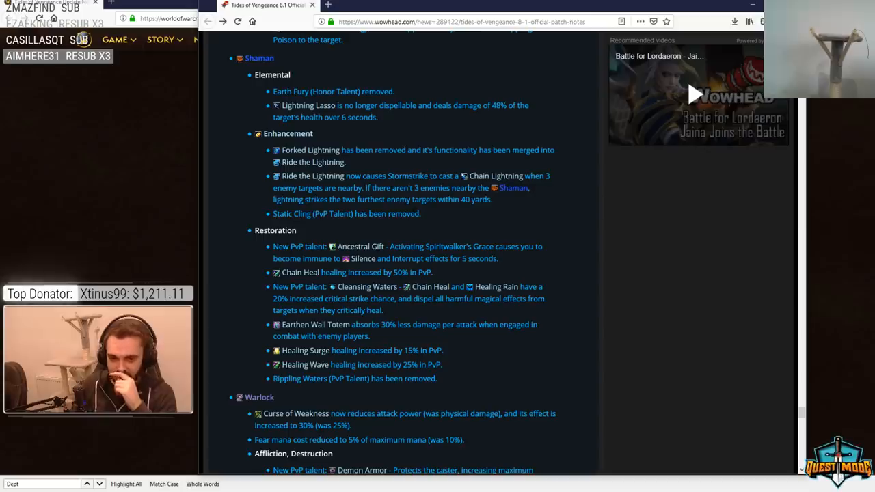
- Scroll to the Shaman, Warlock and Warrior PvP changes, highlighting Chain Heal lines in Restoration
{"action": "scroll", "scroll_direction": "down", "scroll_amount": 3}
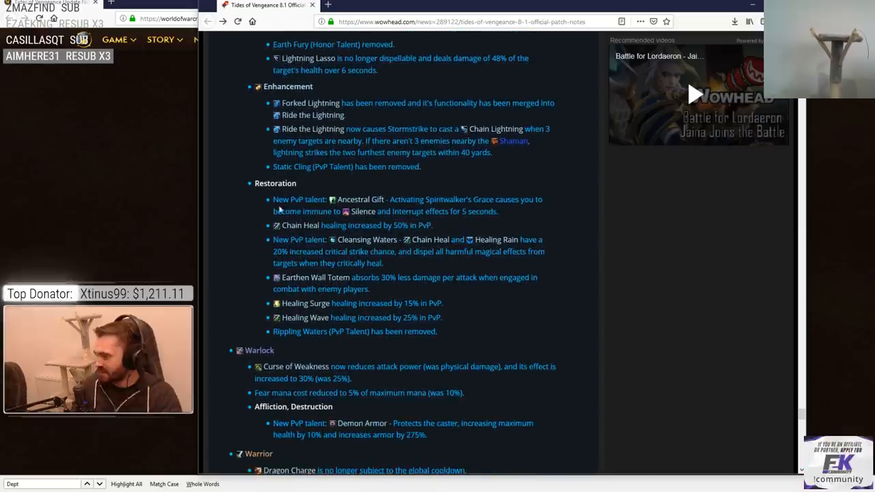
{"action": "mouse_move", "coordinate": [360, 199]}
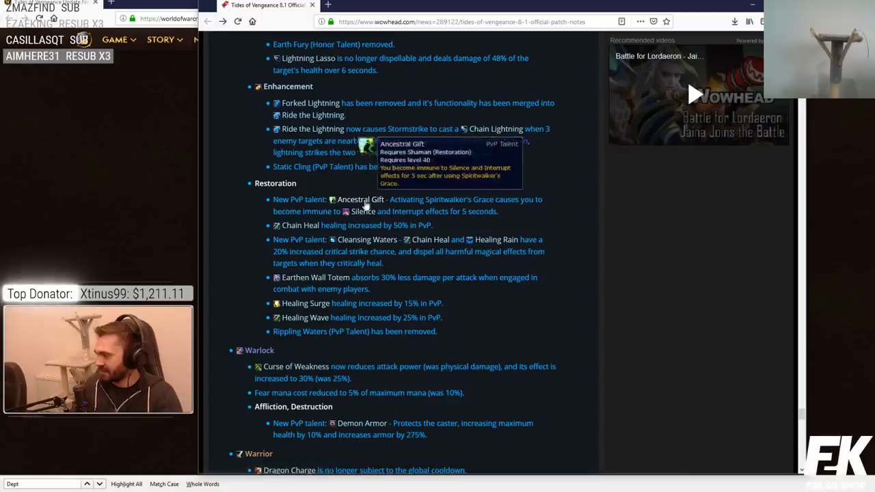
{"action": "mouse_move", "coordinate": [360, 199]}
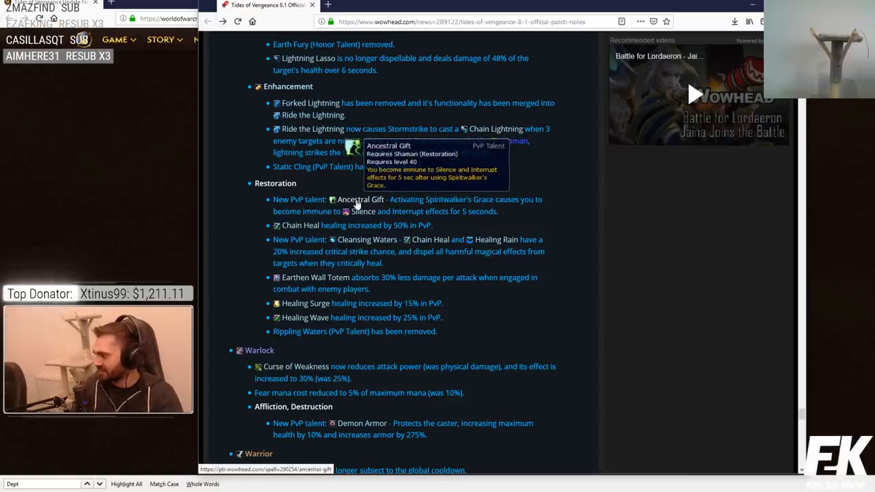
{"action": "mouse_move", "coordinate": [355, 205]}
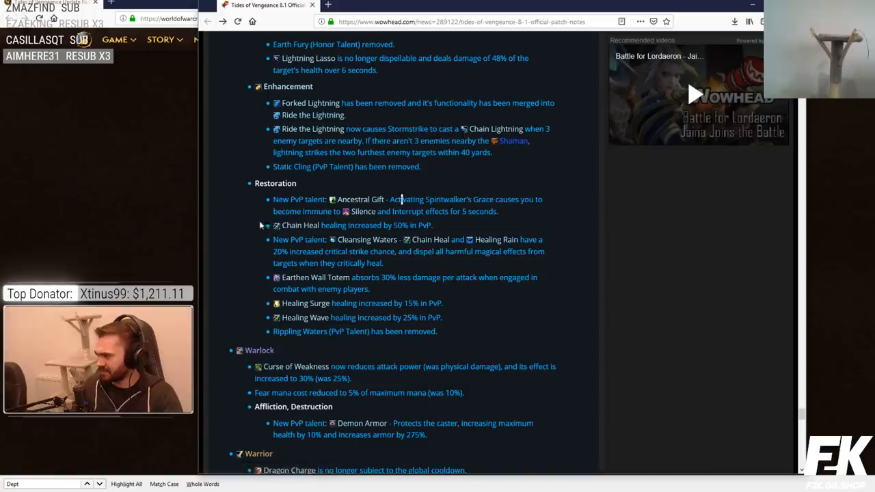
{"action": "mouse_move", "coordinate": [299, 225]}
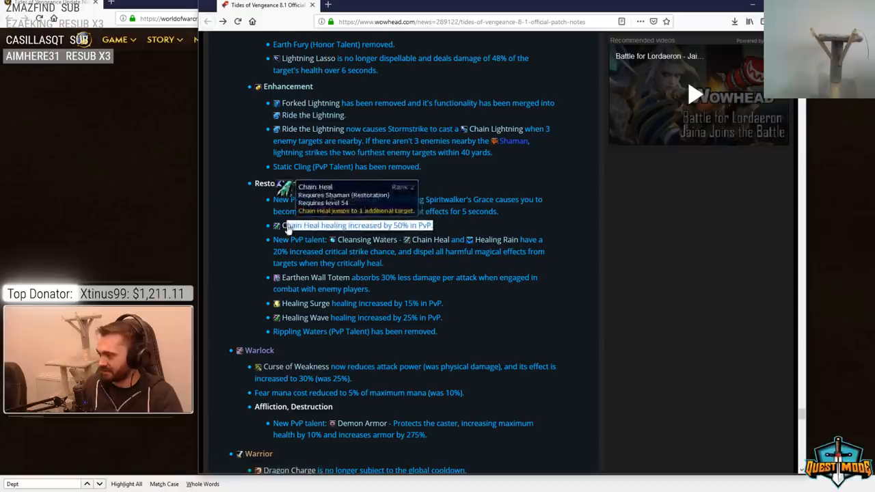
{"action": "mouse_move", "coordinate": [301, 239]}
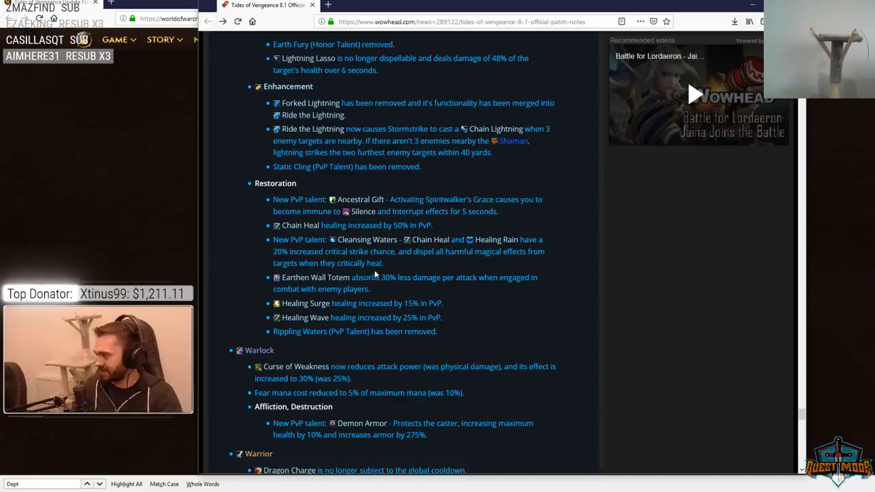
{"action": "scroll", "scroll_direction": "down", "scroll_amount": 3}
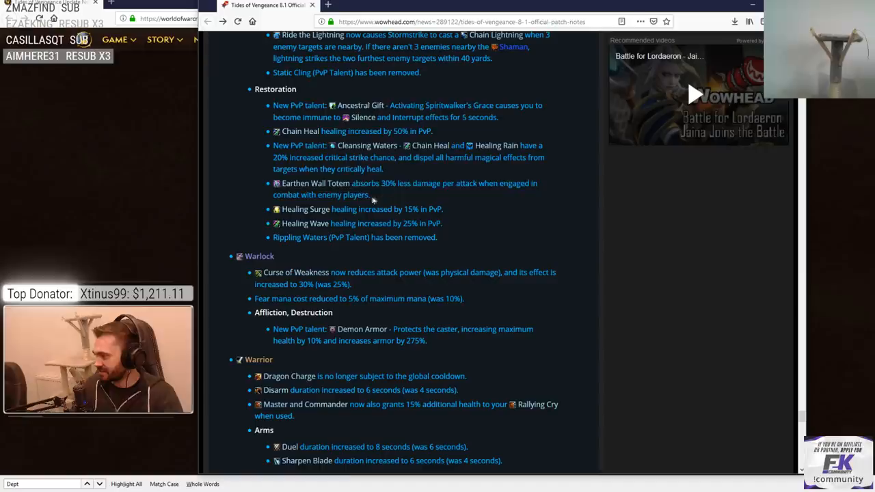
{"action": "mouse_move", "coordinate": [420, 208]}
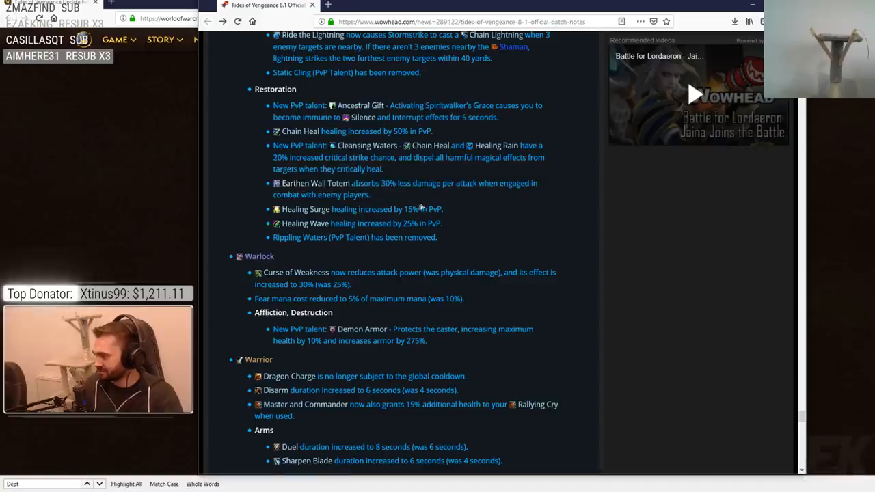
{"action": "double_click", "coordinate": [382, 208]}
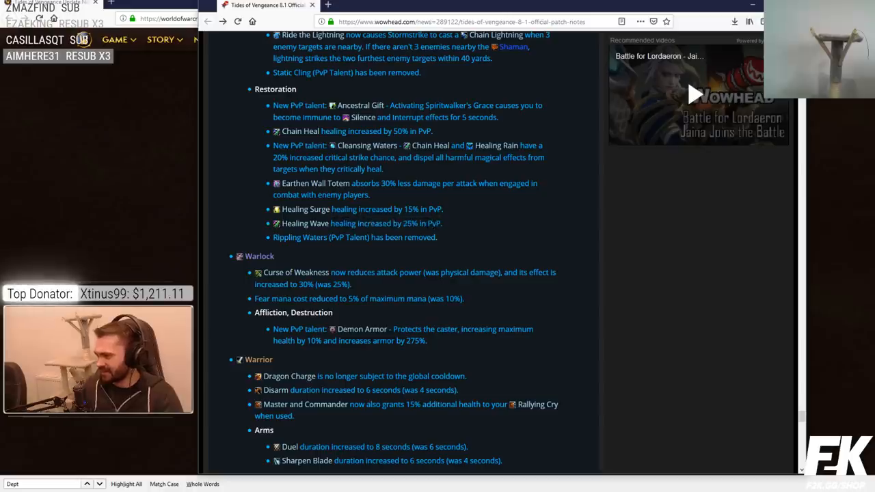
{"action": "double_click", "coordinate": [299, 237]}
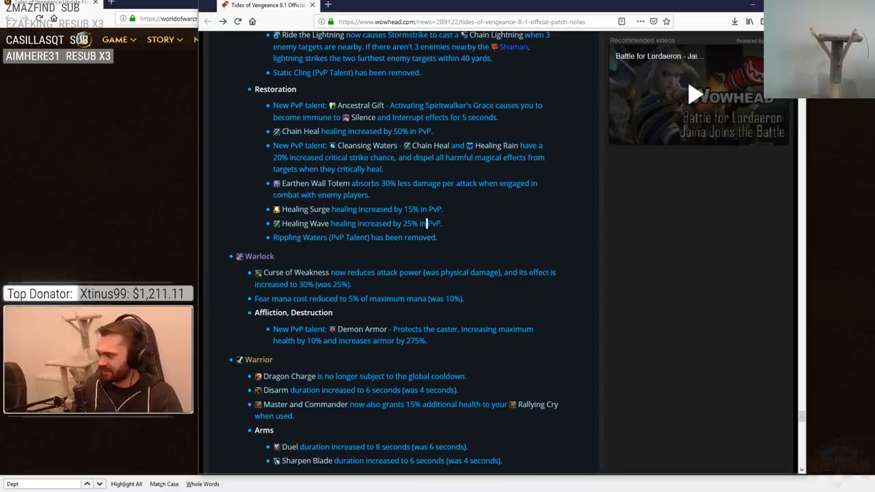
{"action": "scroll", "scroll_direction": "down", "scroll_amount": 3}
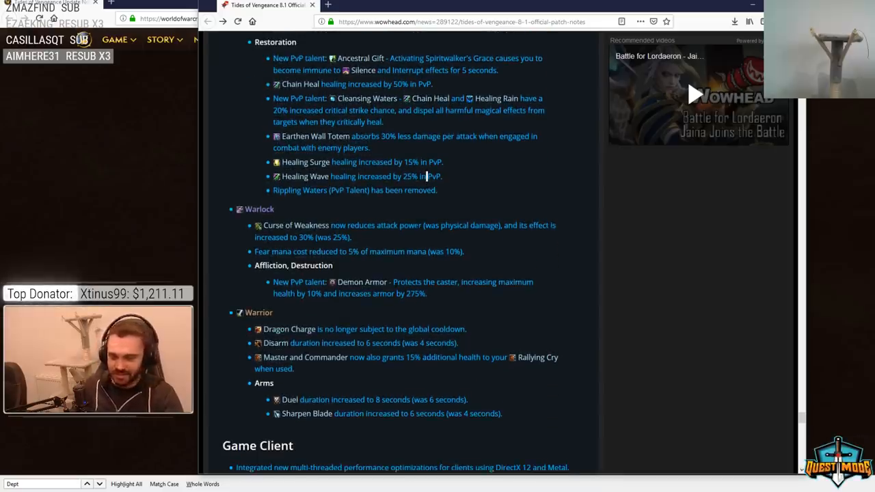